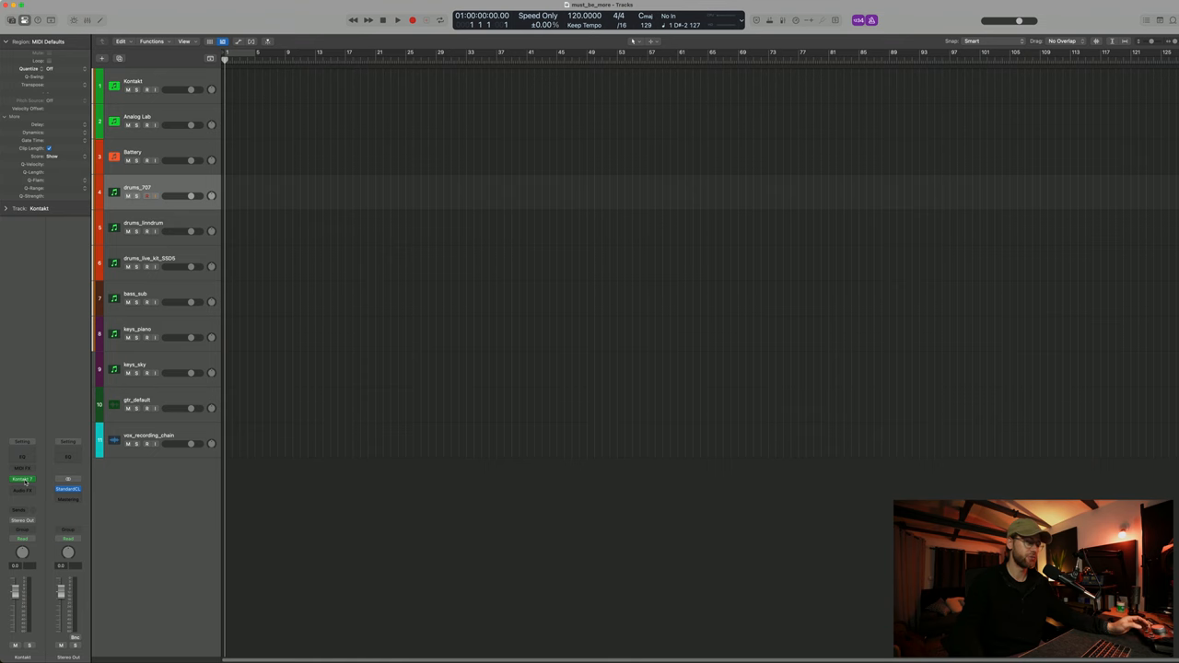
Check the Battery 4 drum kit on drums_707 and play back the drum pattern in a loop.
{"action": "double_click", "coordinate": [137, 190]}
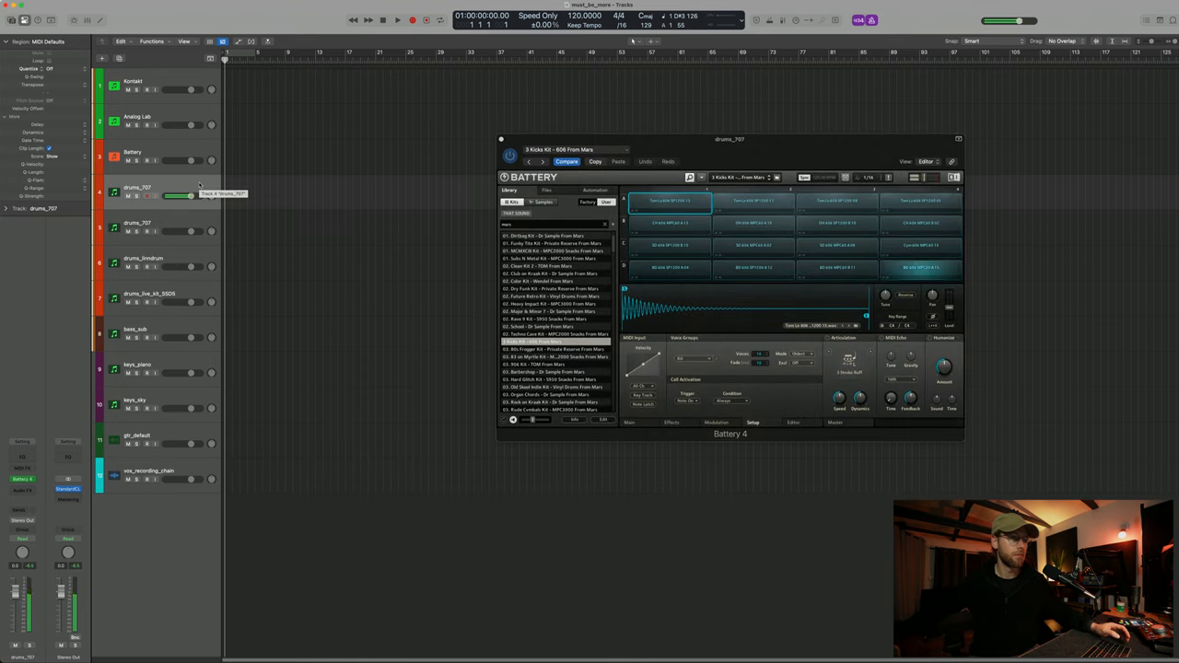
{"action": "left_click", "coordinate": [670, 243]}
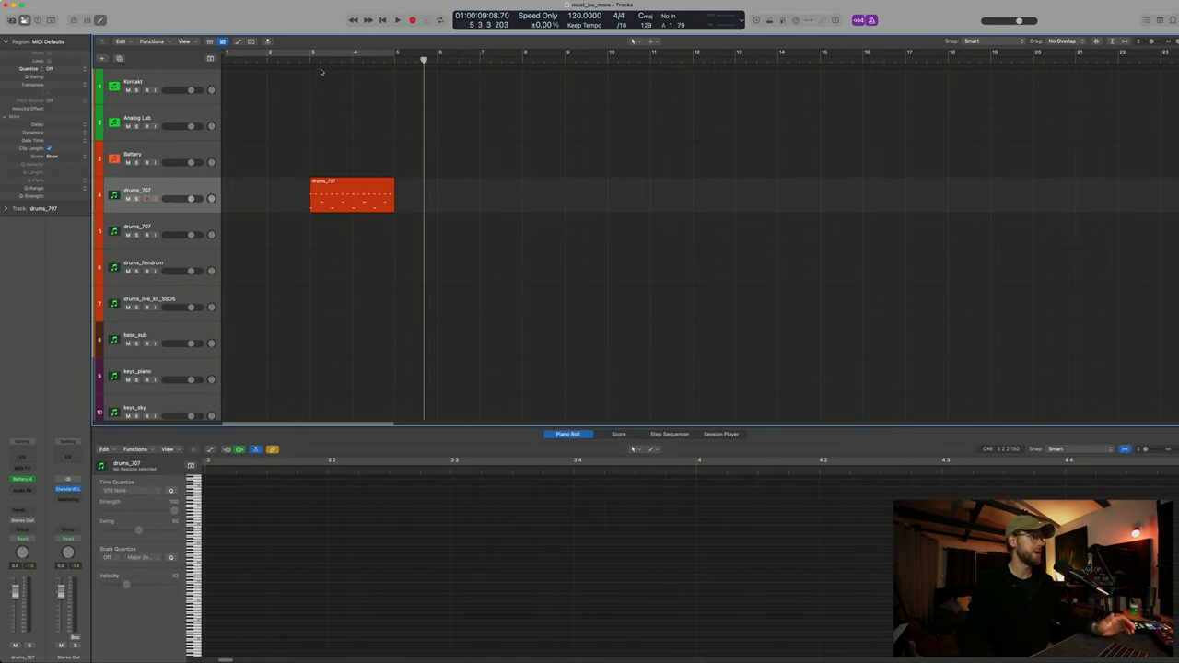
{"action": "left_click", "coordinate": [398, 19]}
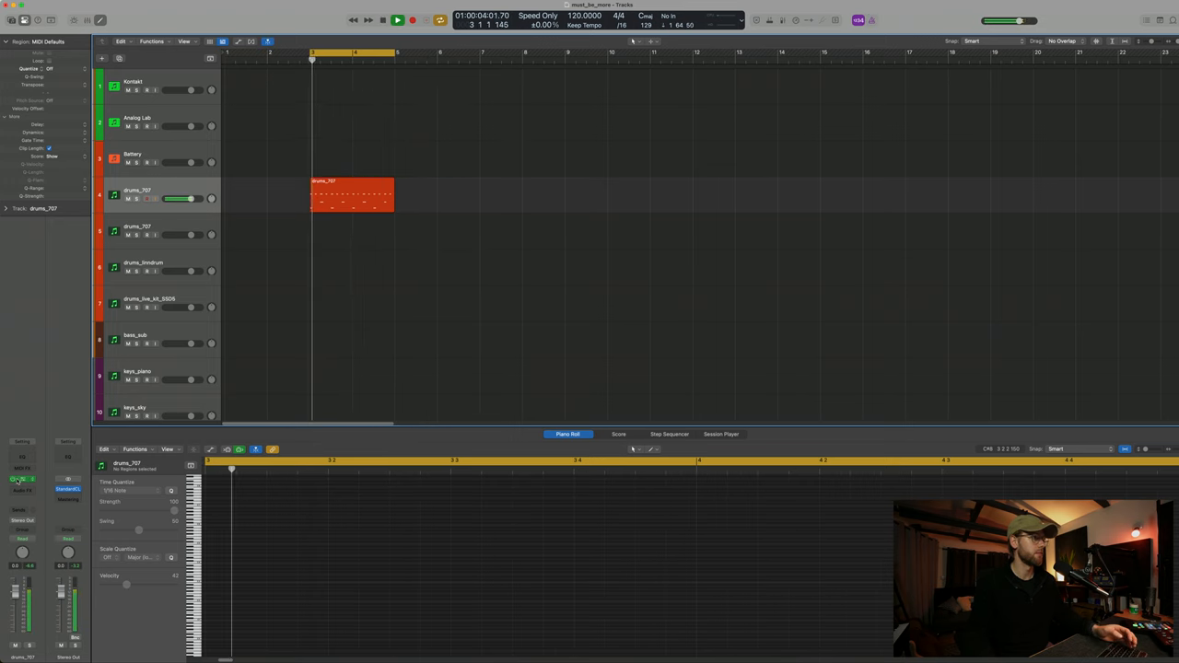
View the drum region's notes in the Piano Roll and loop the region further along the timeline.
{"action": "left_click", "coordinate": [352, 196]}
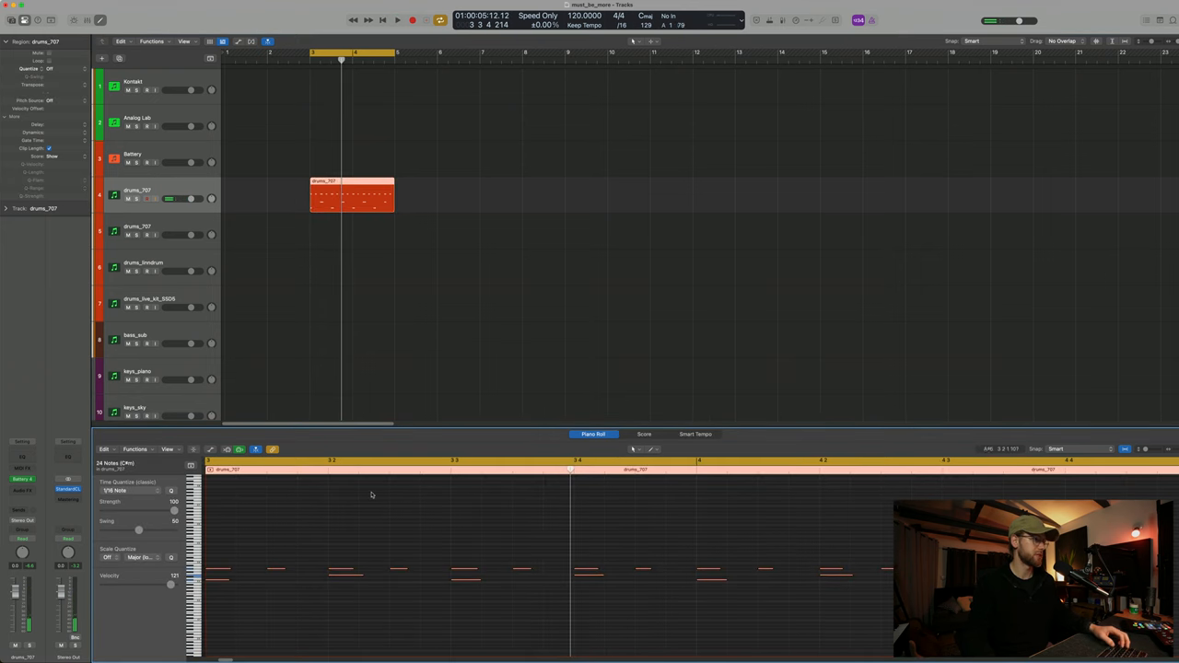
{"action": "left_click", "coordinate": [397, 19]}
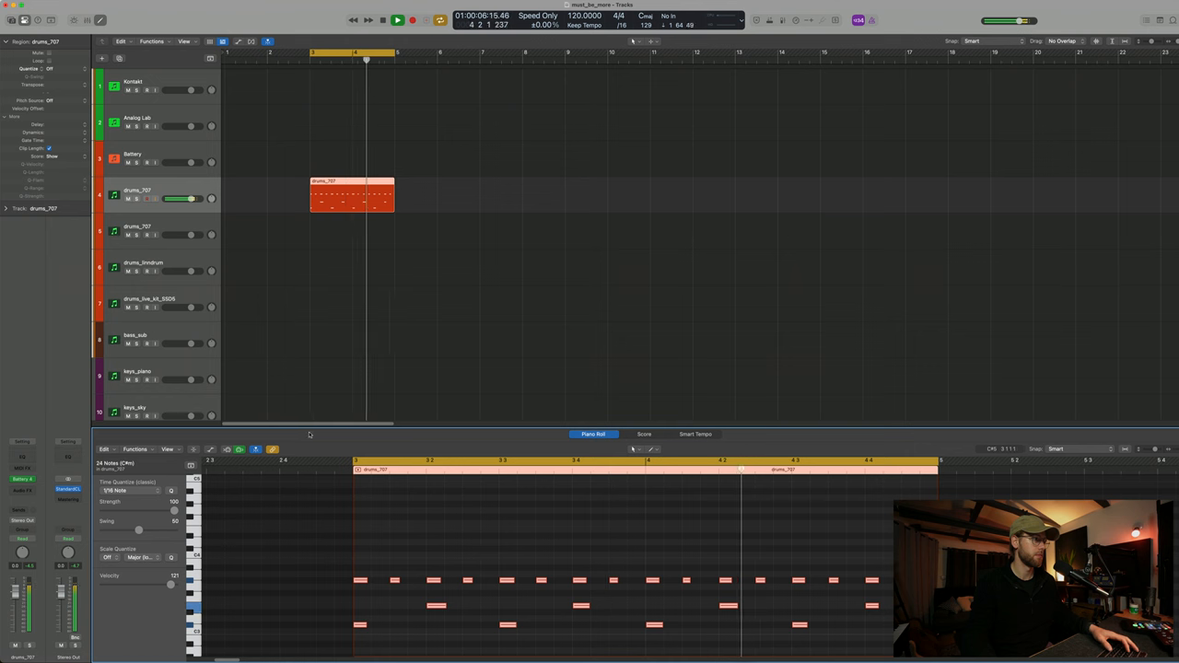
{"action": "left_click_drag", "start_coordinate": [390, 194], "coordinate": [1054, 194]}
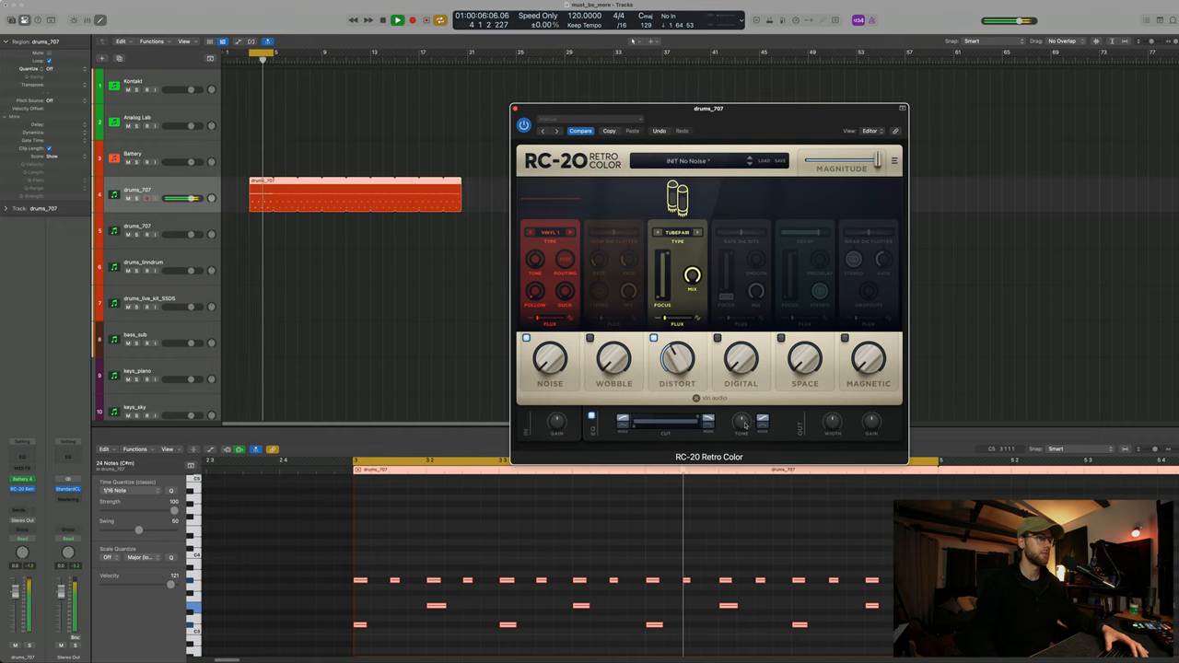
Keep RC-20 Retro Color on the drums and add a tweaked Knock effect after it.
{"action": "left_click", "coordinate": [740, 359]}
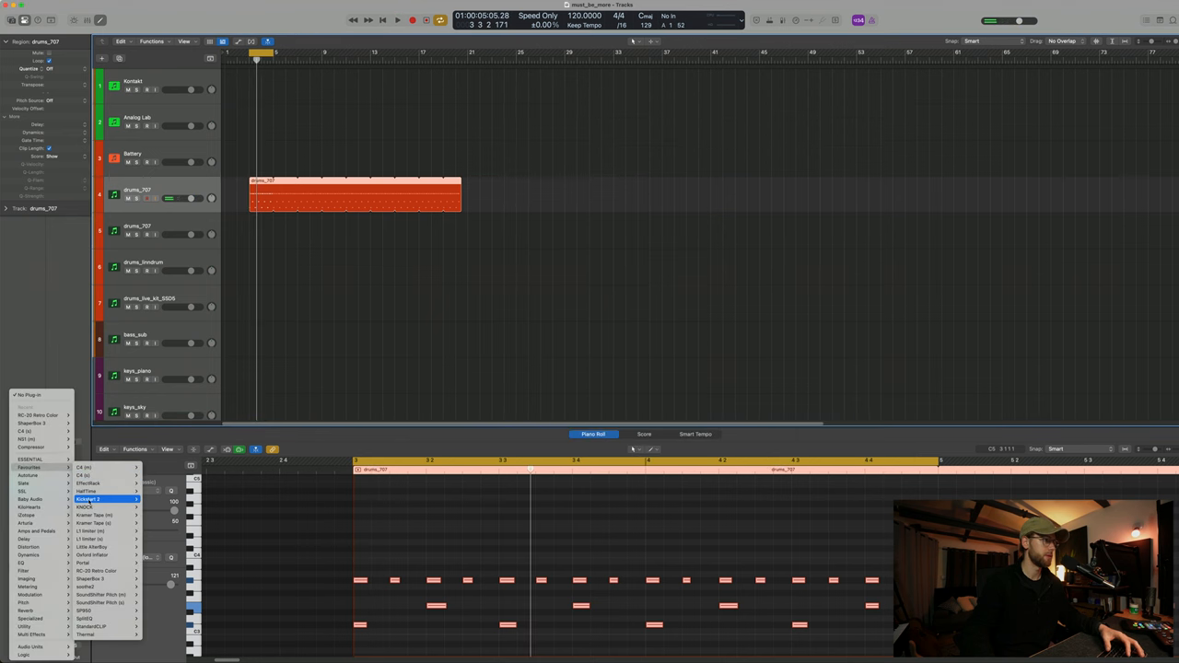
{"action": "left_click", "coordinate": [84, 506]}
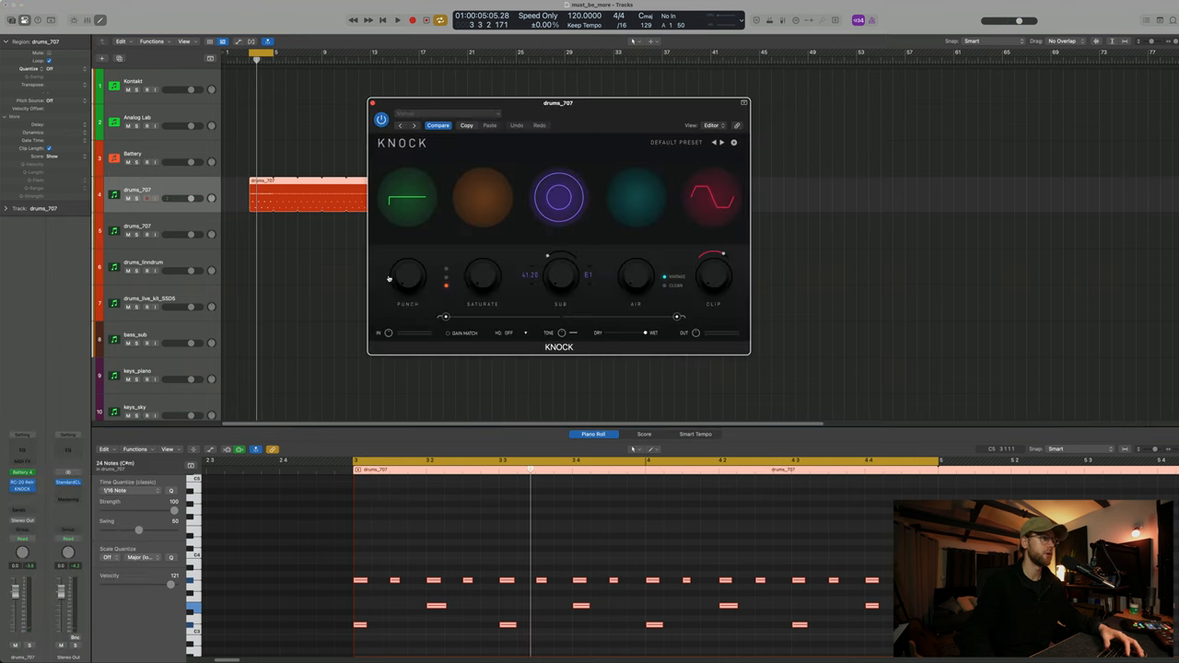
{"action": "left_click", "coordinate": [398, 19]}
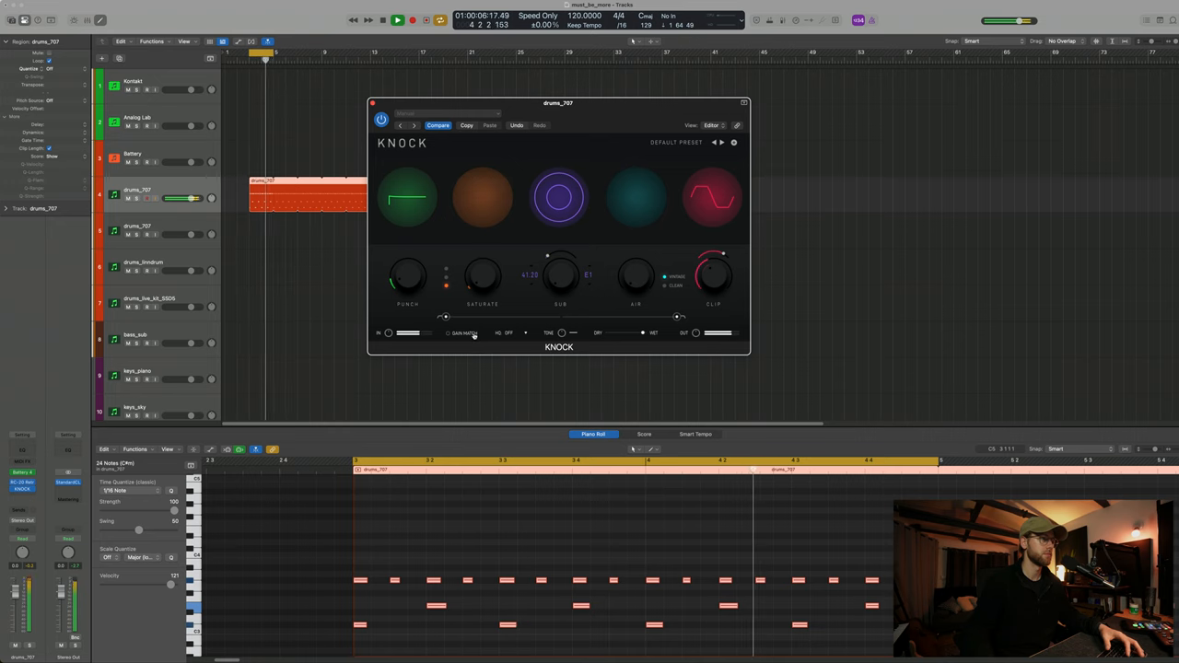
{"action": "left_click", "coordinate": [514, 332]}
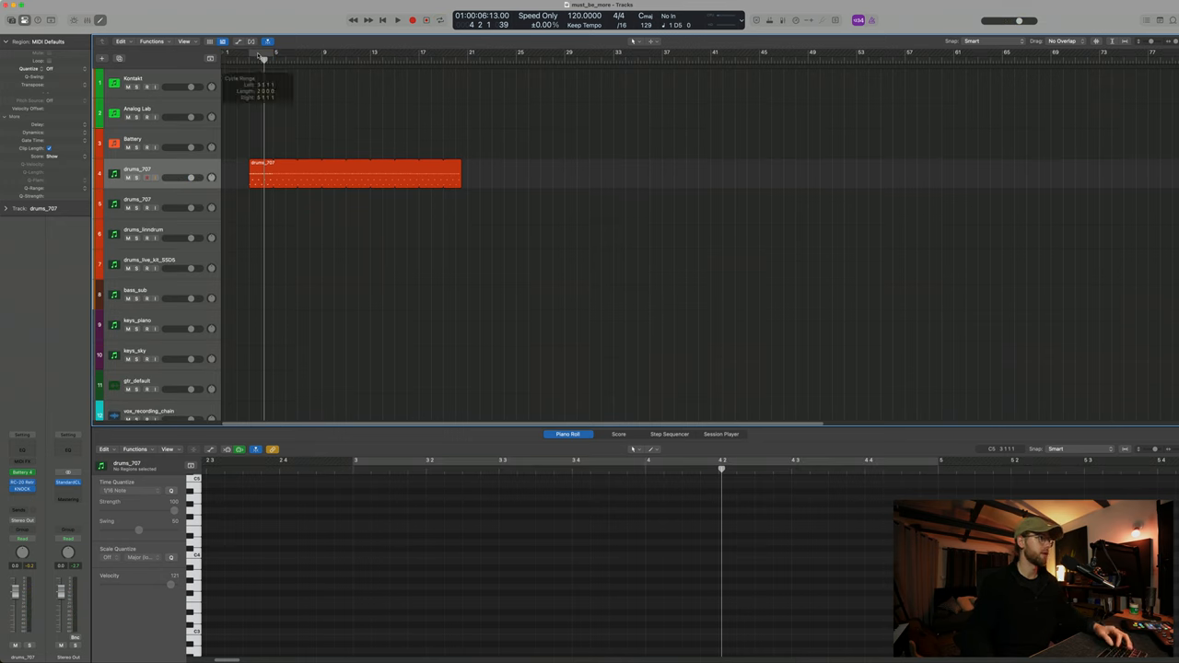
Add SSL Native Channel Strip 2 to Audio 3 and duplicate its audio region.
{"action": "left_click", "coordinate": [412, 18]}
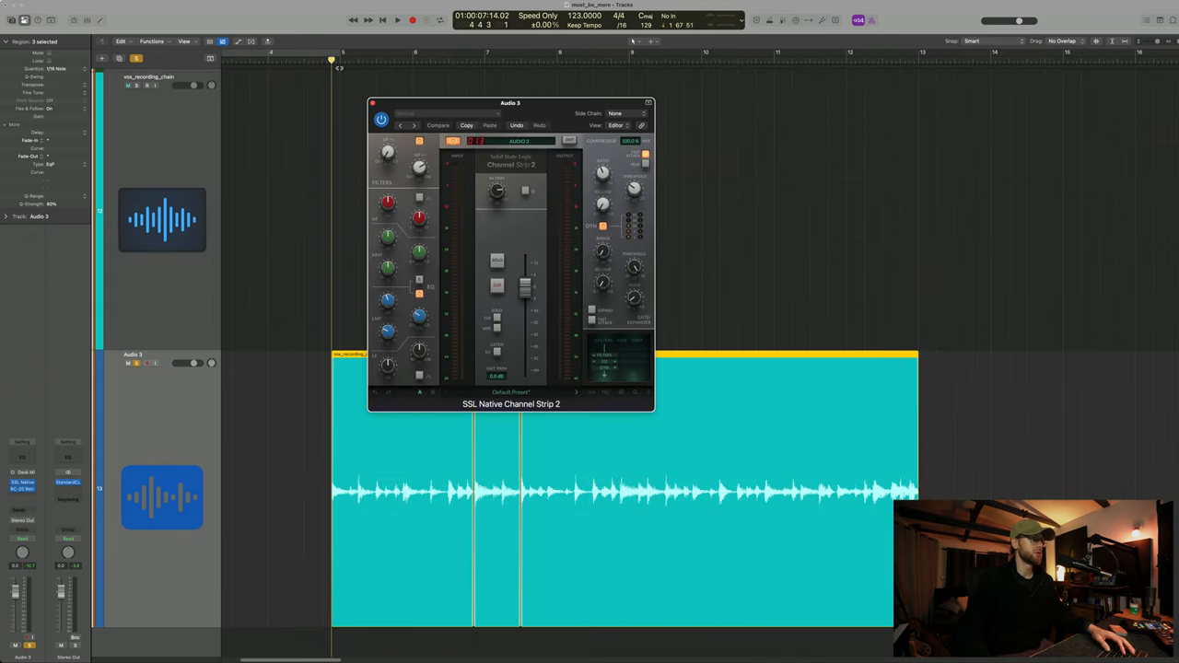
{"action": "left_click", "coordinate": [398, 19]}
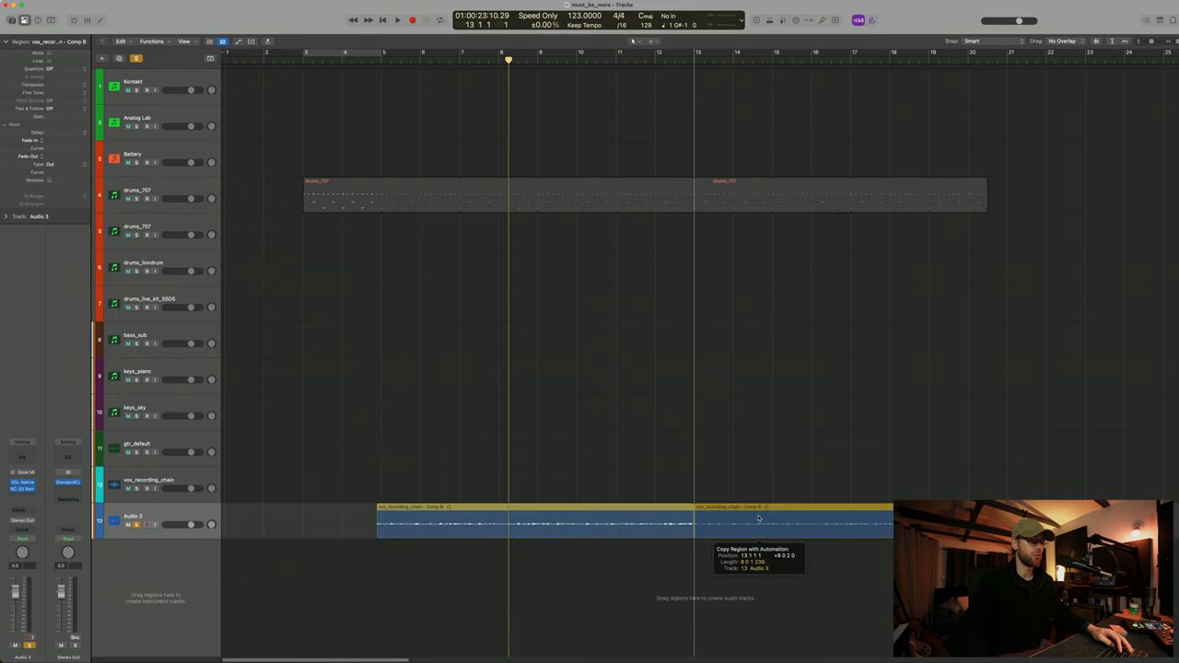
{"action": "left_click", "coordinate": [398, 18]}
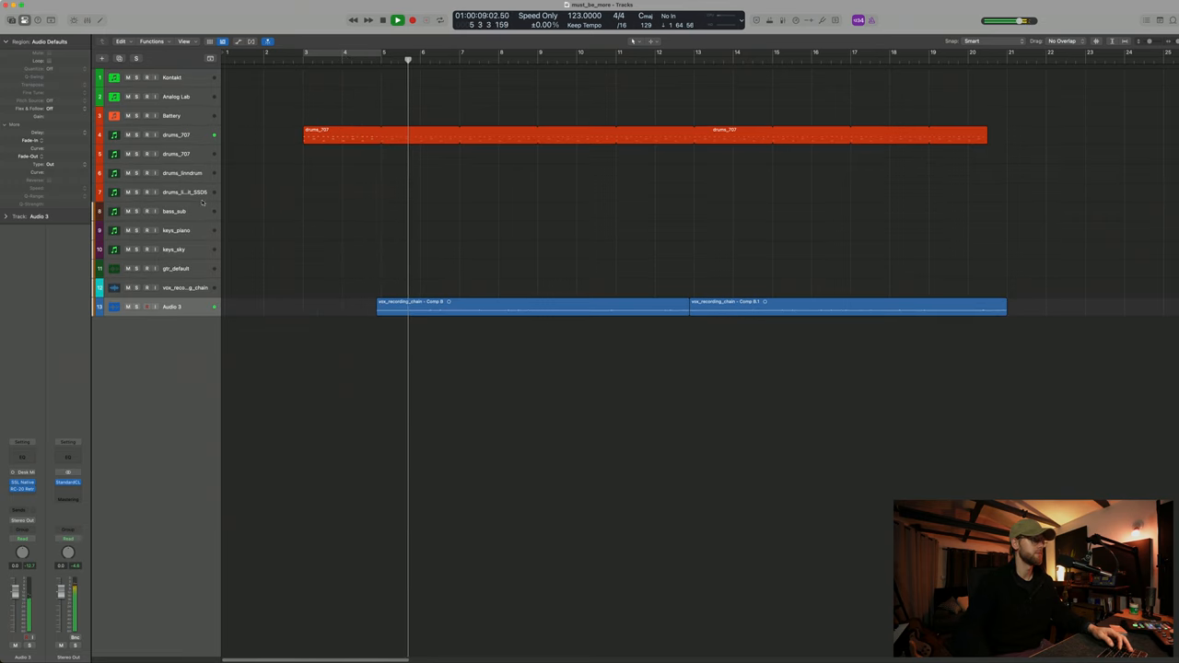
Bring up S.K.Y. Keys on keys_sky, move it aside and check Logic Pro's settings before recording.
{"action": "left_click", "coordinate": [413, 18]}
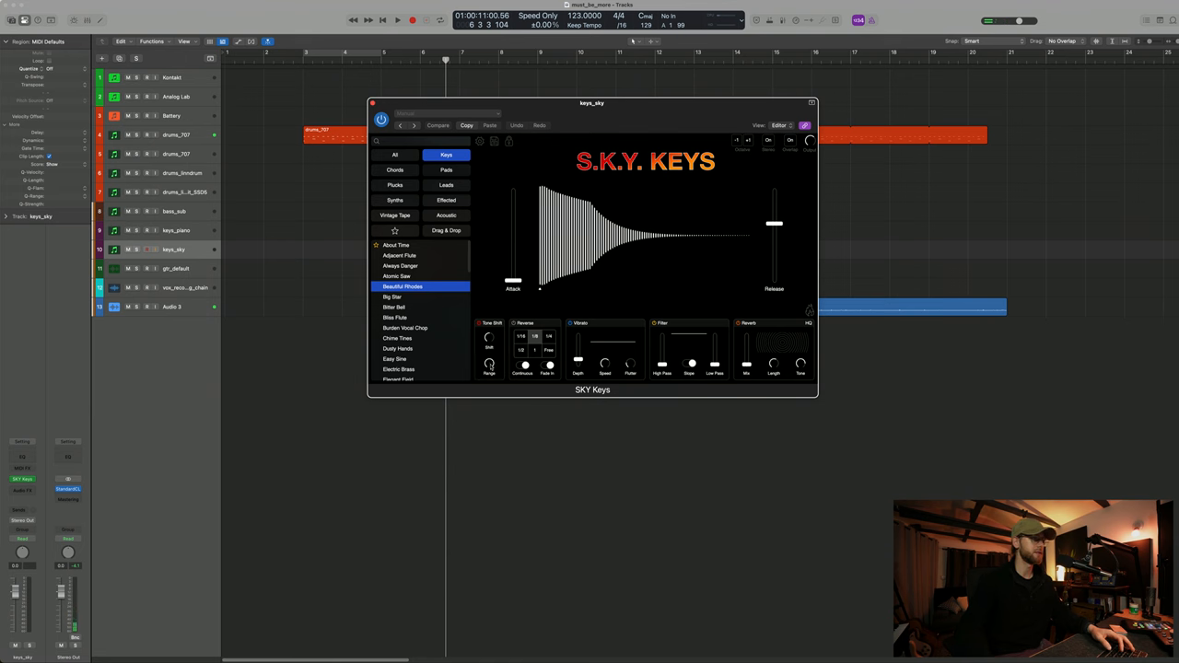
{"action": "left_click_drag", "start_coordinate": [592, 103], "coordinate": [866, 177]}
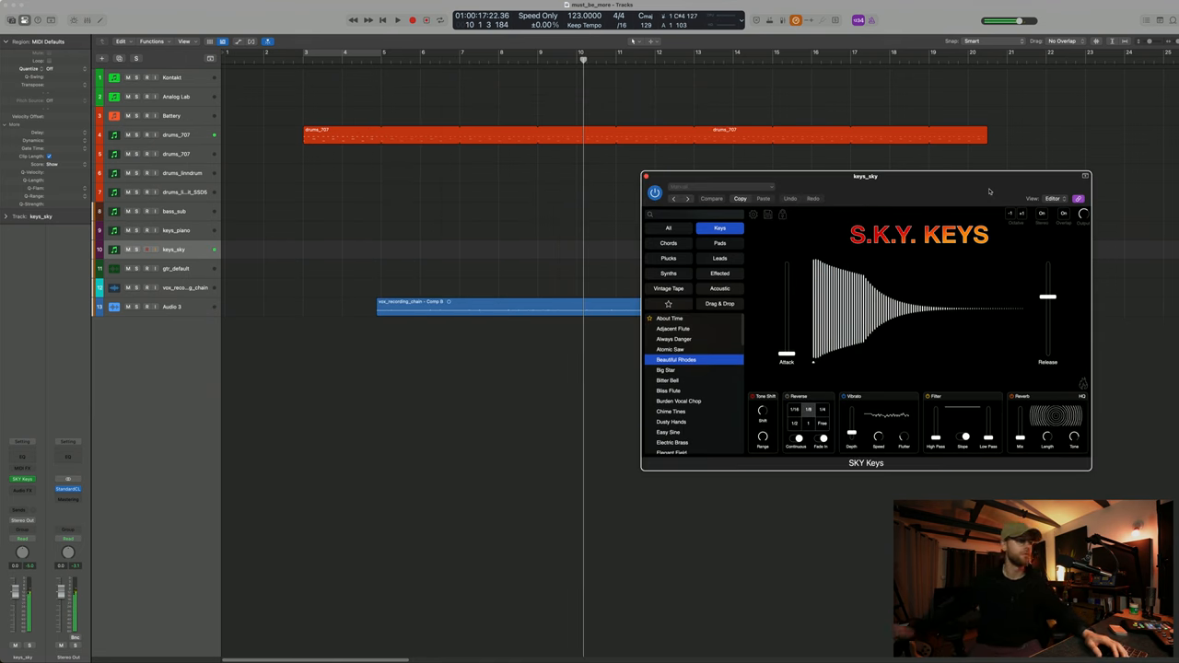
{"action": "left_click", "coordinate": [39, 8]}
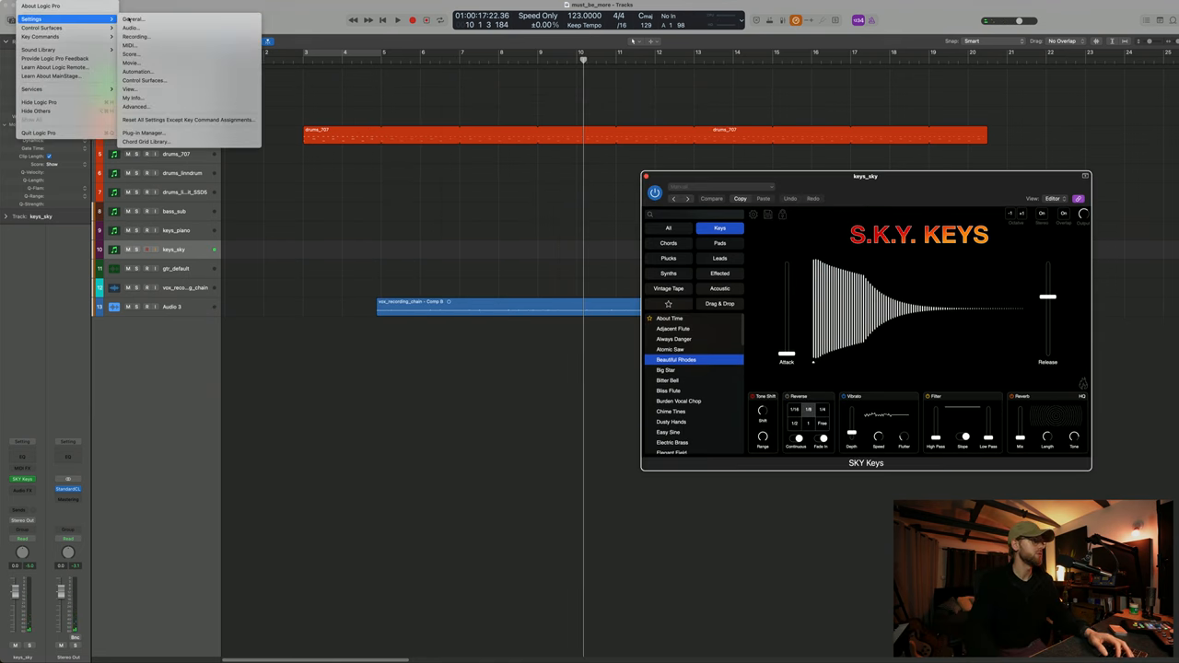
{"action": "left_click", "coordinate": [133, 18]}
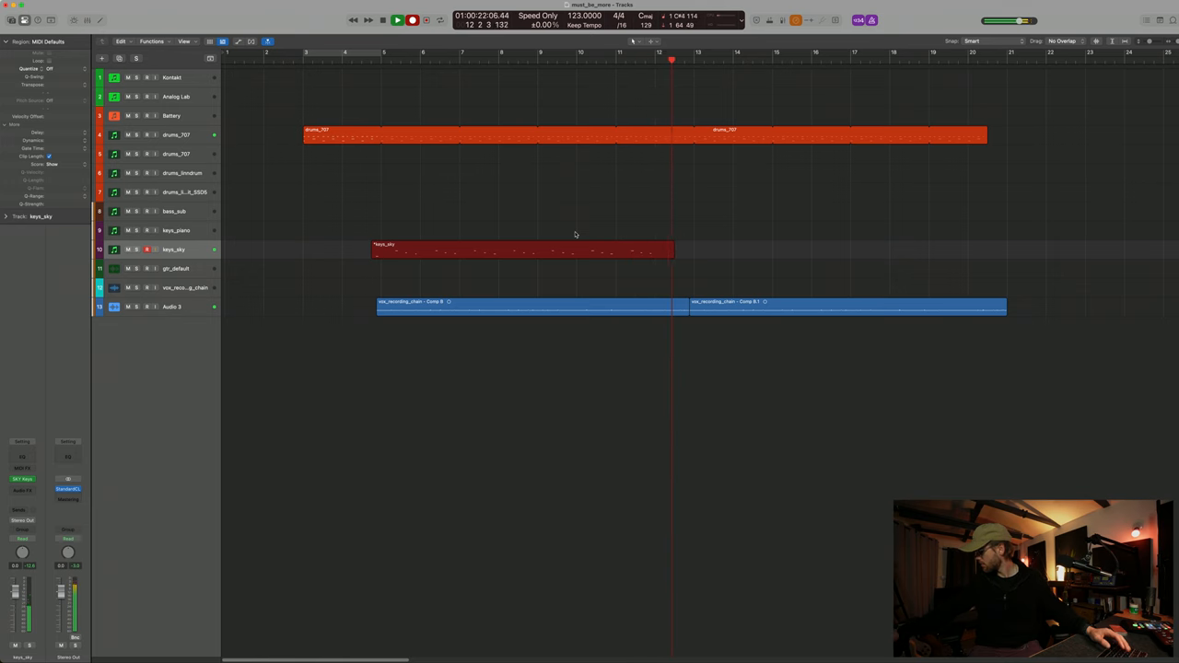
Audition S.K.Y. Keys presets Bliss Pole and Chime Time for the keys part.
{"action": "left_click", "coordinate": [516, 249]}
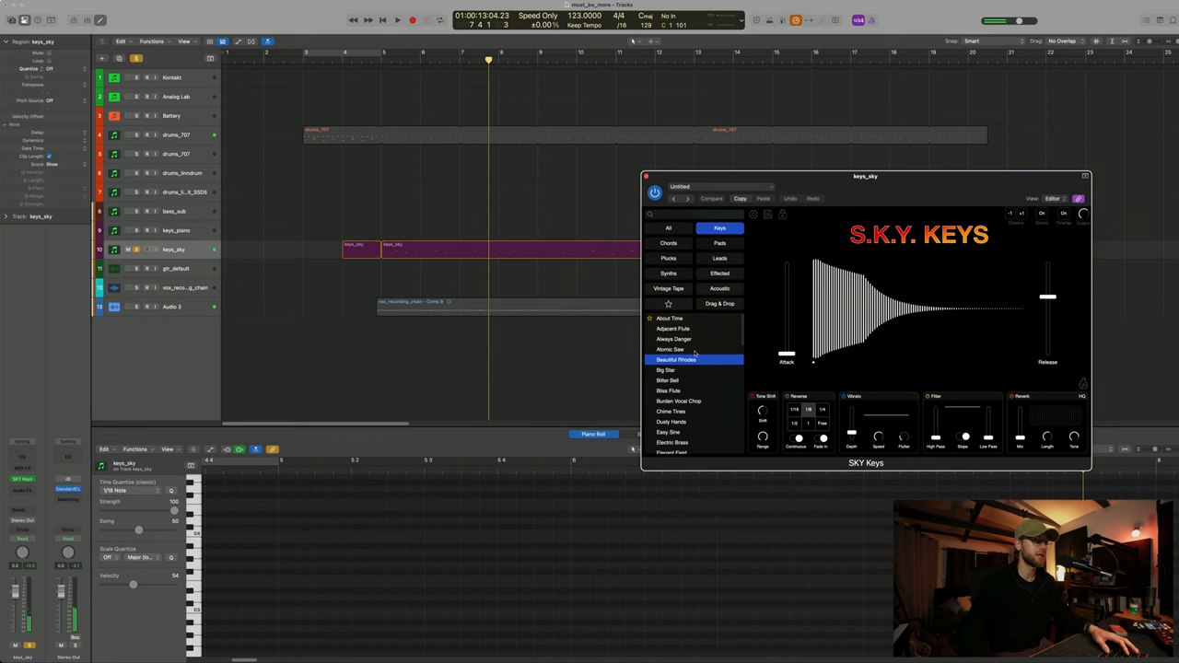
{"action": "left_click", "coordinate": [667, 391]}
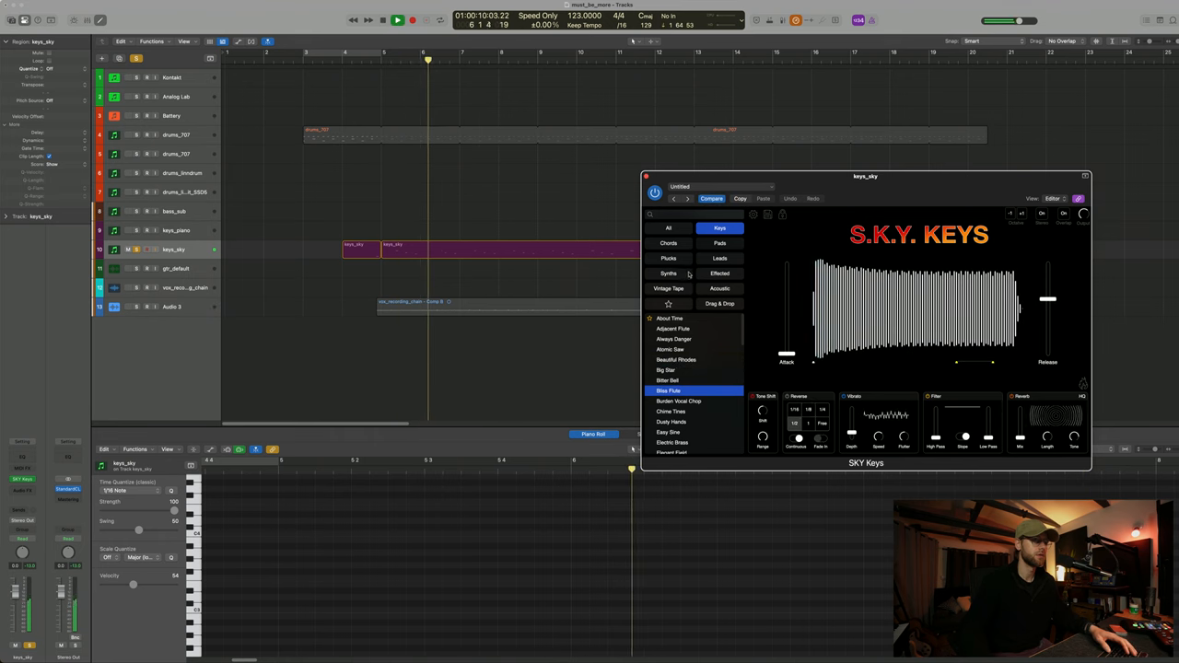
{"action": "left_click", "coordinate": [670, 405]}
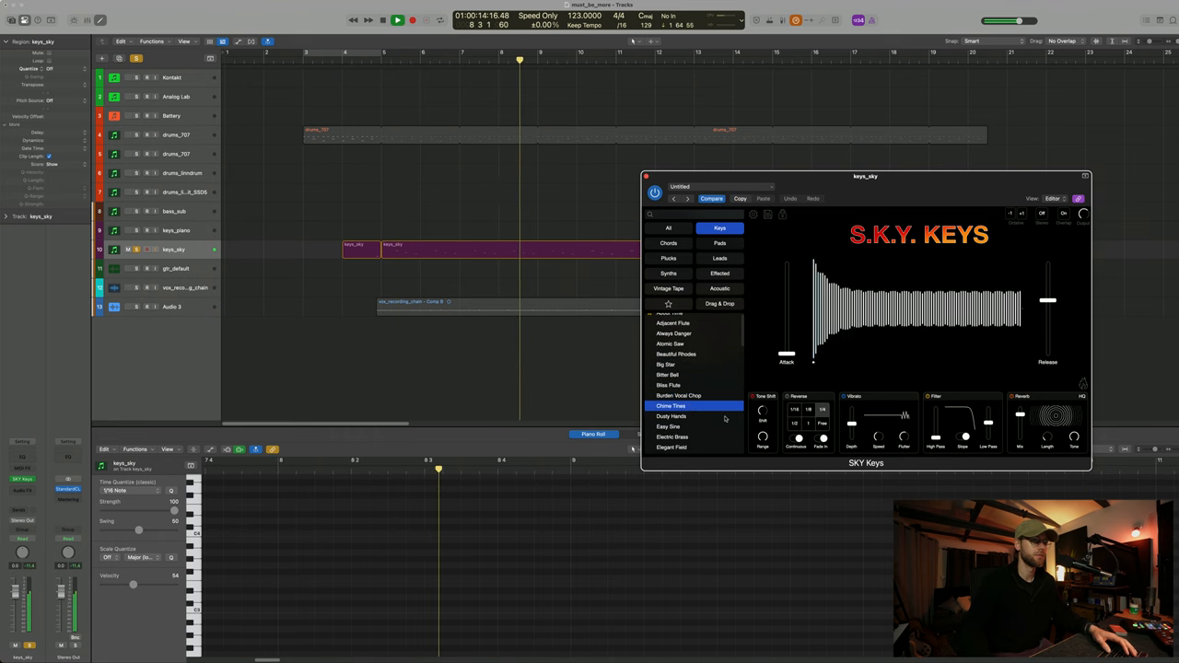
{"action": "left_click", "coordinate": [669, 413]}
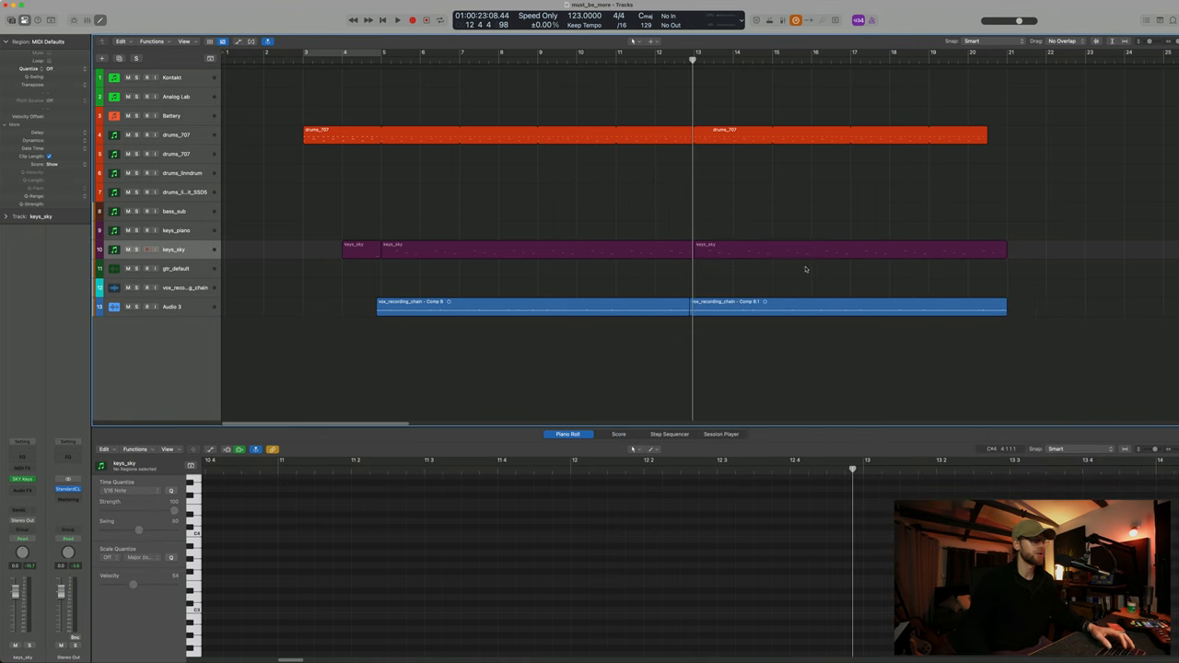
Extend the keys region across the song and add Arturia Chorus JUN-6 to keys_sky.
{"action": "left_click", "coordinate": [398, 18]}
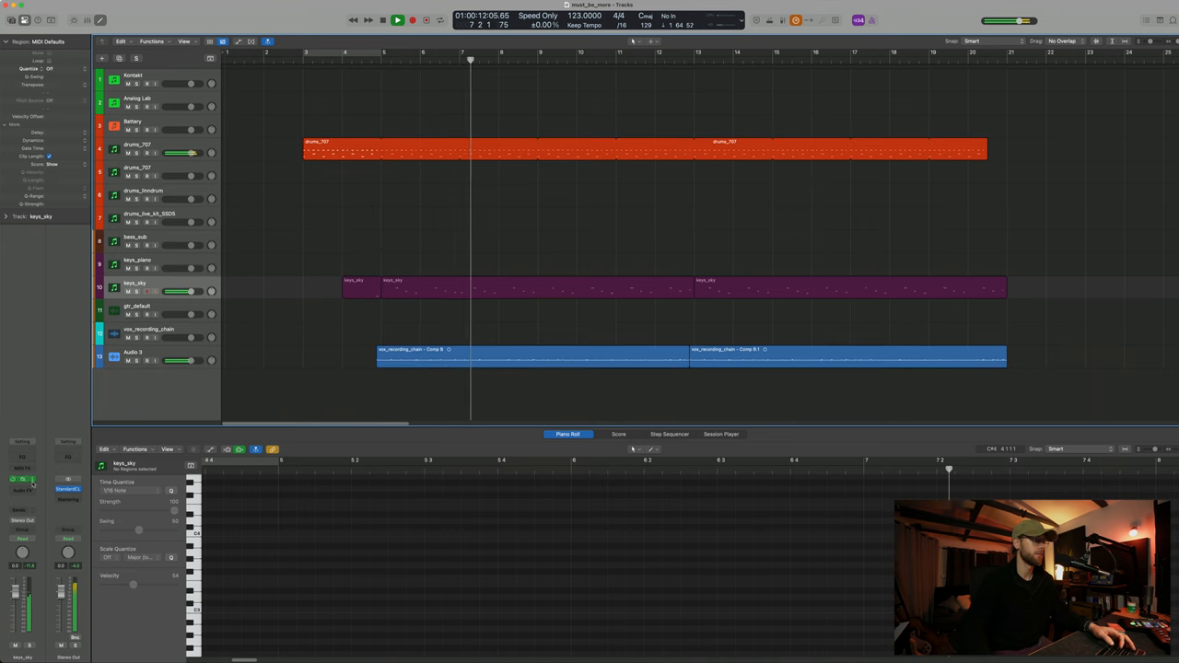
{"action": "left_click", "coordinate": [33, 468]}
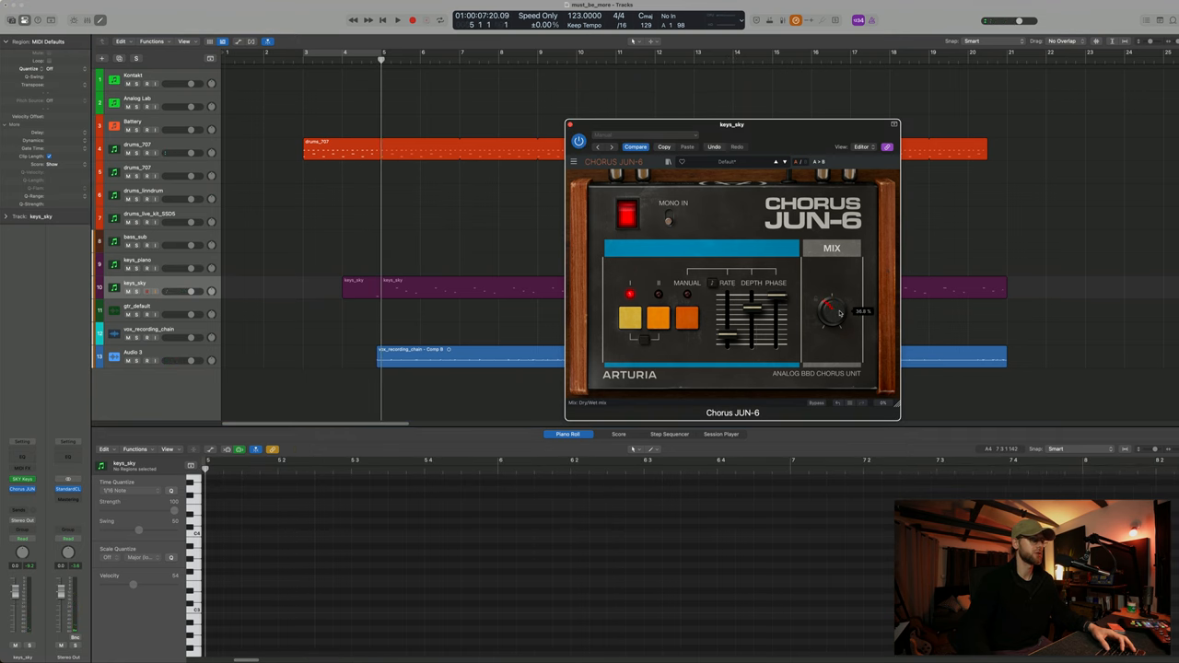
Keep the Chorus JUN-6 settings on keys_sky and dismiss its window.
{"action": "left_click", "coordinate": [398, 18]}
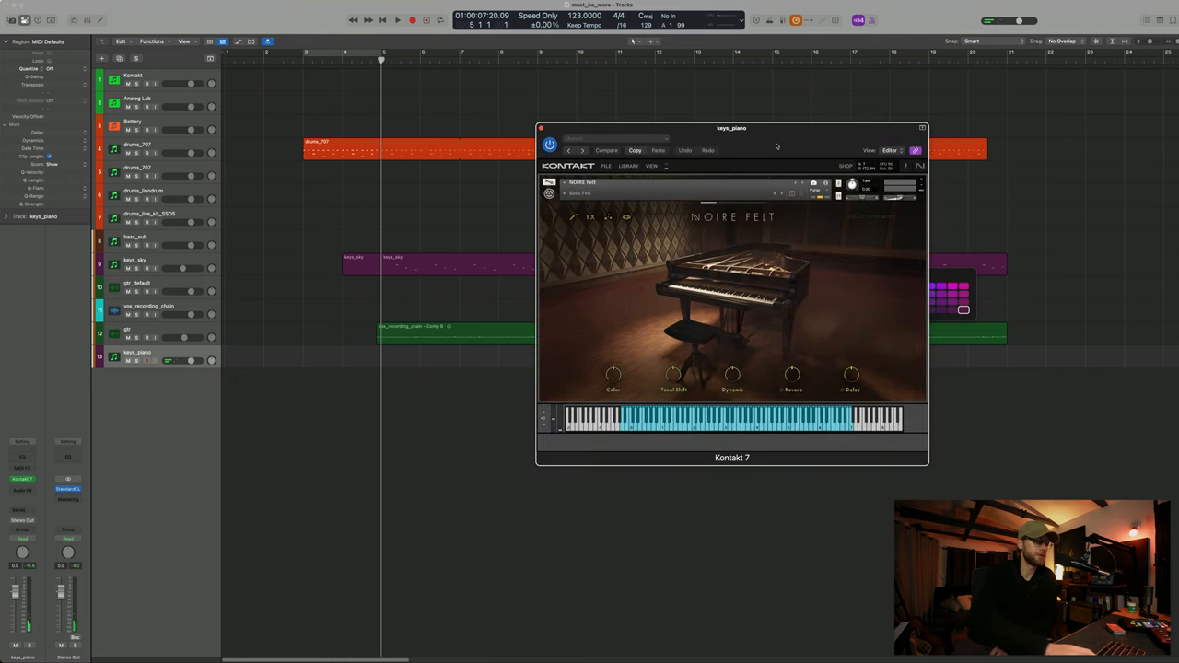
Position the Kontakt 7 window while loading the Noire Felt piano on keys_piano.
{"action": "left_click_drag", "start_coordinate": [731, 129], "coordinate": [853, 81]}
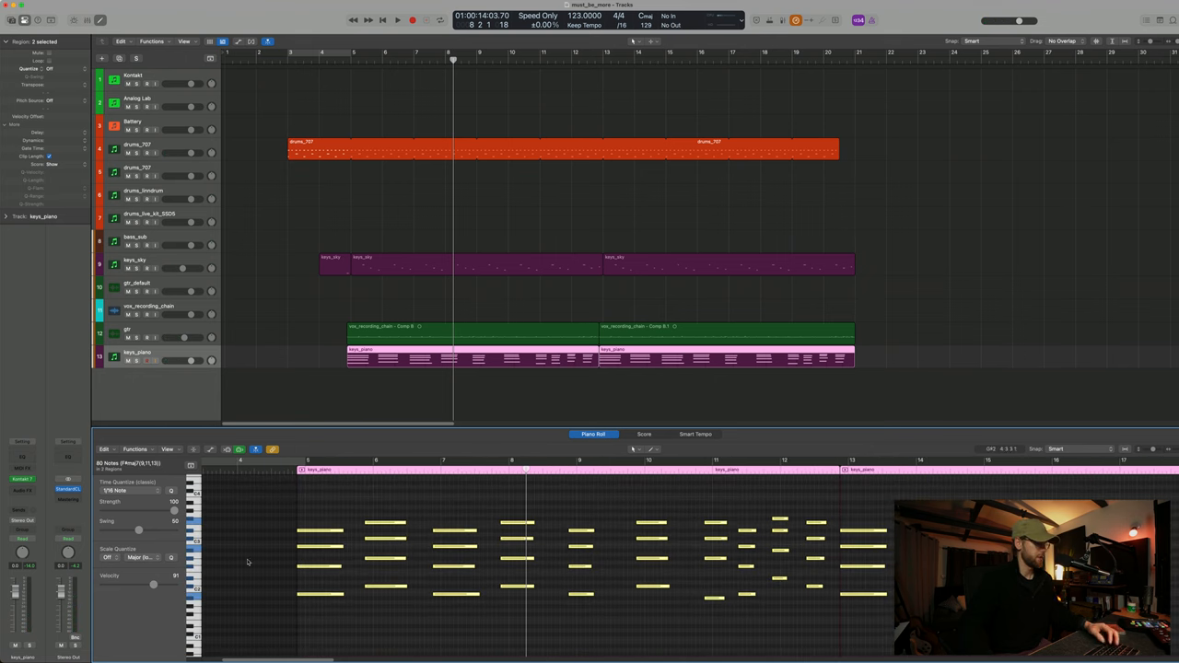
Adjust the keys_piano track header before recording the Noire Felt chord part.
{"action": "left_click_drag", "start_coordinate": [162, 586], "coordinate": [144, 586]}
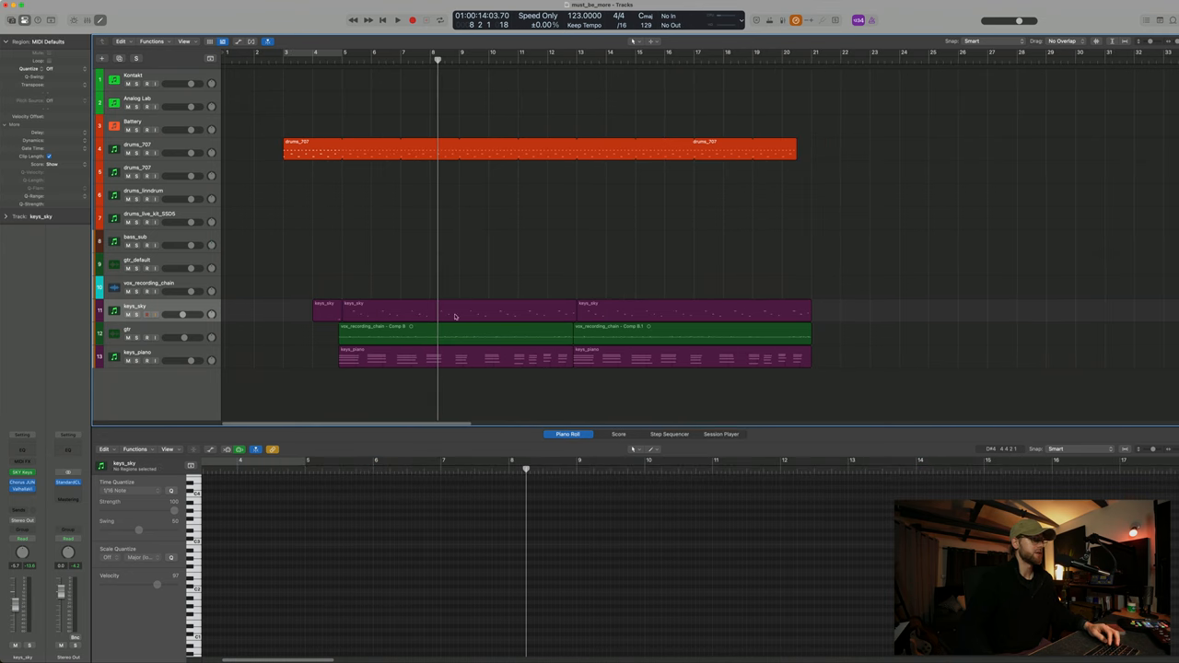
{"action": "mouse_move", "coordinate": [475, 151]}
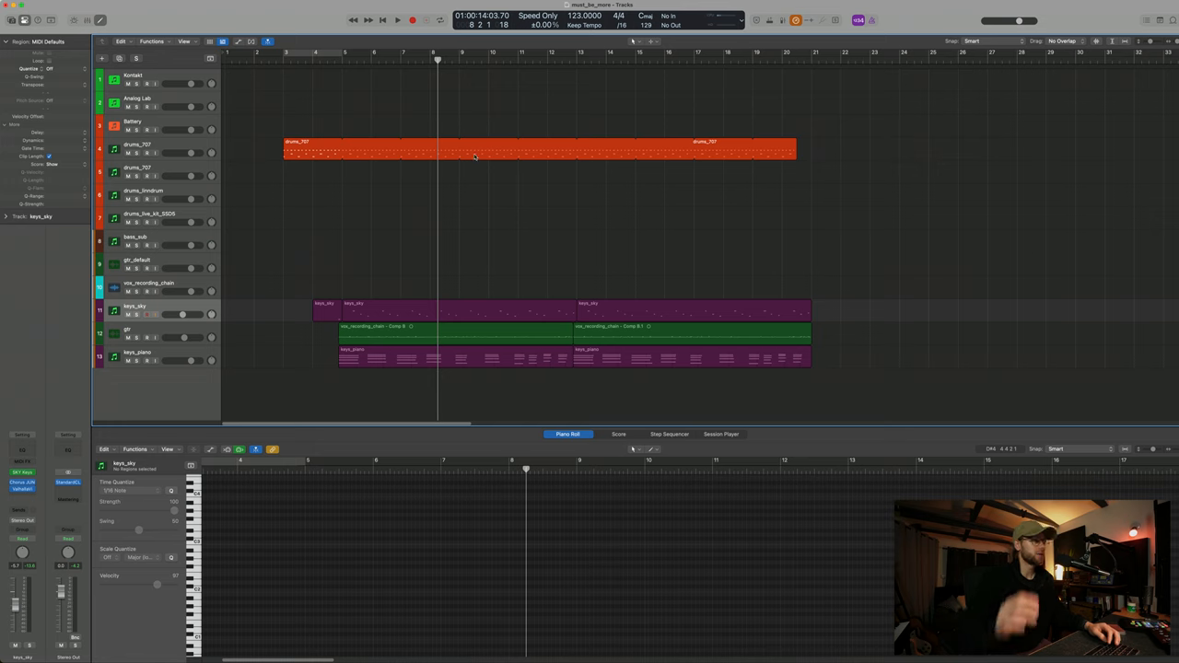
{"action": "mouse_move", "coordinate": [569, 232]}
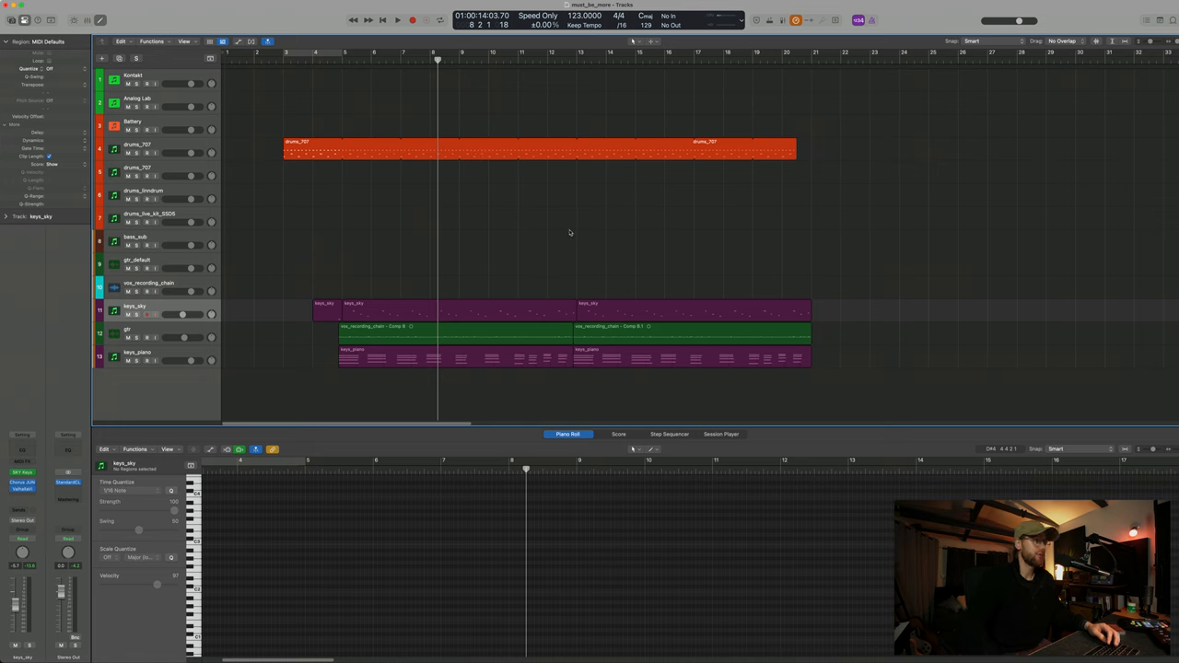
{"action": "mouse_move", "coordinate": [594, 291]}
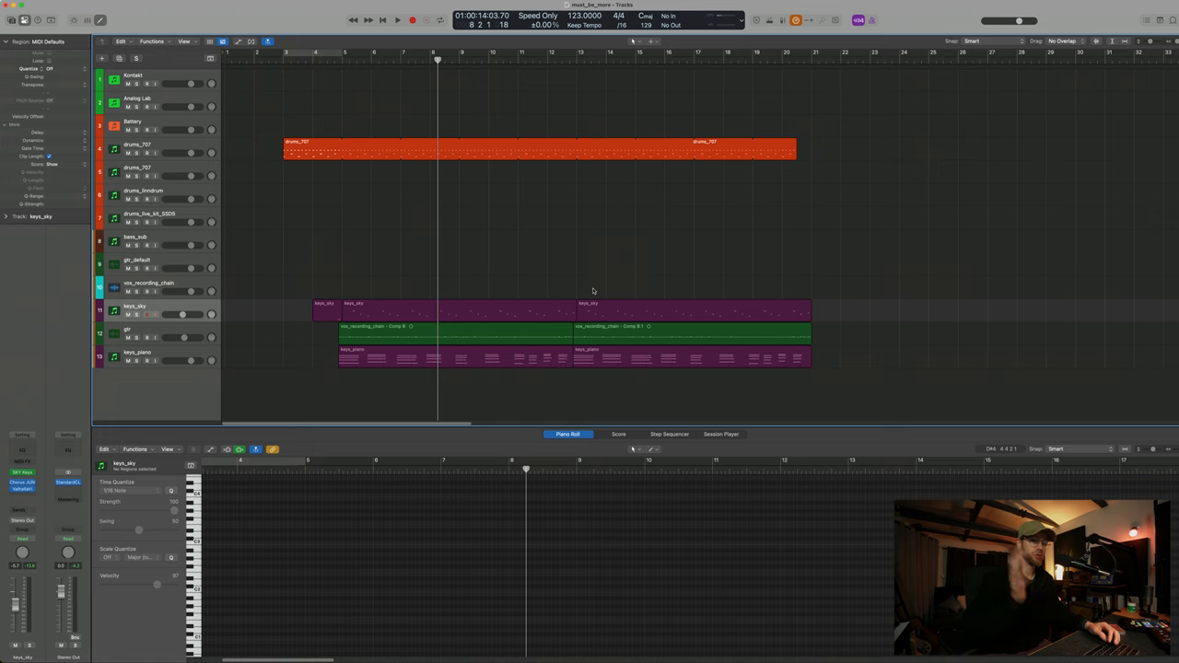
{"action": "mouse_move", "coordinate": [636, 217]}
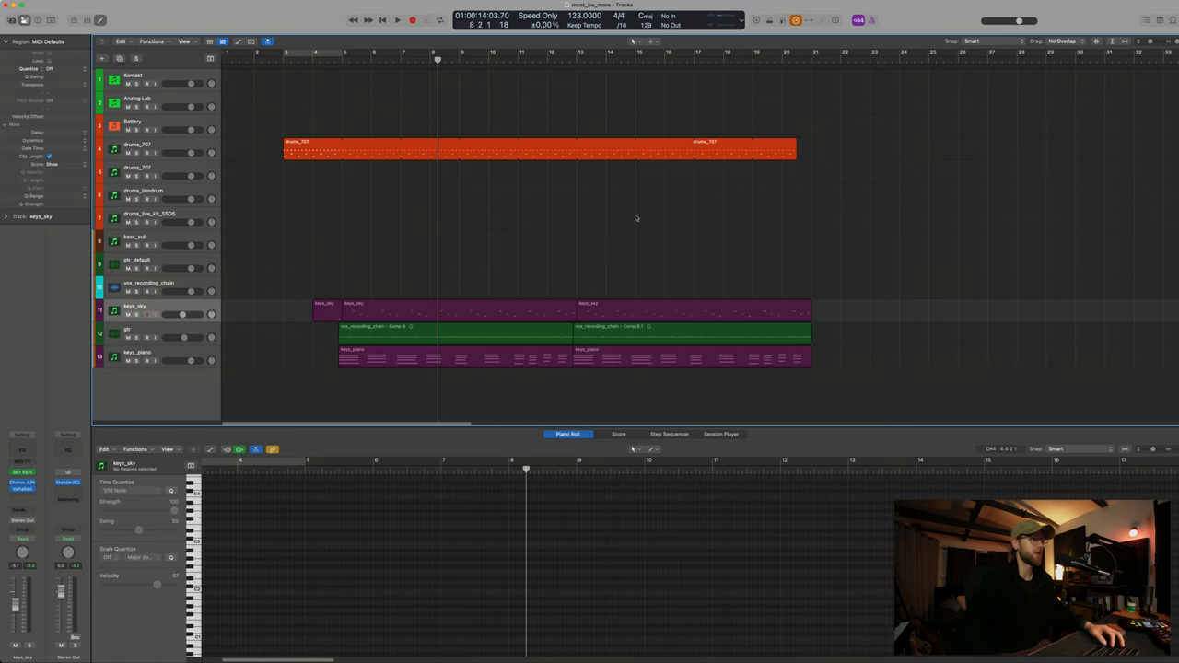
Select the range after the drum section for the gtr_default guitar take.
{"action": "left_click_drag", "start_coordinate": [378, 243], "coordinate": [667, 396]}
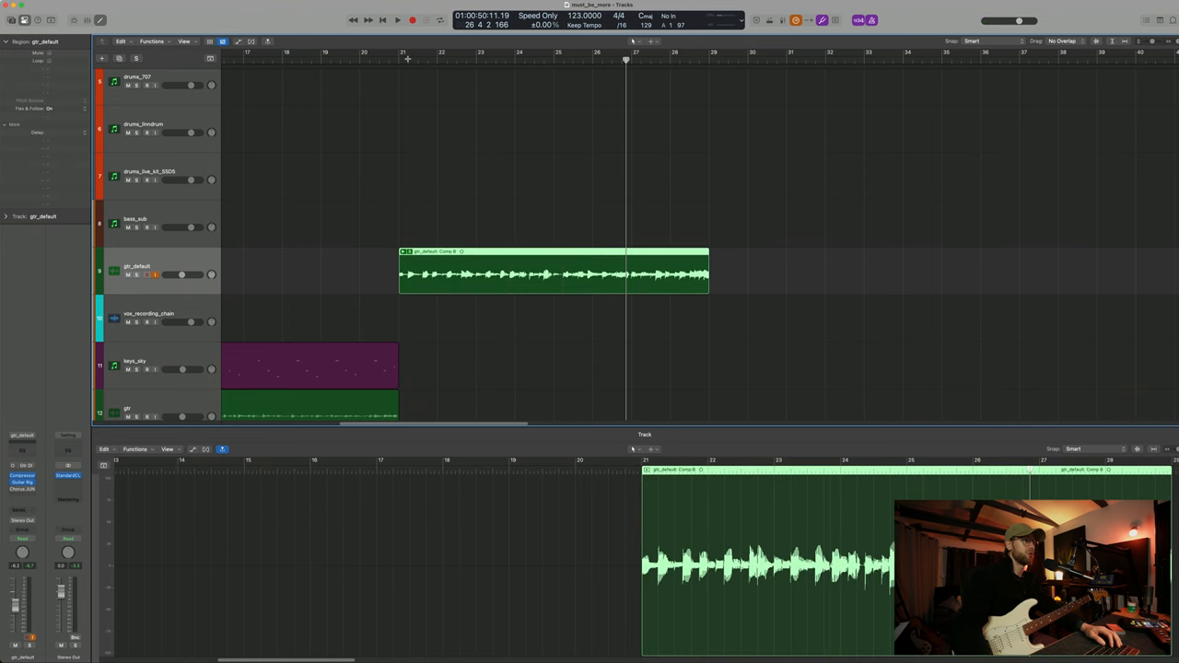
Record a second guitar pass on gtr_default so the takes stack in a take folder.
{"action": "left_click", "coordinate": [398, 18]}
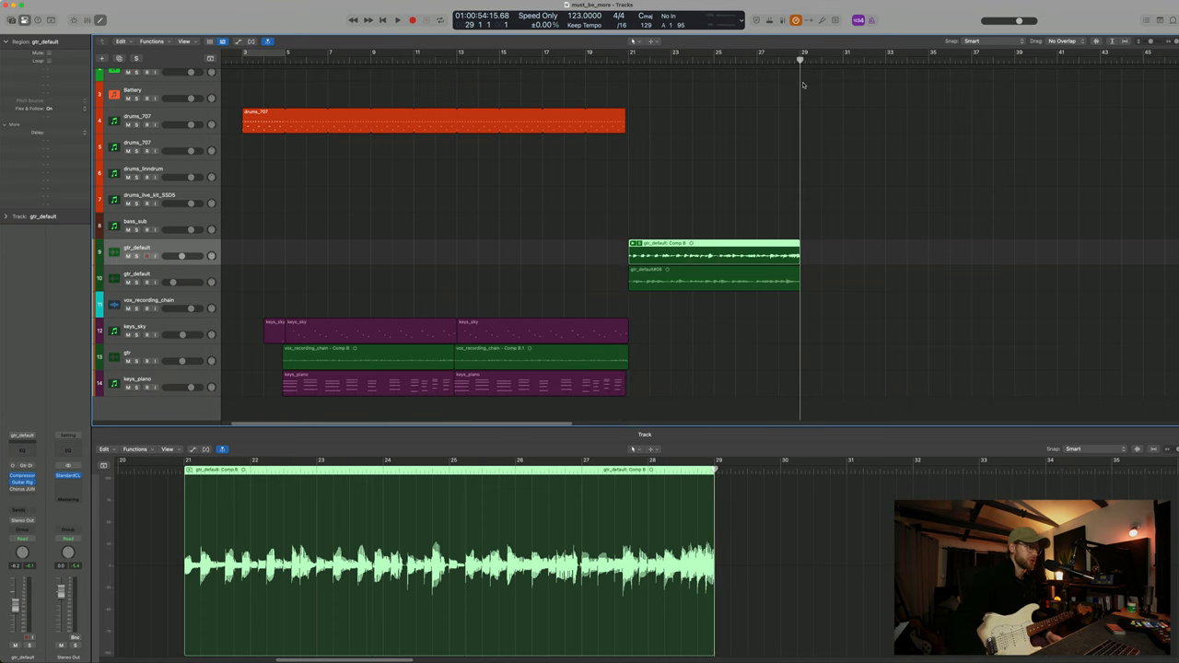
{"action": "mouse_move", "coordinate": [175, 258]}
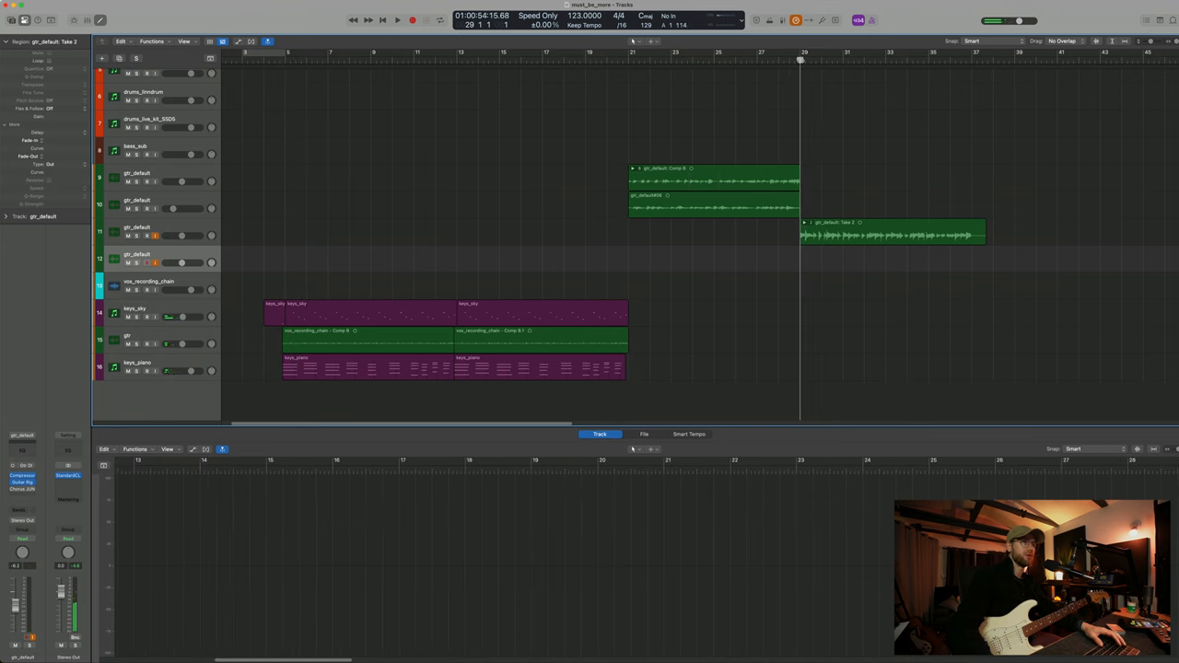
Record the next guitar section onto a new gtr_default track from where the first part ends.
{"action": "left_click", "coordinate": [397, 18]}
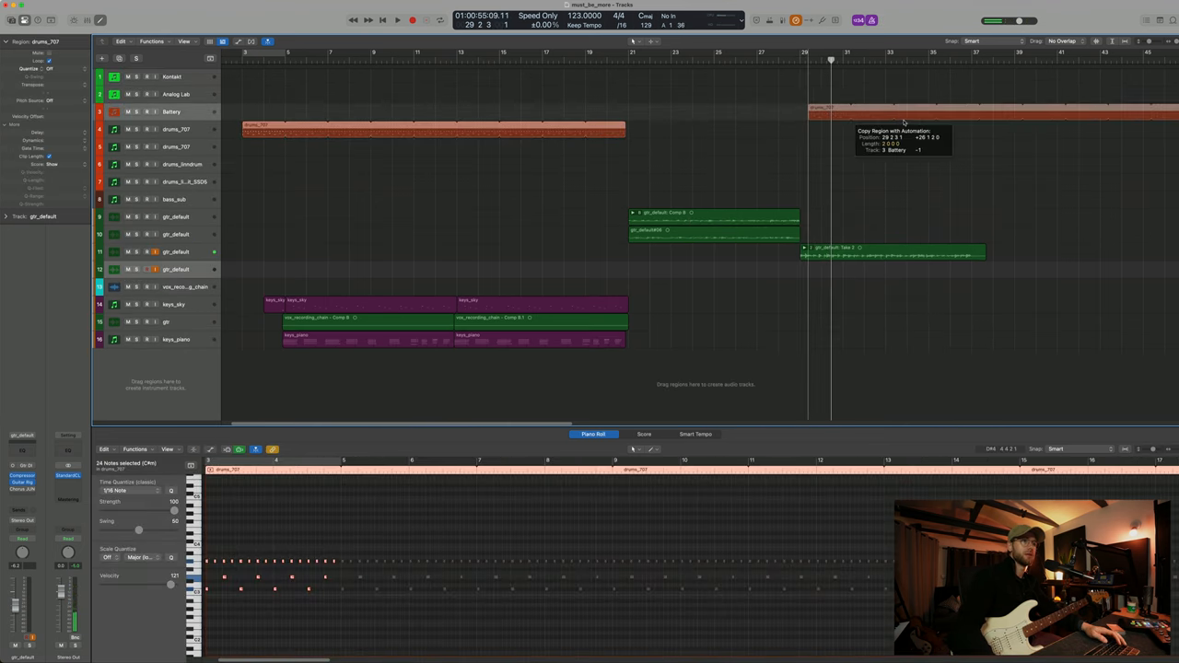
{"action": "left_click", "coordinate": [398, 19]}
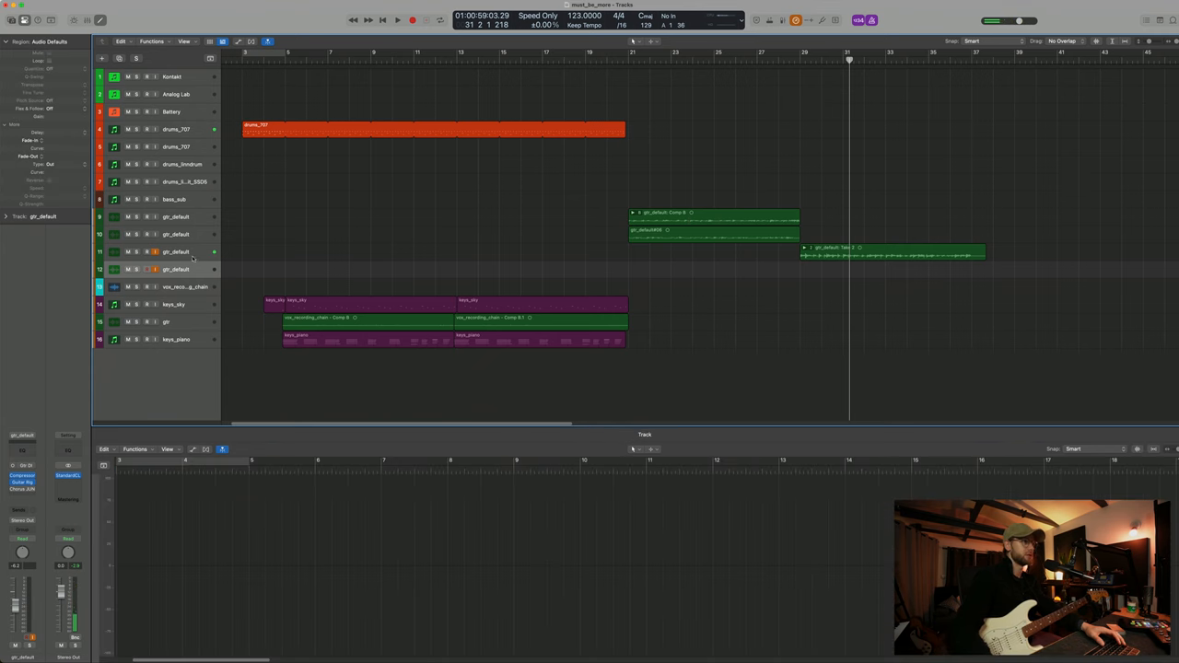
{"action": "left_click", "coordinate": [147, 251]}
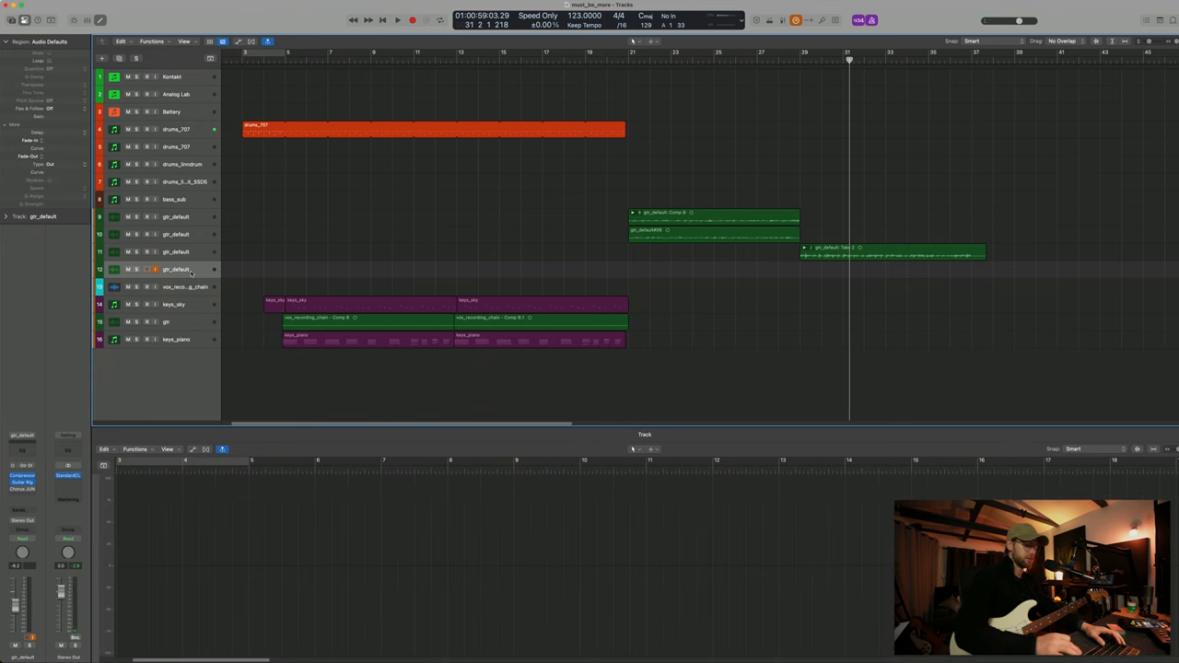
{"action": "scroll", "scroll_direction": "down", "scroll_amount": 3}
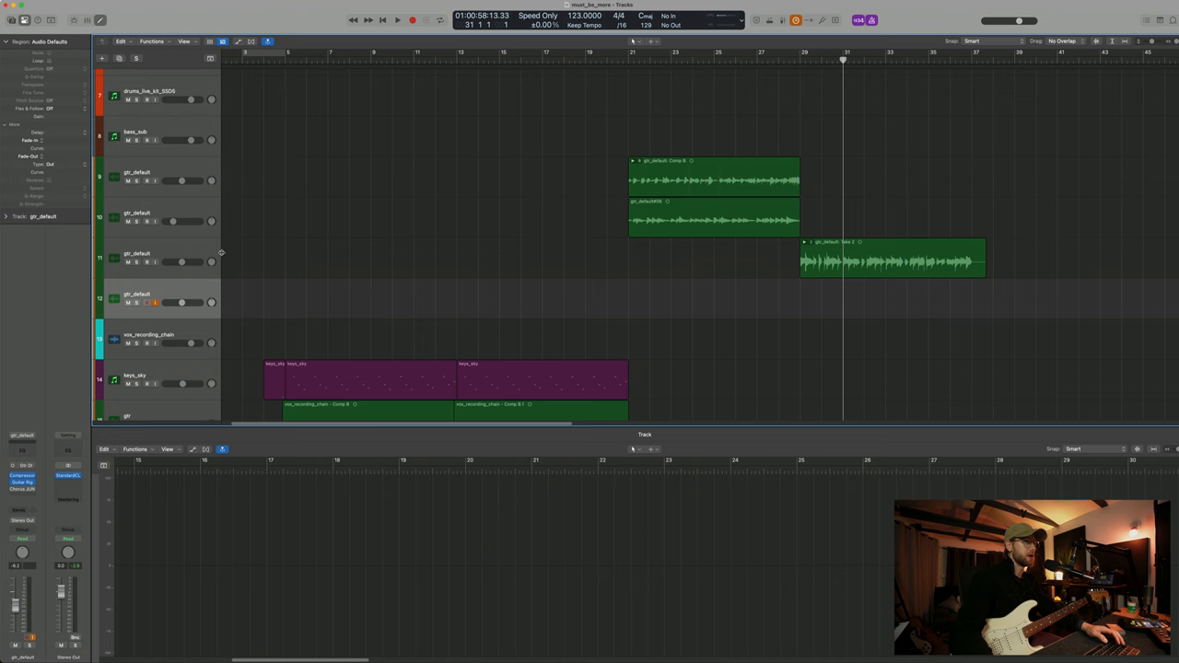
Move playback before the later guitar part and record a second take into its take folder.
{"action": "left_click", "coordinate": [413, 19]}
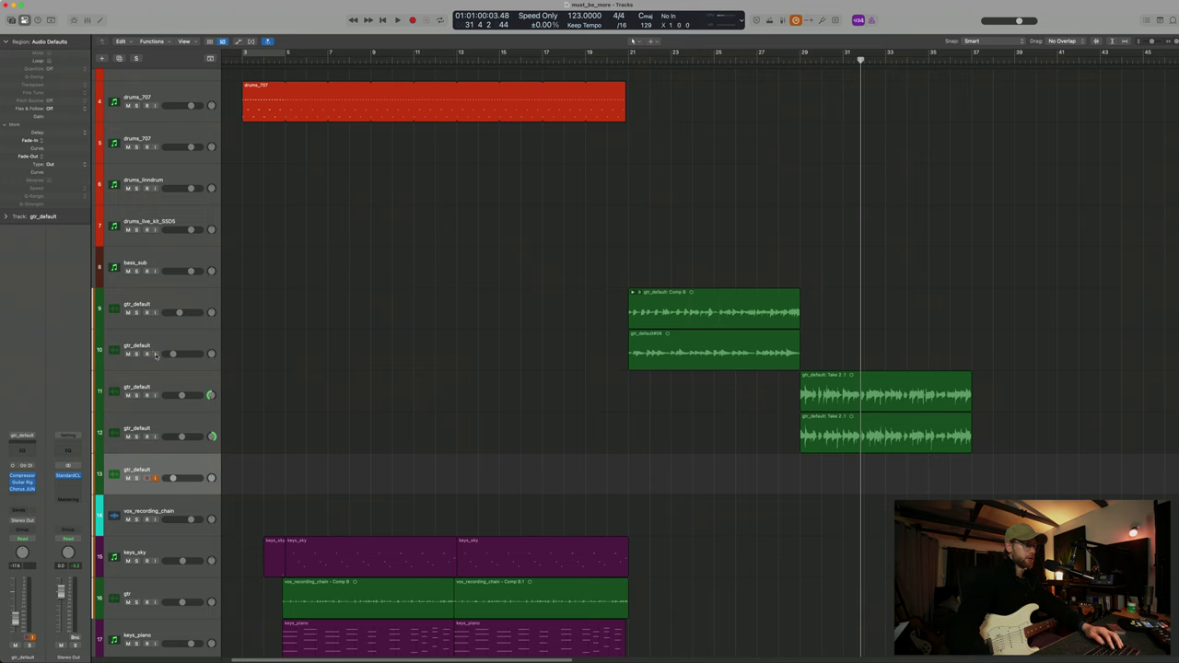
{"action": "left_click_drag", "start_coordinate": [173, 479], "coordinate": [184, 479]}
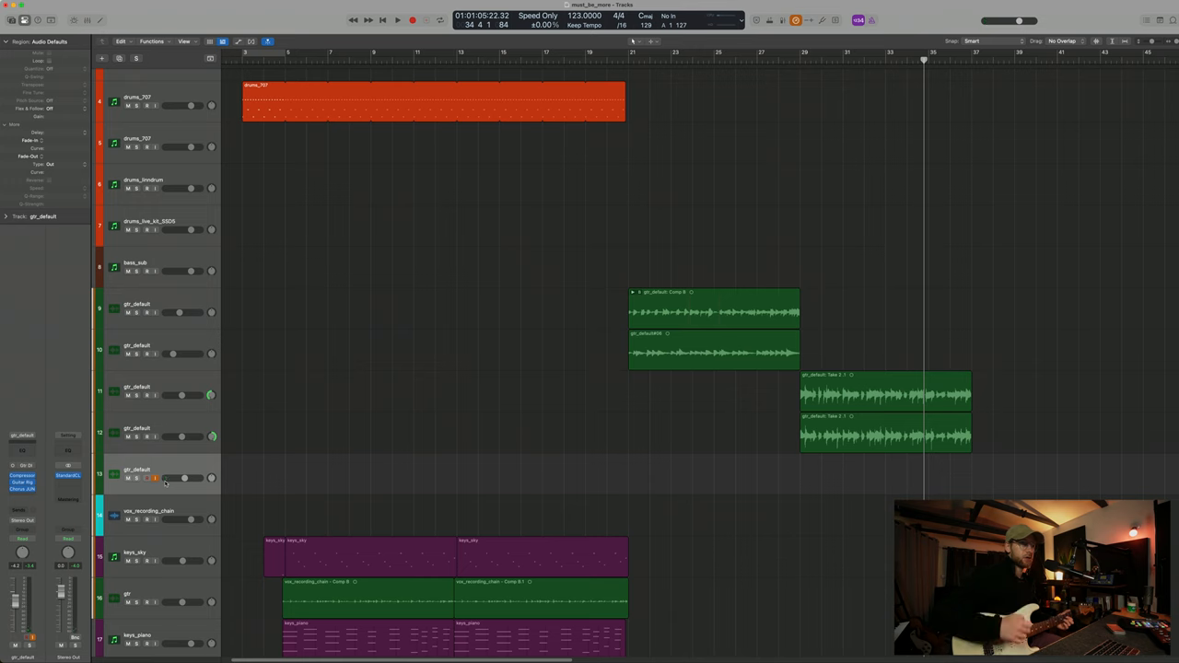
{"action": "left_click_drag", "start_coordinate": [166, 479], "coordinate": [184, 479]}
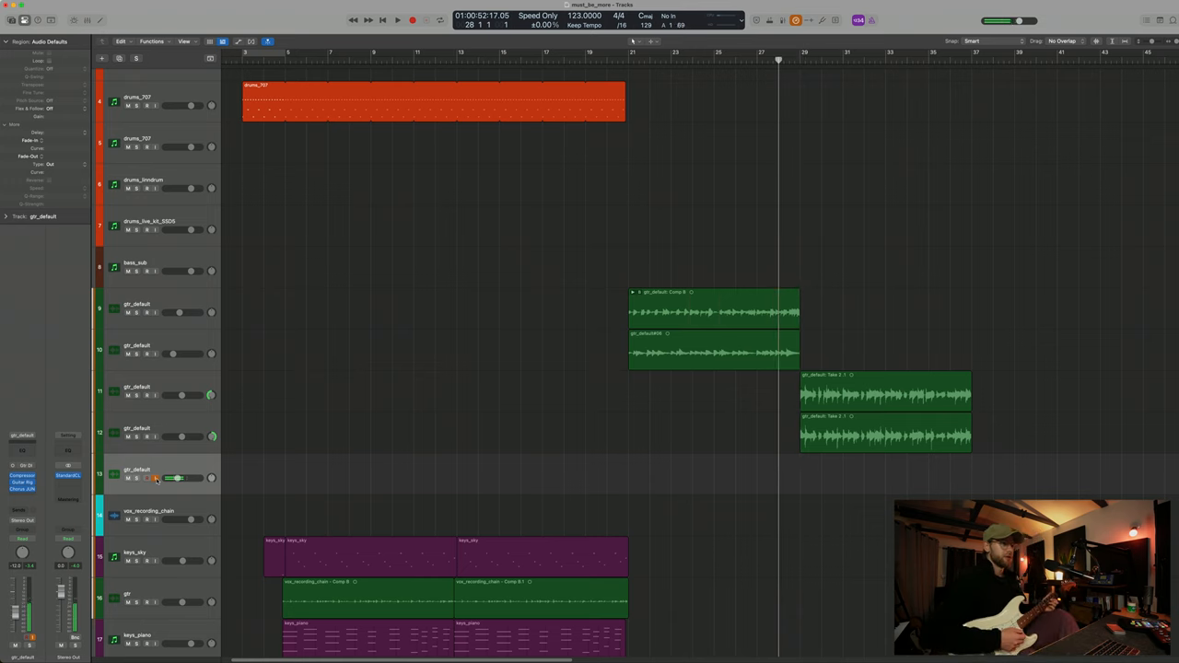
{"action": "left_click", "coordinate": [398, 18]}
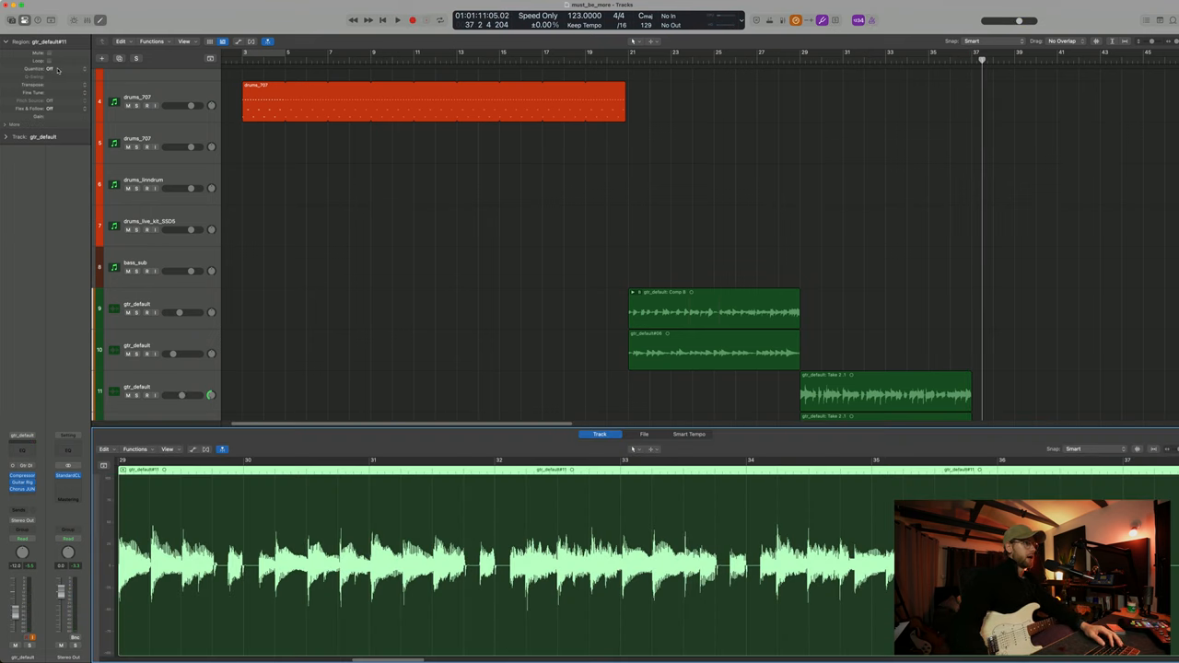
Cycle playback over the first guitar take folder, then bring up the guitar amp plug-in.
{"action": "scroll", "scroll_direction": "up", "scroll_amount": 3}
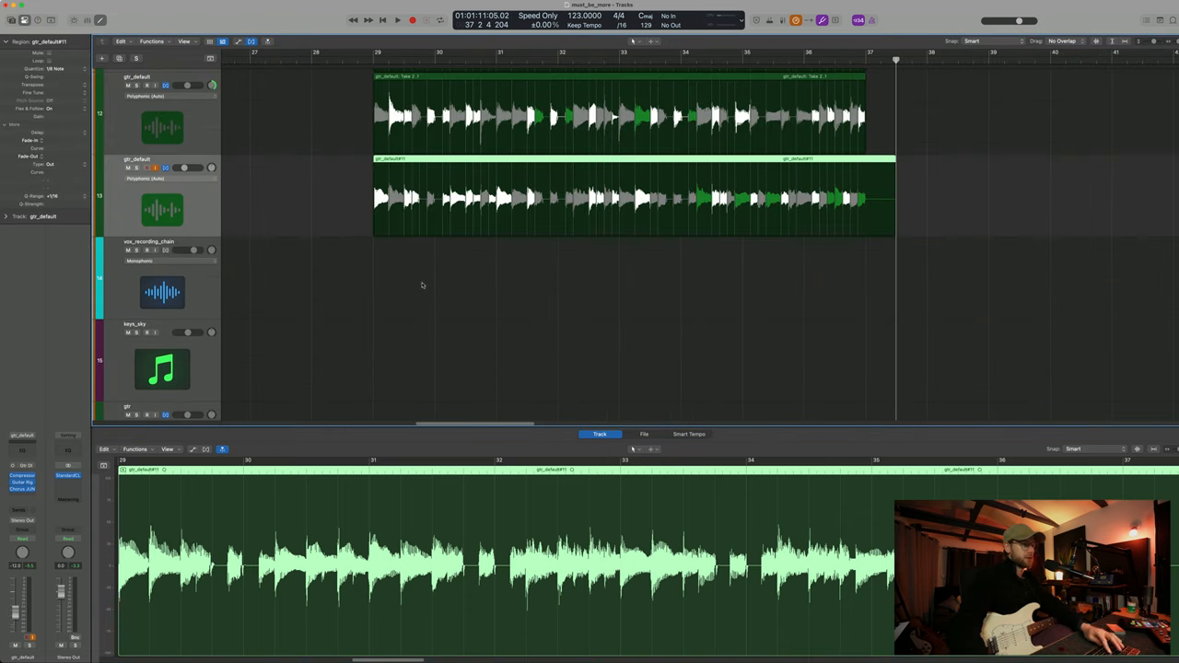
{"action": "mouse_move", "coordinate": [368, 220]}
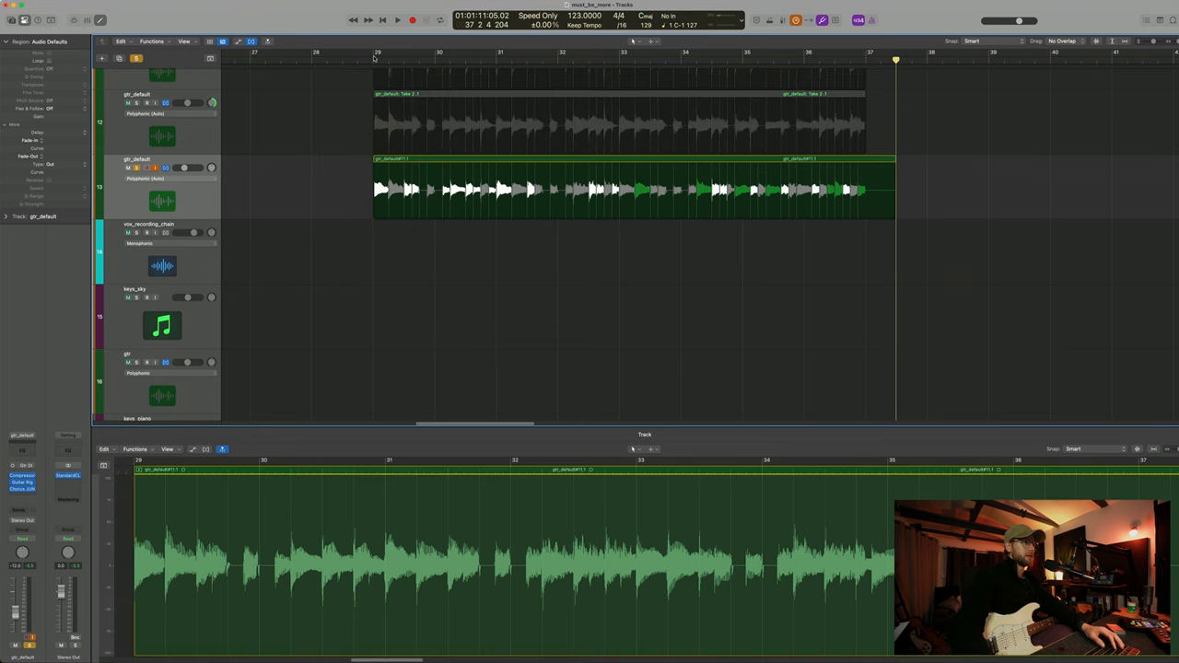
{"action": "left_click", "coordinate": [398, 18]}
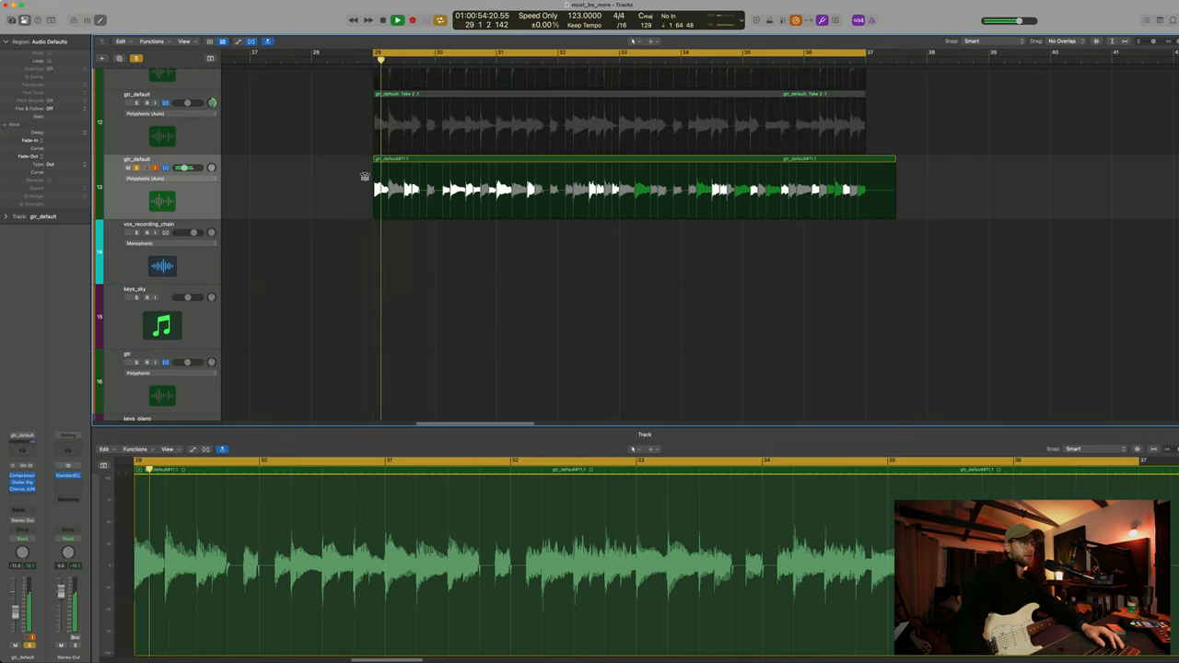
{"action": "left_click", "coordinate": [626, 188]}
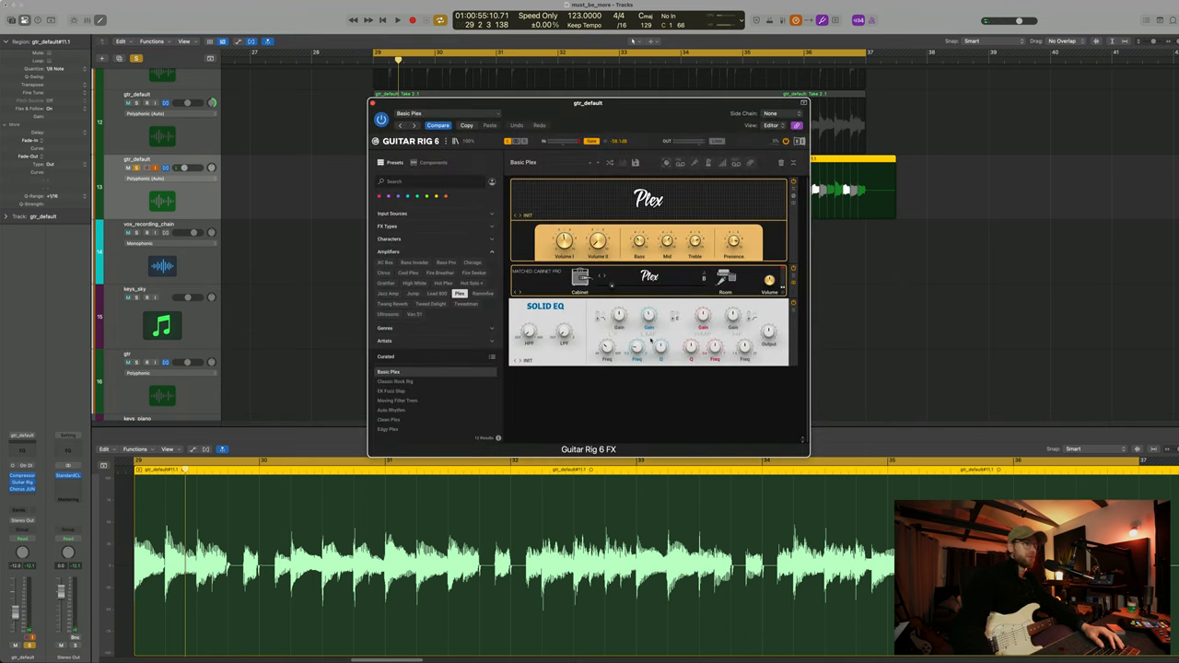
Load the Clean Plex preset in Guitar Rig 6 in place of Basic Plex.
{"action": "left_click", "coordinate": [398, 19]}
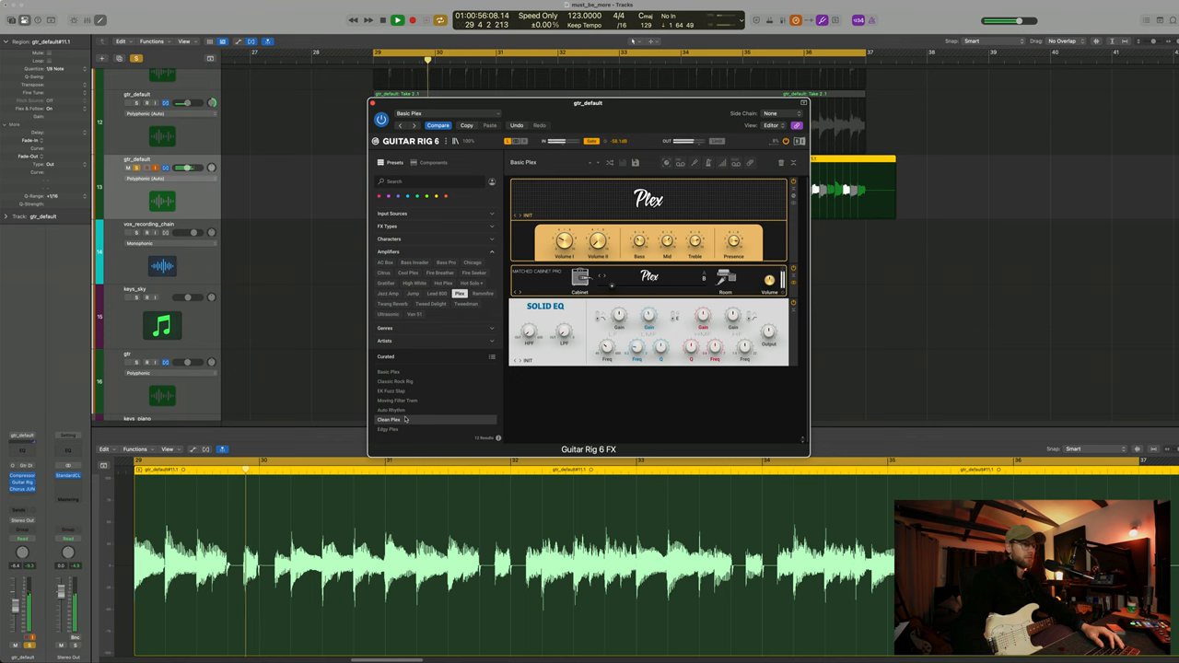
{"action": "left_click", "coordinate": [387, 420]}
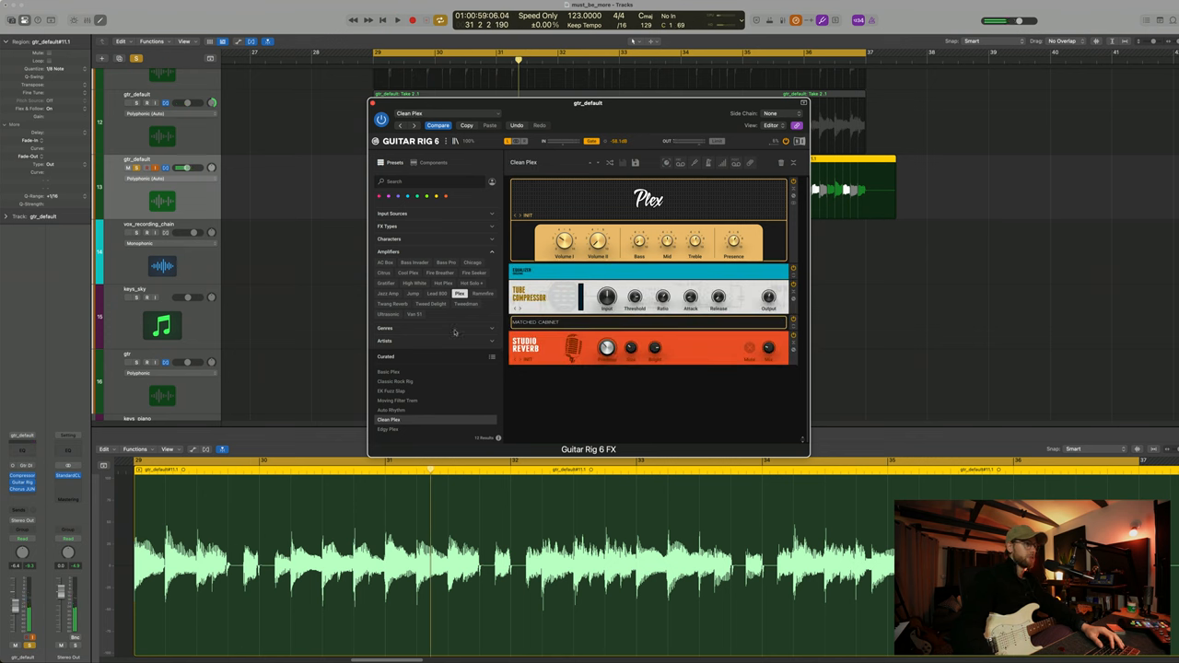
{"action": "left_click", "coordinate": [373, 103]}
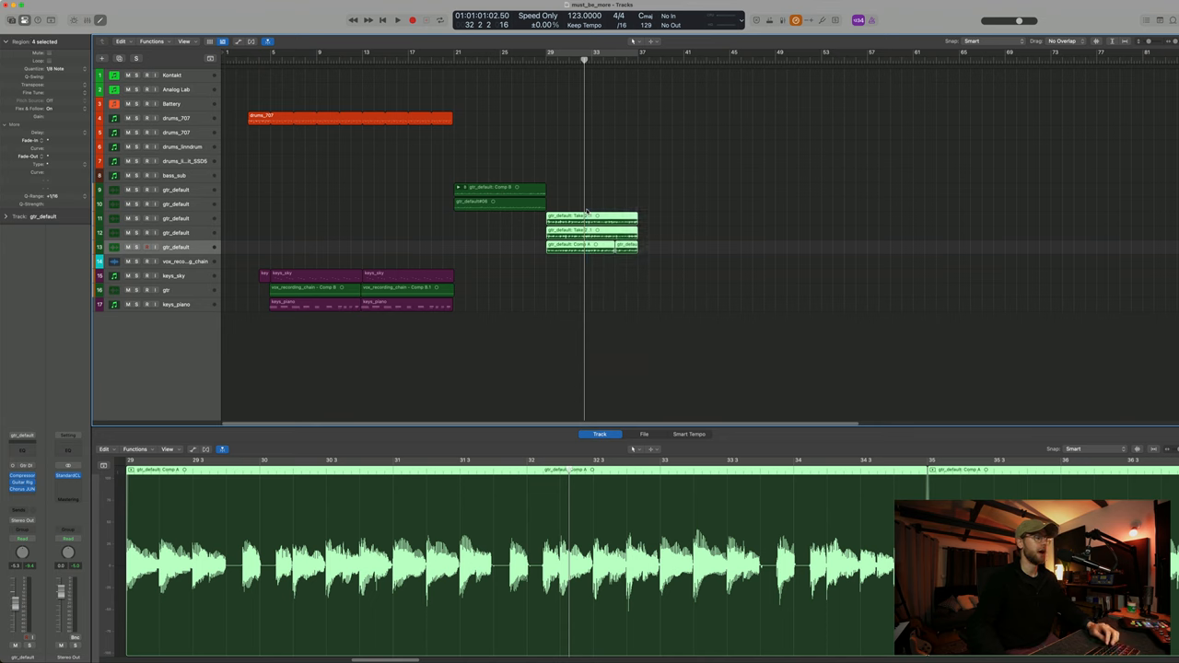
{"action": "mouse_move", "coordinate": [482, 245]}
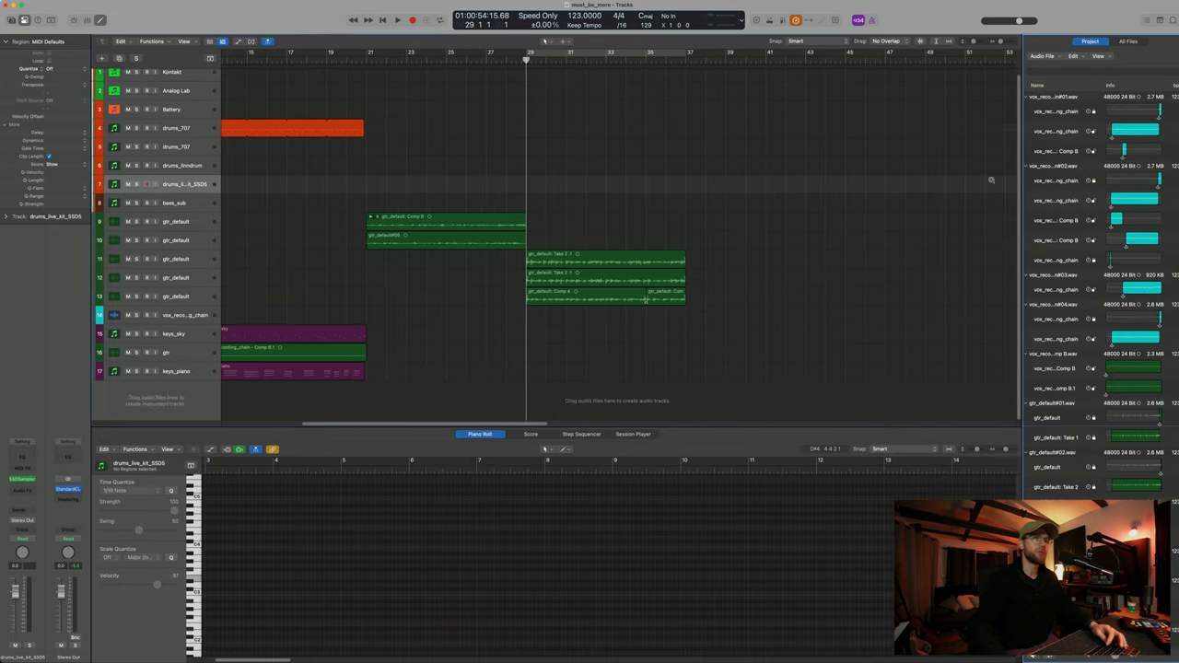
Drag the Backwoods Kick and snare samples from the country pack onto new tracks and loop them.
{"action": "left_click", "coordinate": [1128, 41]}
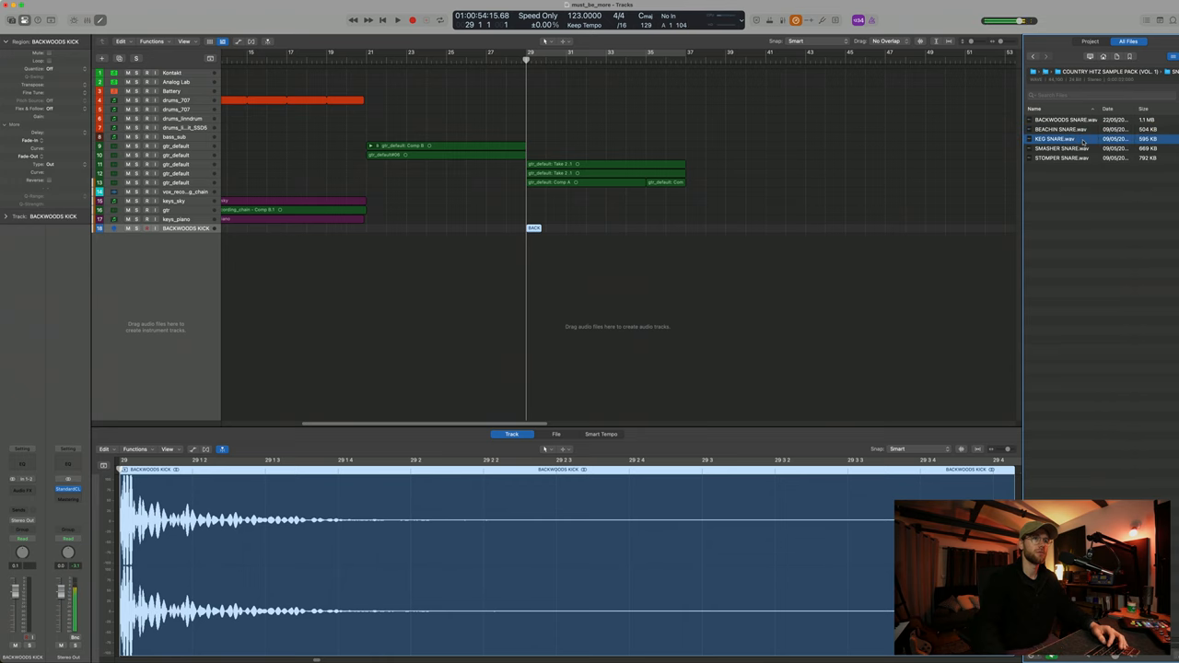
{"action": "left_click", "coordinate": [398, 21]}
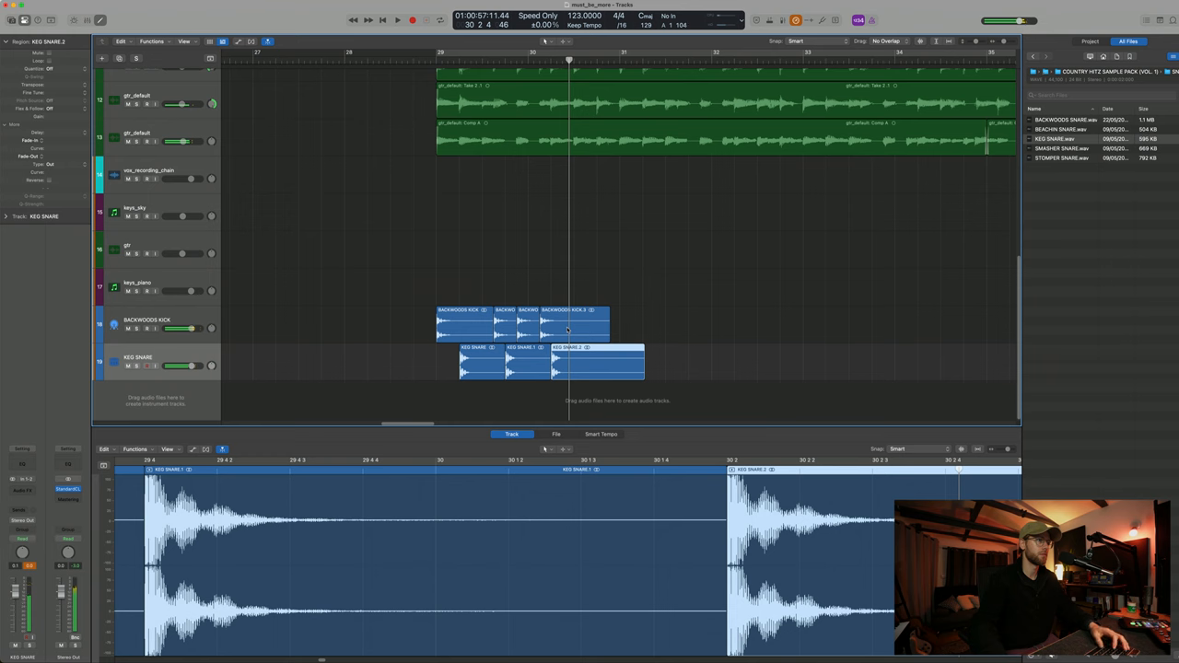
{"action": "left_click_drag", "start_coordinate": [571, 359], "coordinate": [632, 366]}
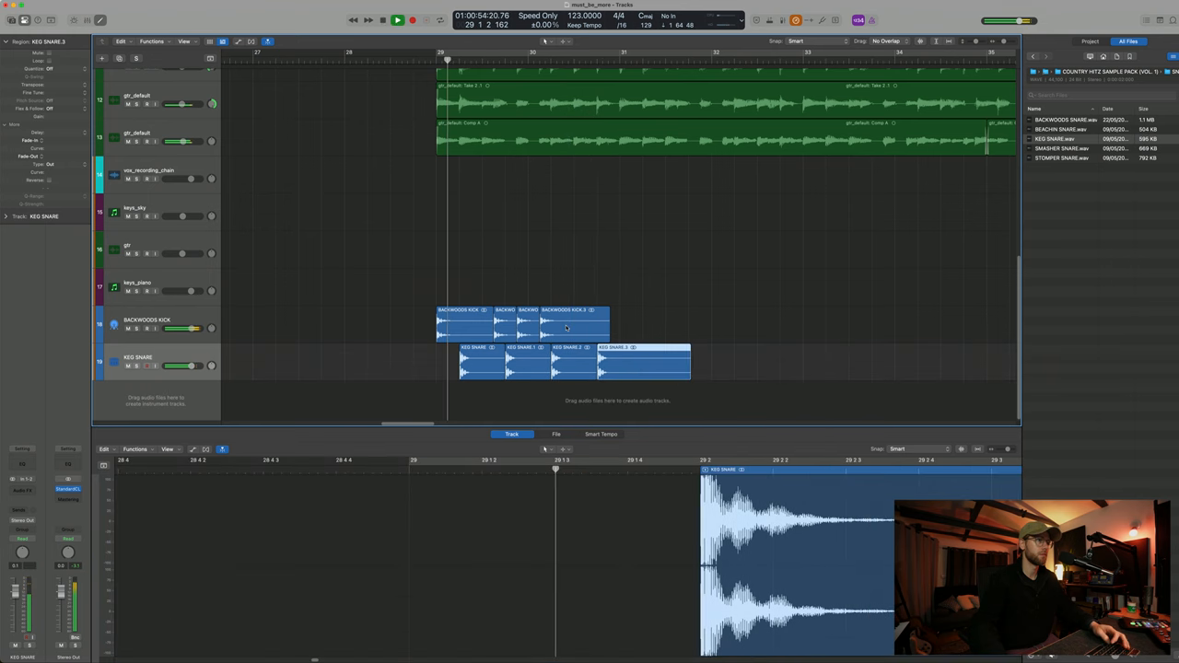
{"action": "left_click", "coordinate": [608, 322]}
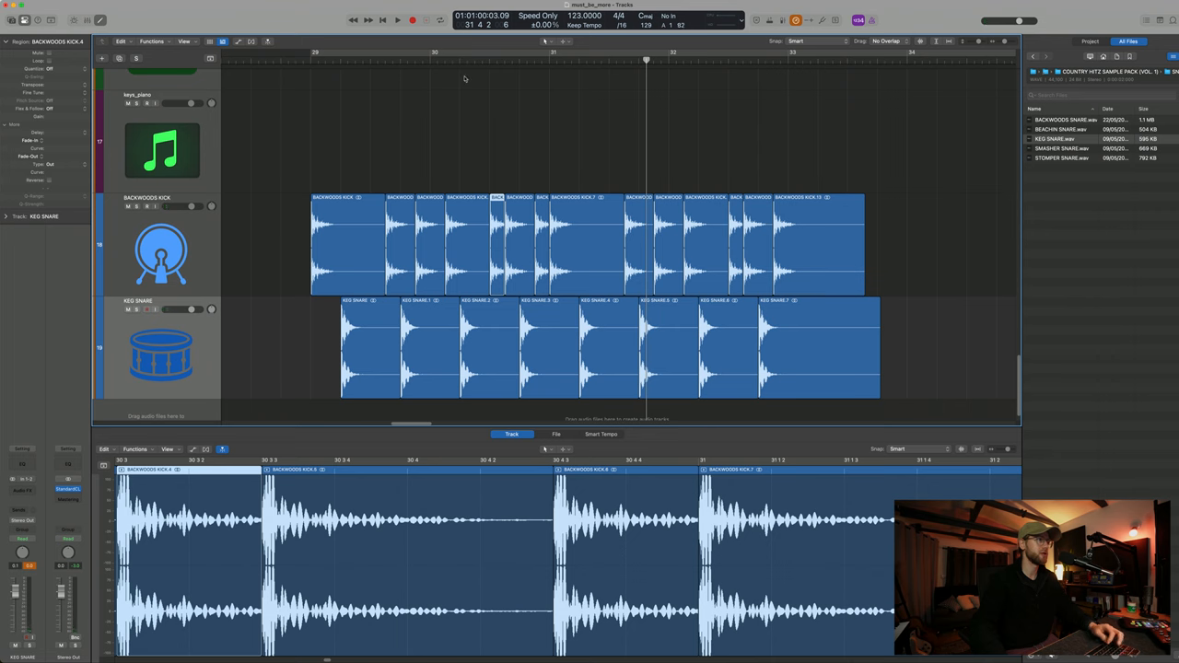
Stretch the kick and snare loops to the end of the guitar regions.
{"action": "left_click", "coordinate": [398, 18]}
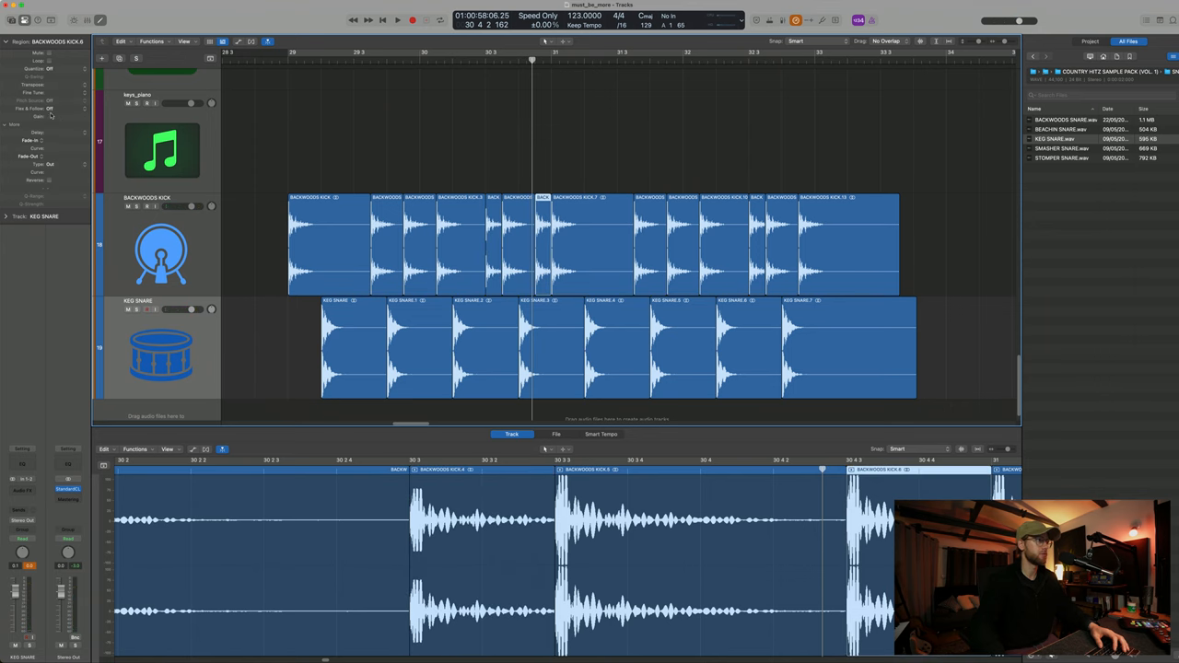
{"action": "left_click", "coordinate": [398, 18]}
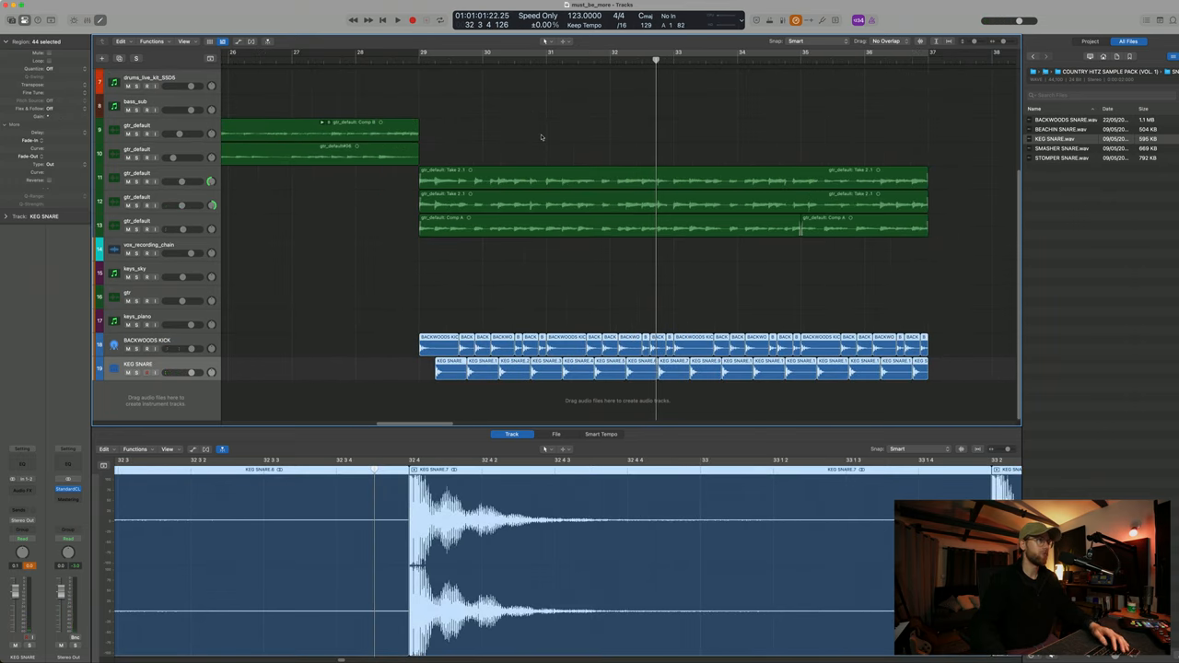
{"action": "left_click", "coordinate": [564, 41]}
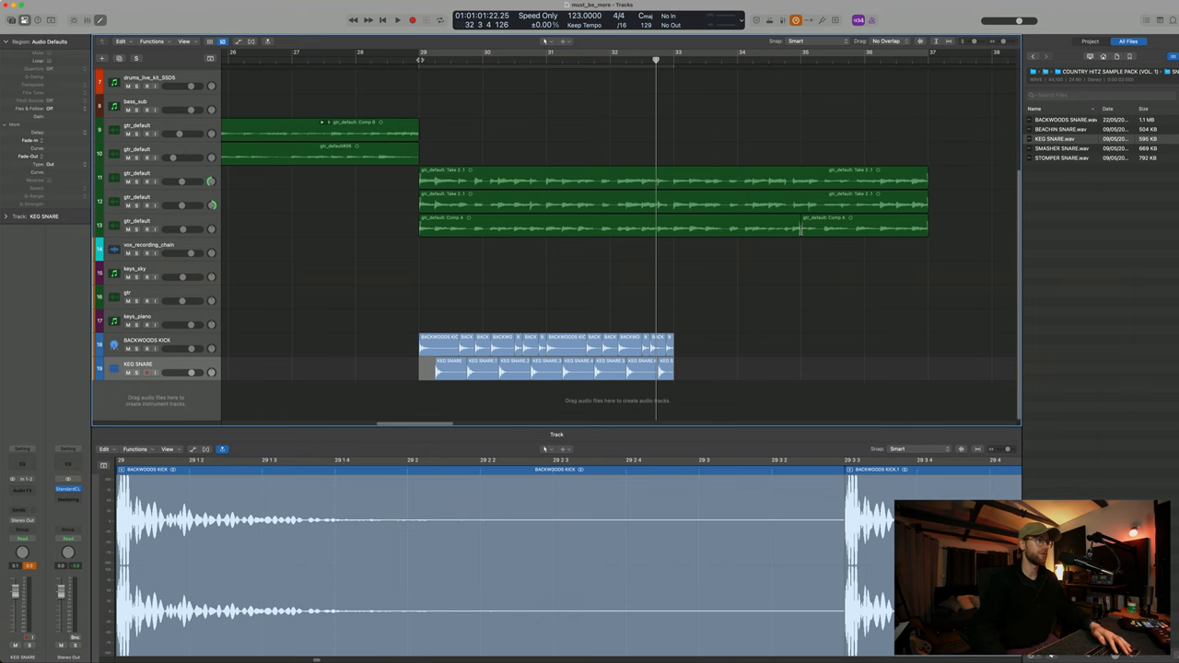
{"action": "mouse_move", "coordinate": [498, 330]}
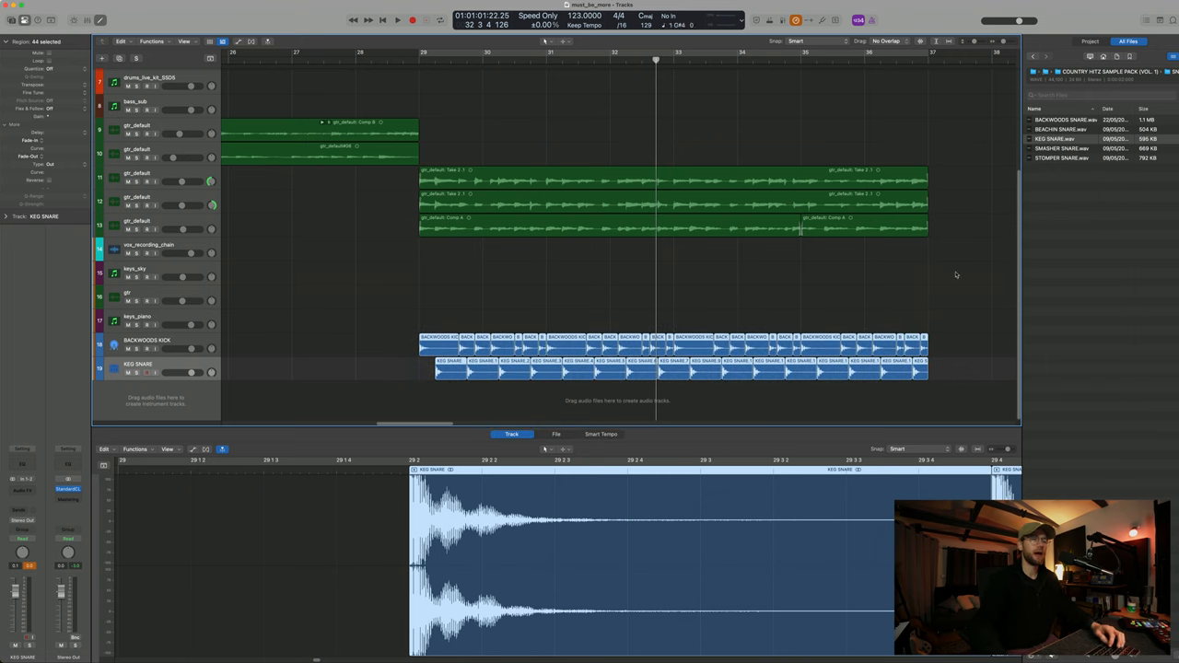
{"action": "scroll", "scroll_direction": "up", "scroll_amount": 3}
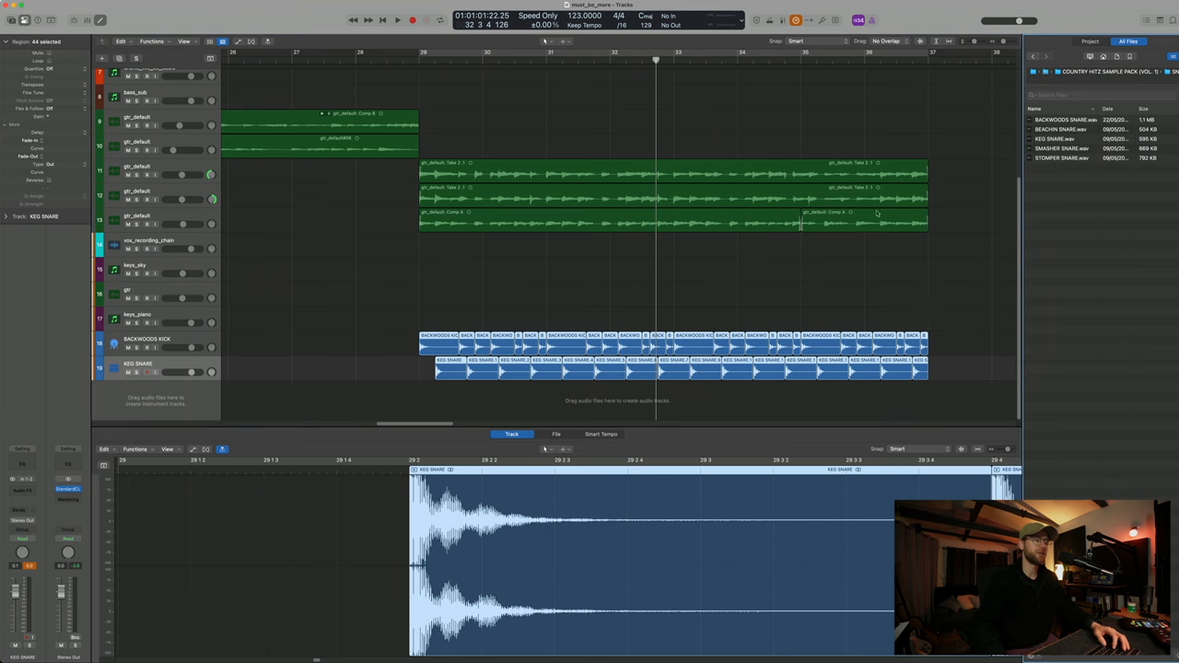
Add a percussion one-shot and a TR707 clap track, placing the clap at the pattern's start.
{"action": "left_click", "coordinate": [1142, 55]}
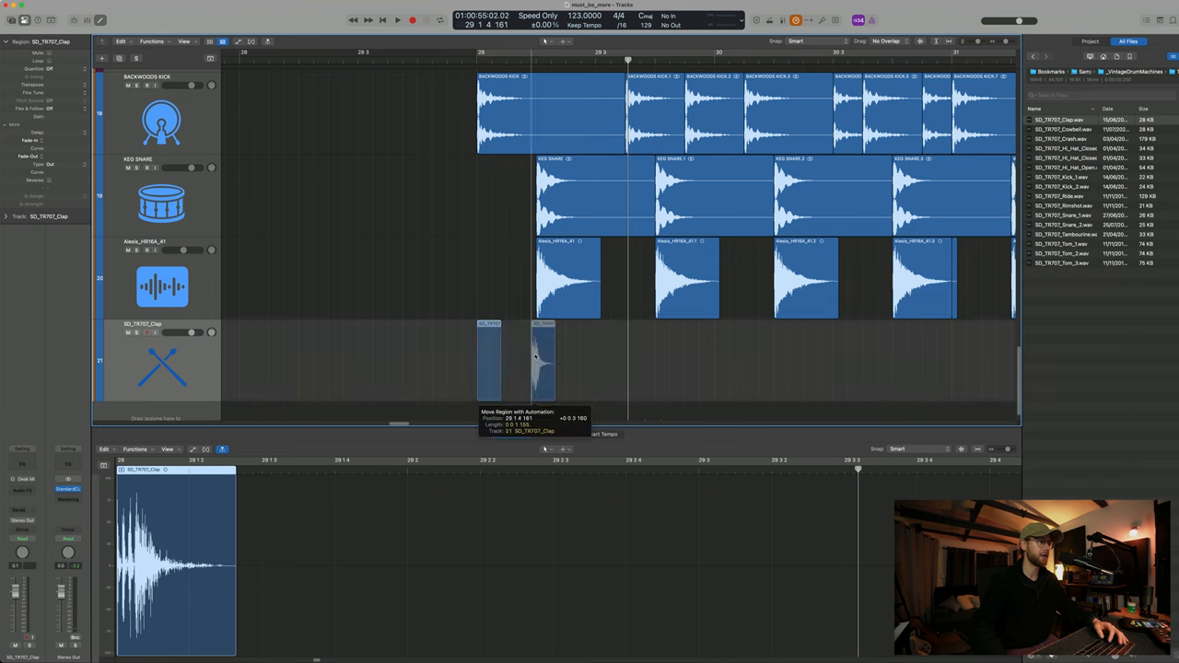
{"action": "left_click", "coordinate": [398, 19]}
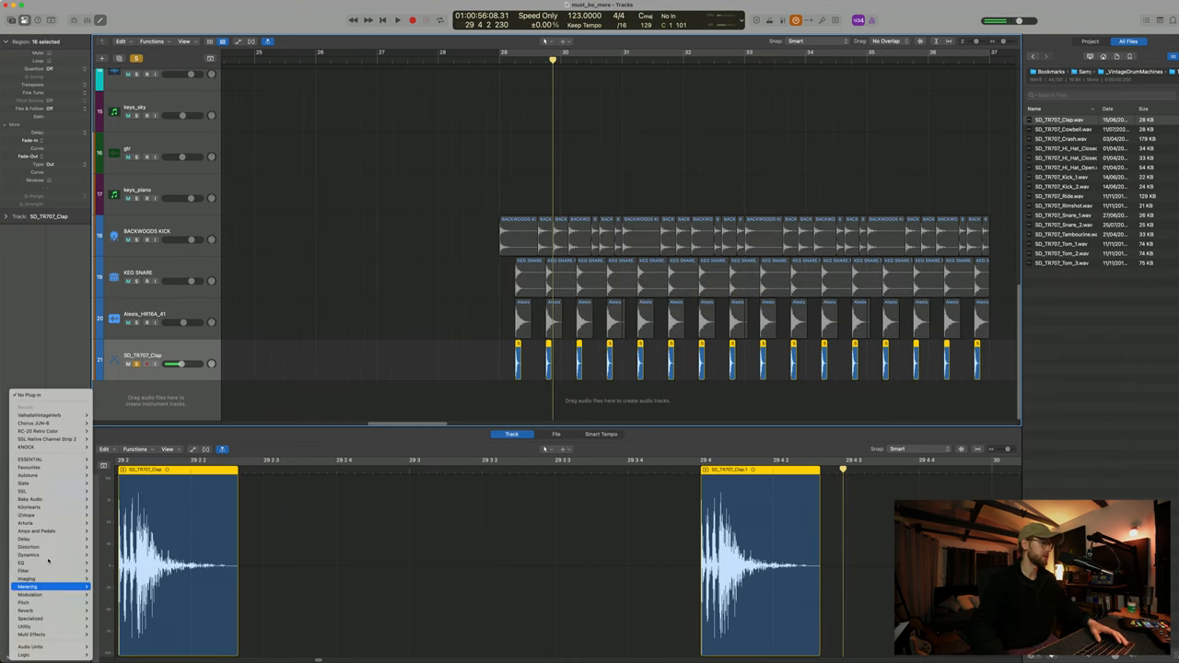
Insert BABY Audio Crystalline reverb in an Audio FX slot on the clap track.
{"action": "left_click", "coordinate": [30, 499]}
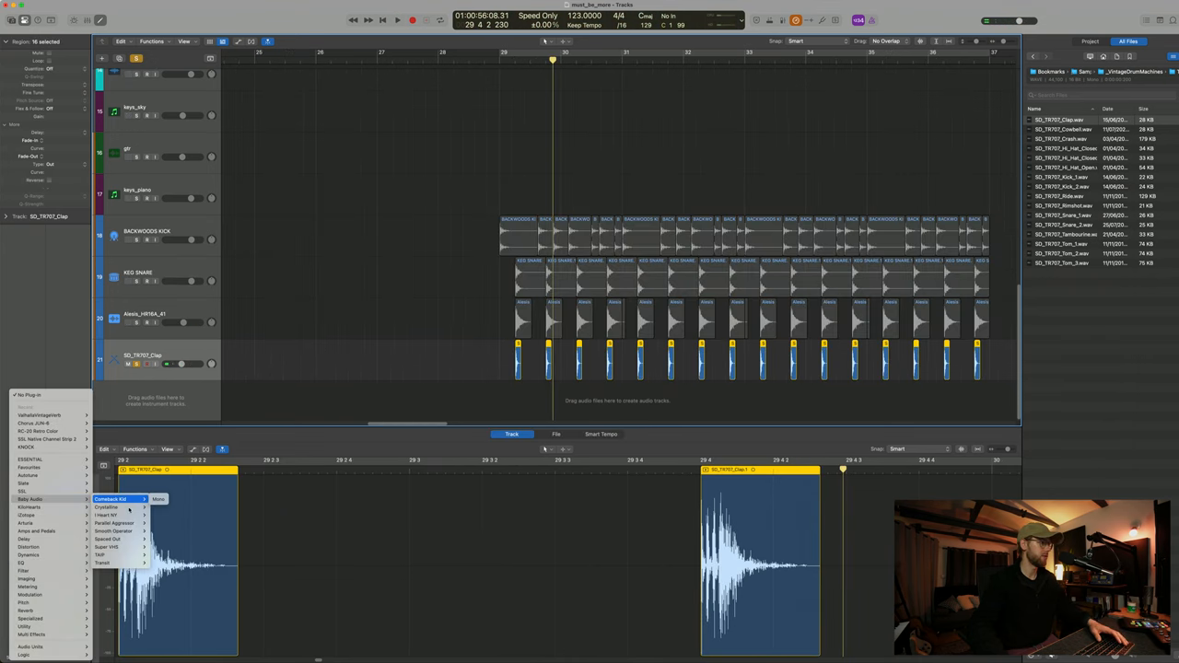
{"action": "left_click", "coordinate": [107, 507]}
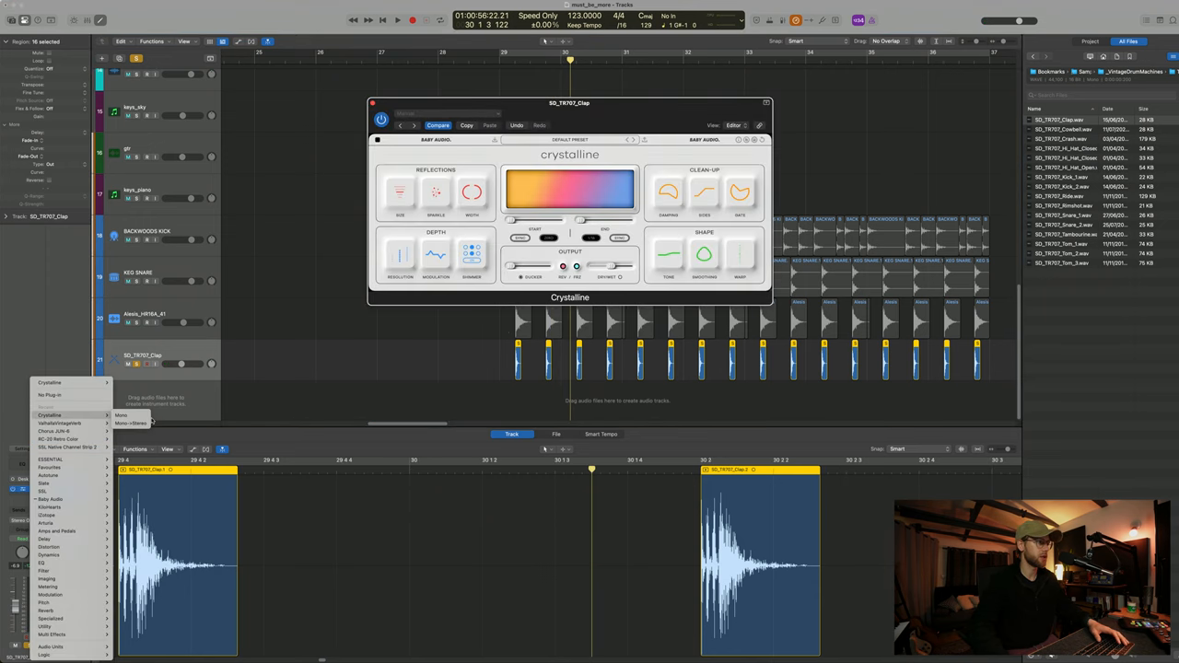
{"action": "left_click", "coordinate": [653, 107]}
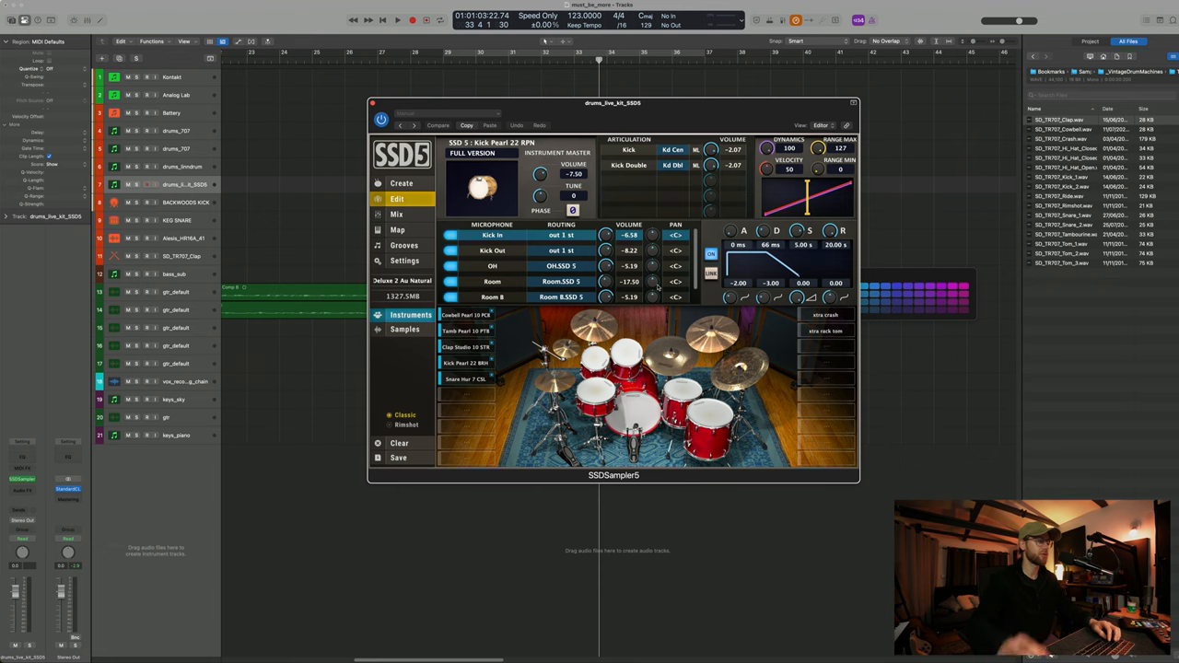
Close SSD5 and create an empty MIDI region at bar 29 on the drums_live_kit track.
{"action": "left_click", "coordinate": [563, 350]}
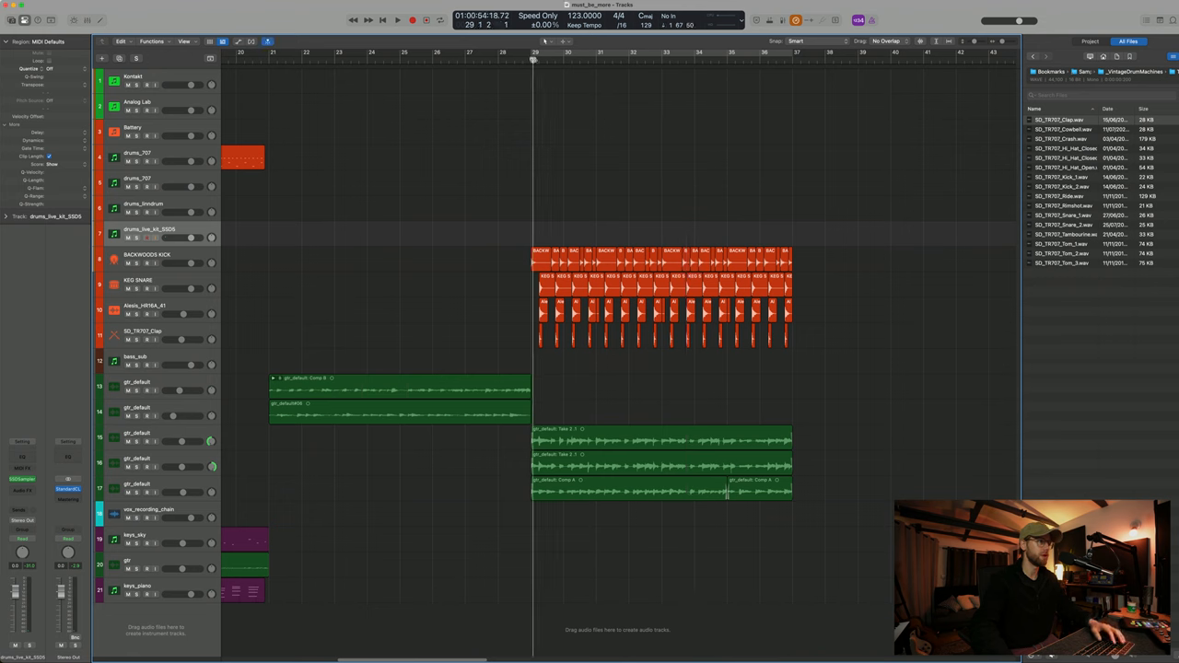
{"action": "left_click", "coordinate": [398, 18]}
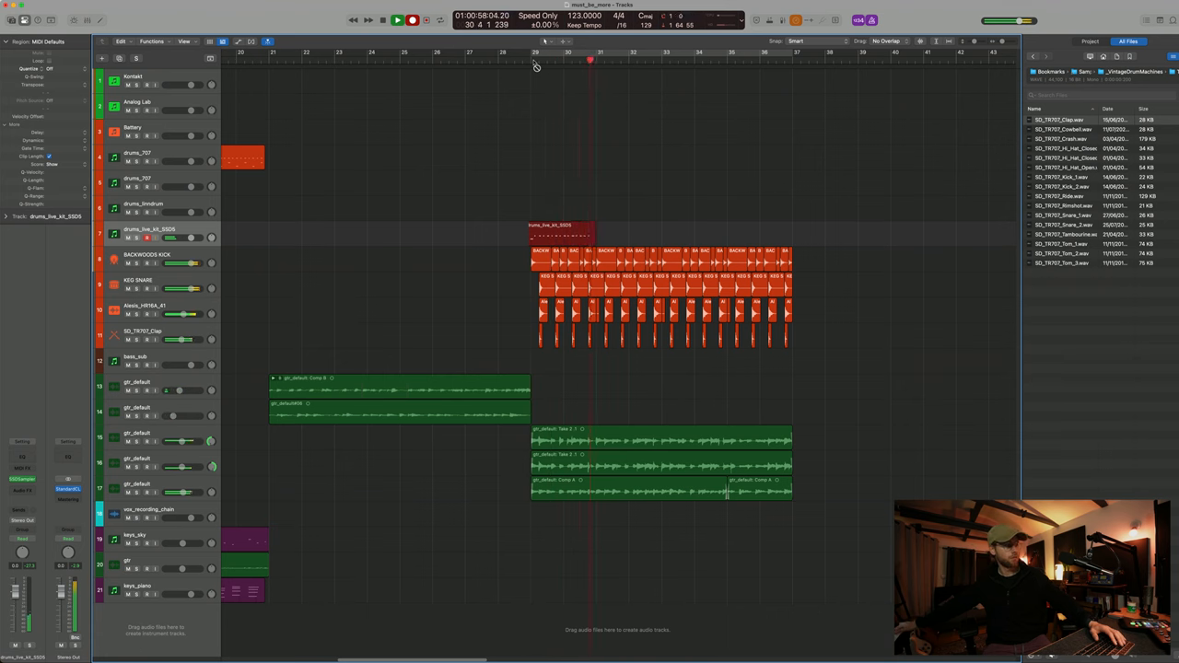
Open the drum region in the Piano Roll and set a cycle range over its bars.
{"action": "double_click", "coordinate": [564, 236]}
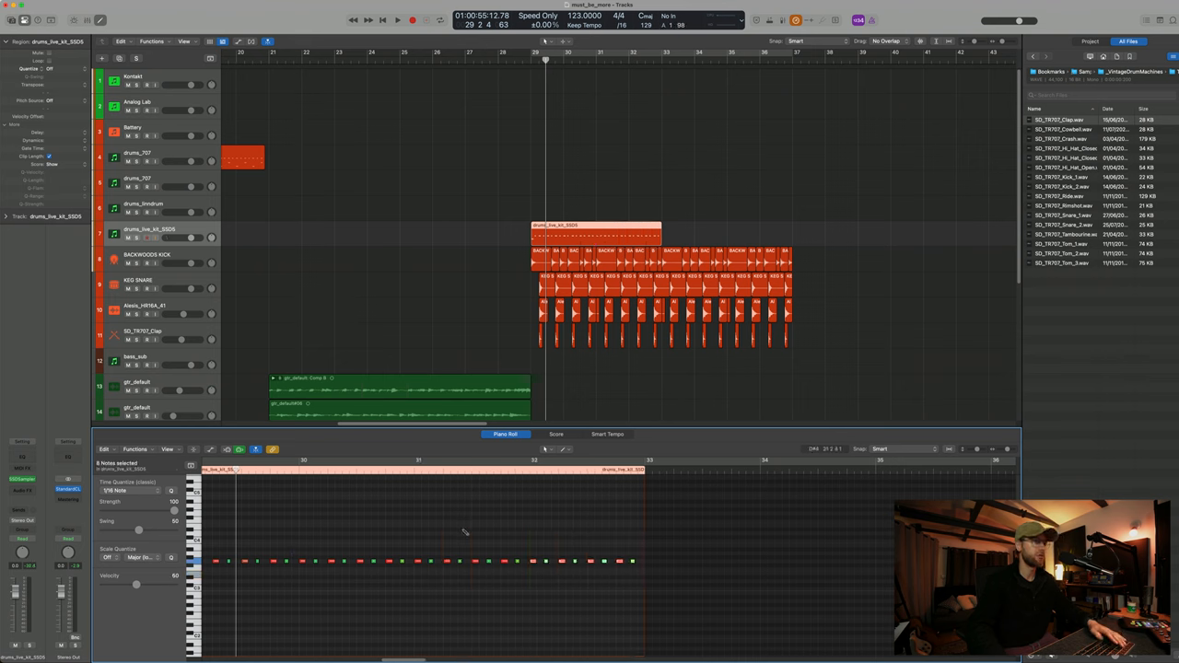
{"action": "left_click_drag", "start_coordinate": [546, 52], "coordinate": [636, 51]}
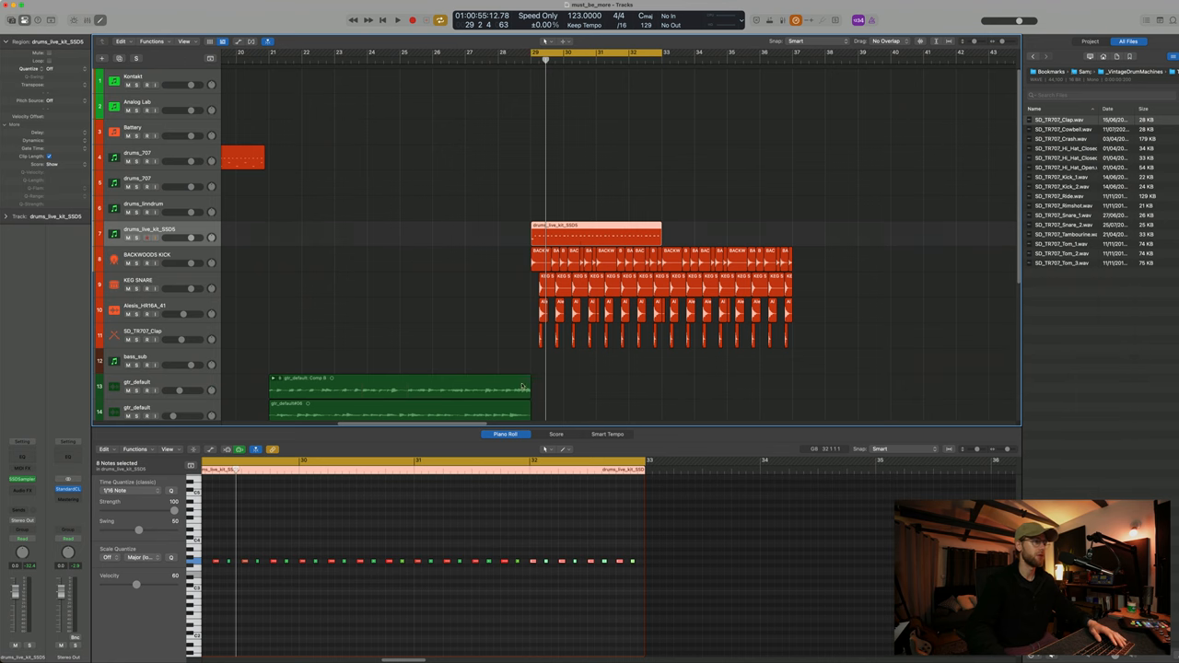
{"action": "left_click", "coordinate": [398, 18]}
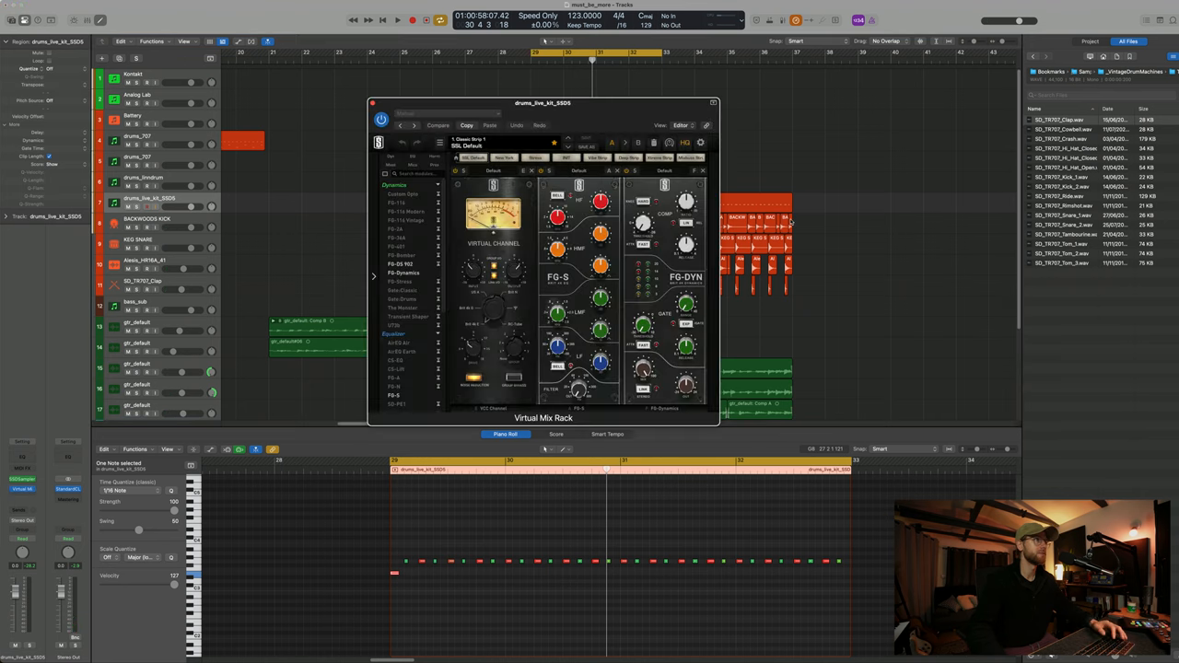
Add channel, FG-S, Hollywood and Trimmer modules to the drum Virtual Mix Rack.
{"action": "left_click", "coordinate": [398, 18]}
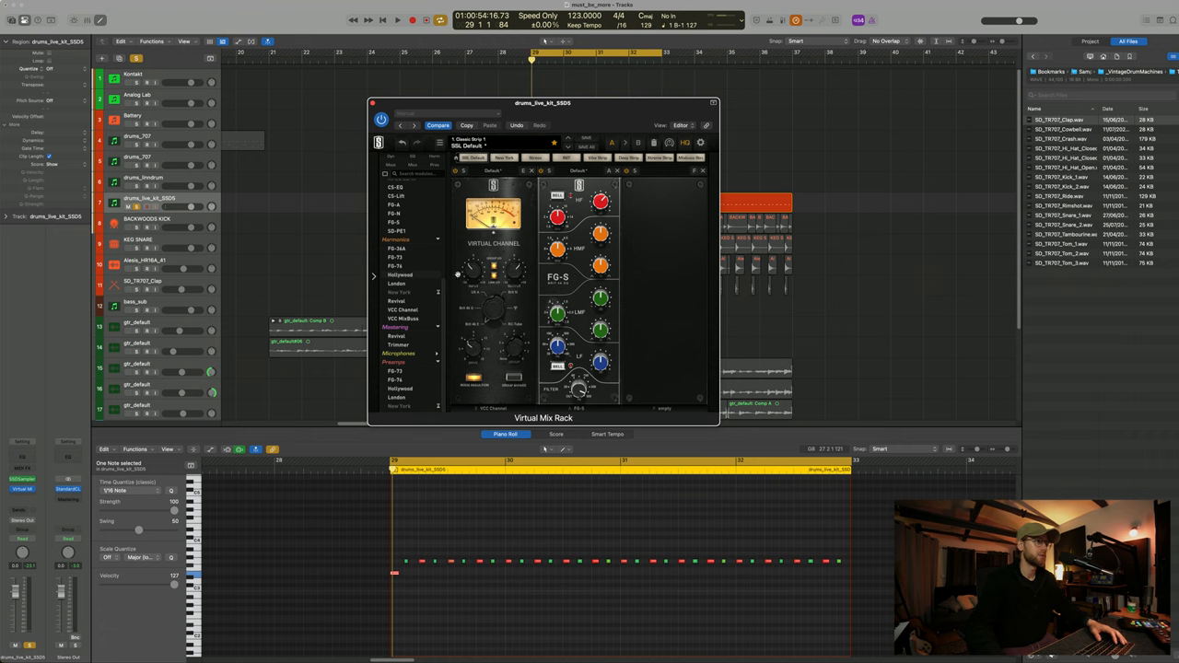
{"action": "mouse_move", "coordinate": [667, 127]}
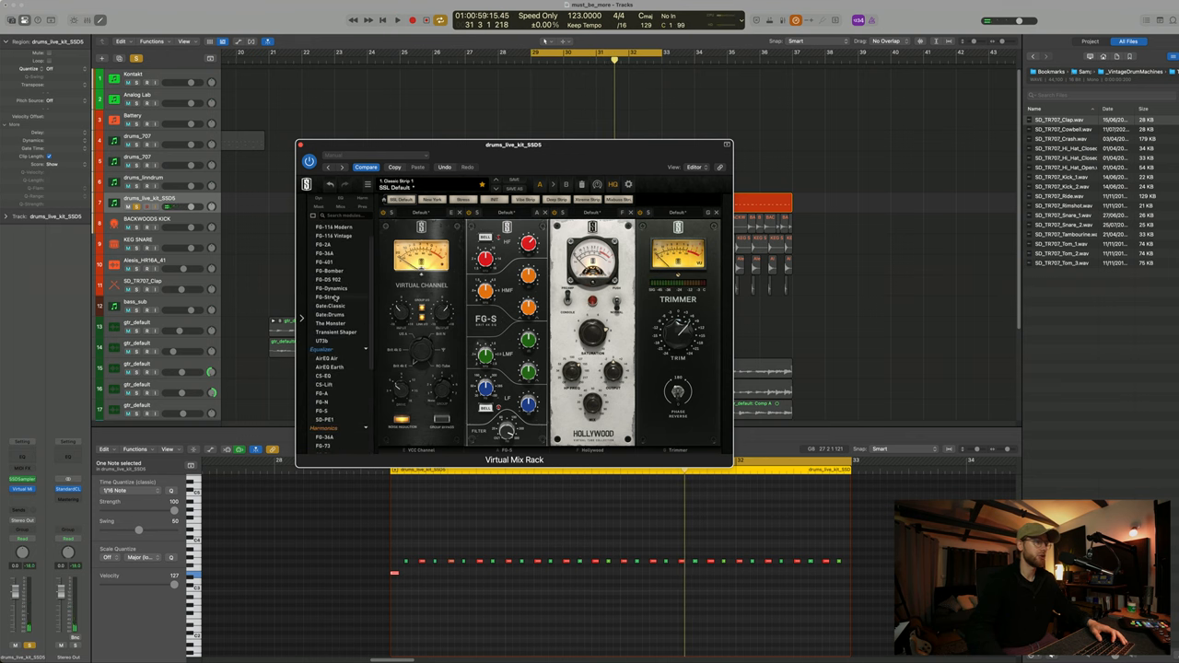
{"action": "left_click", "coordinate": [398, 20]}
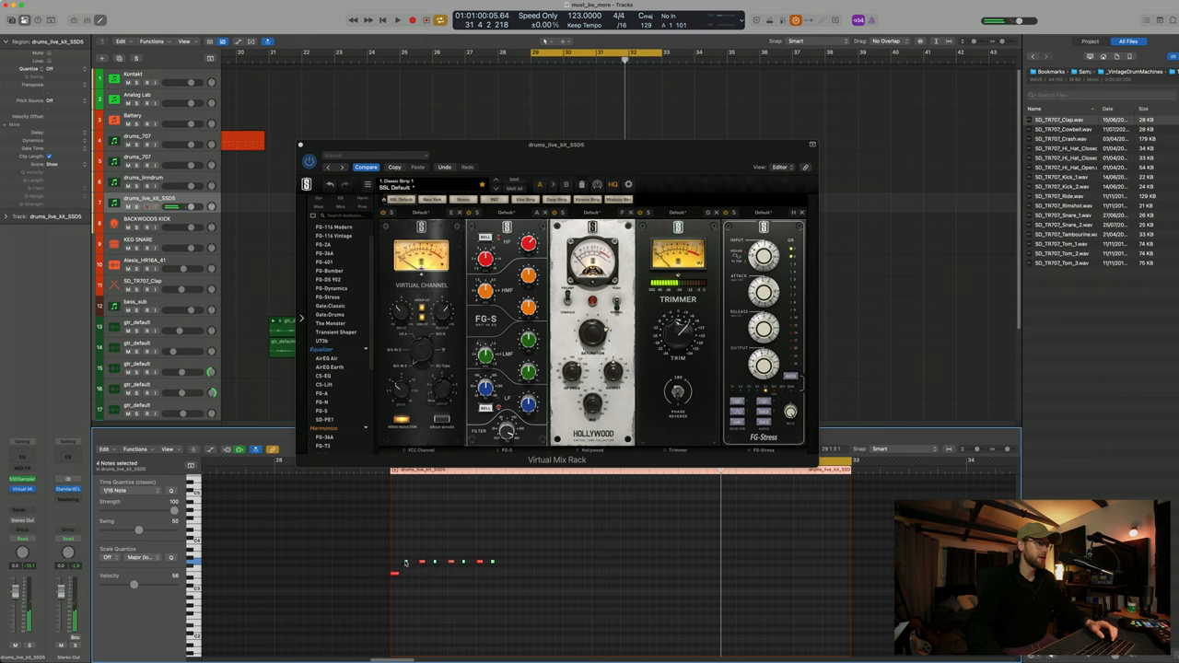
Add FG-Stress to the rack, close it, and list the Browser's All Files sample folders.
{"action": "left_click_drag", "start_coordinate": [133, 586], "coordinate": [122, 586]}
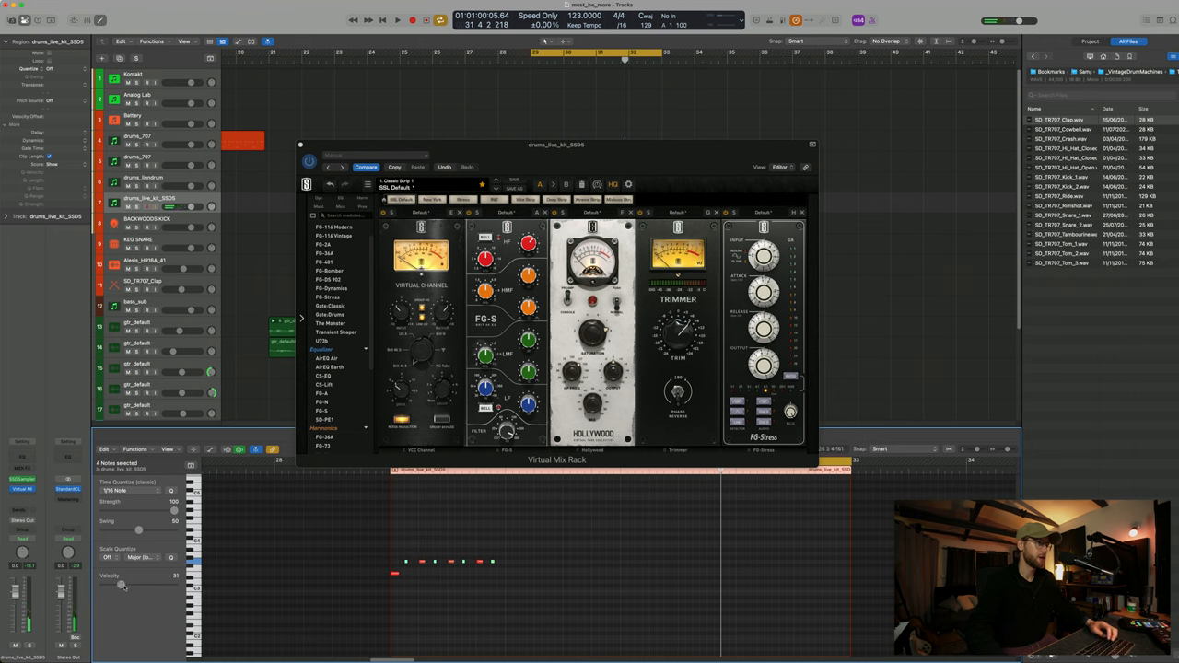
{"action": "left_click", "coordinate": [398, 19]}
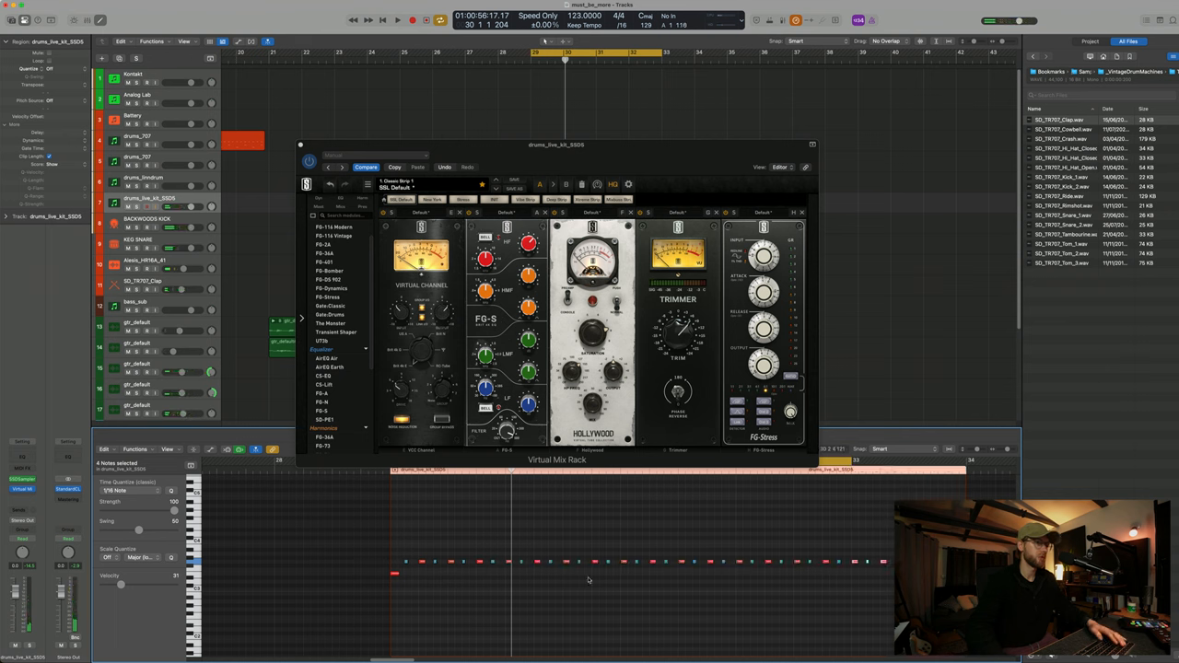
{"action": "left_click", "coordinate": [398, 19]}
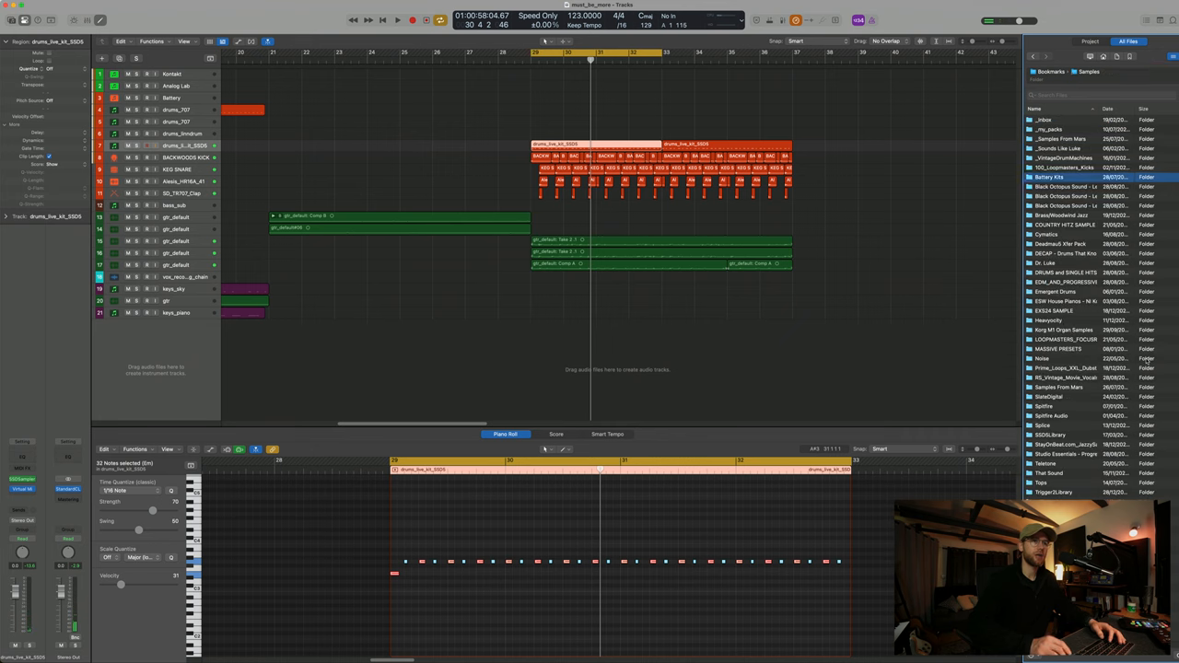
Drag HIT2 CRASH-1 from the Country Hits pack onto a new track at bar 29.
{"action": "double_click", "coordinate": [1065, 224]}
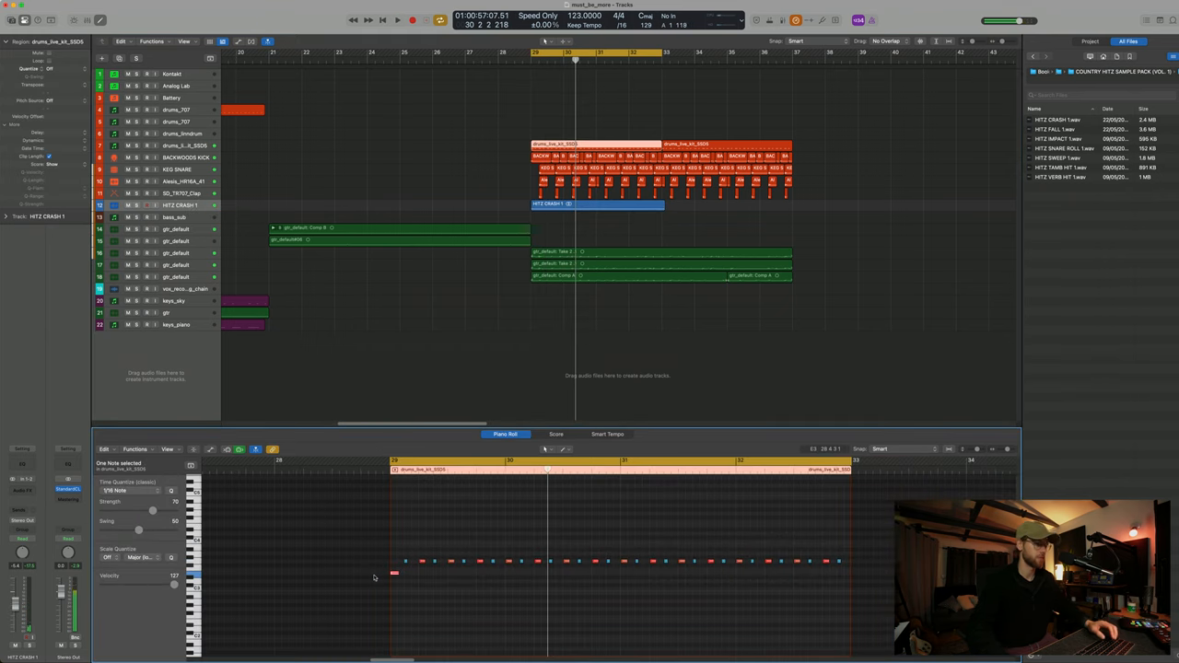
{"action": "left_click", "coordinate": [398, 18]}
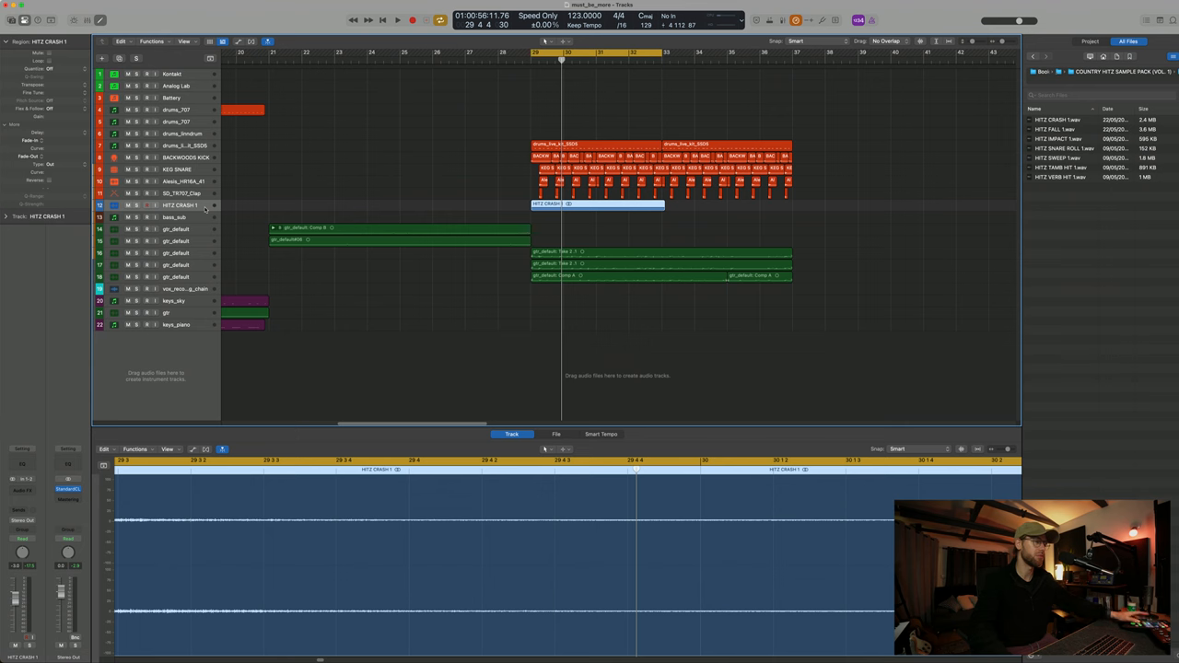
{"action": "left_click", "coordinate": [398, 18]}
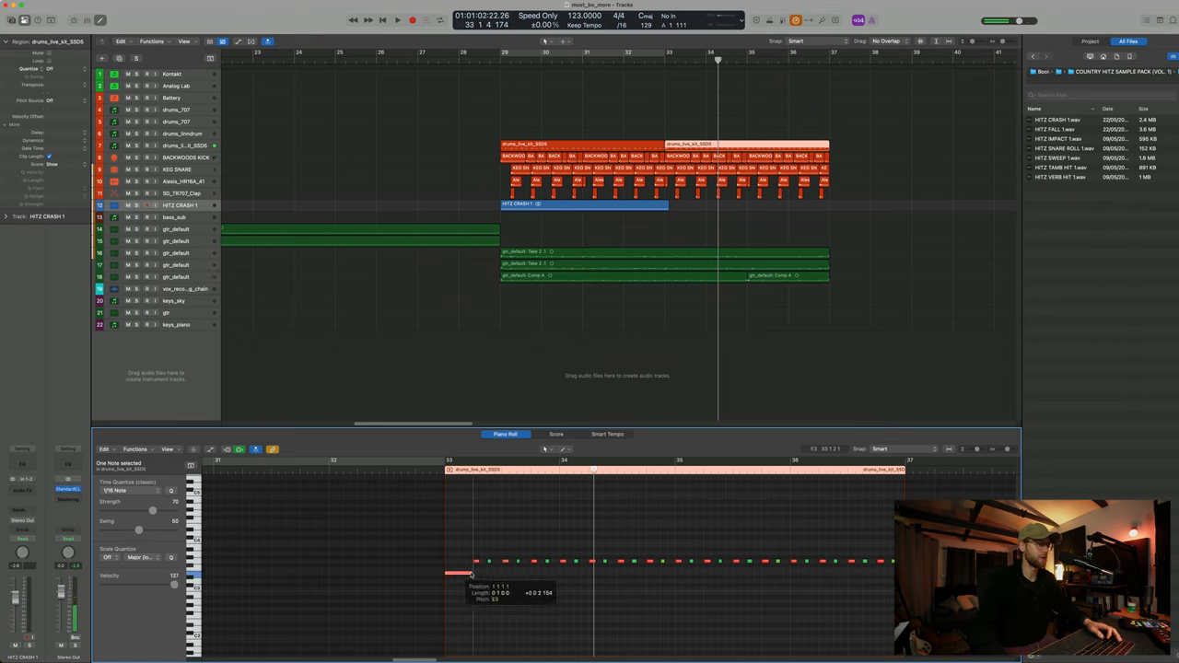
{"action": "left_click", "coordinate": [398, 18]}
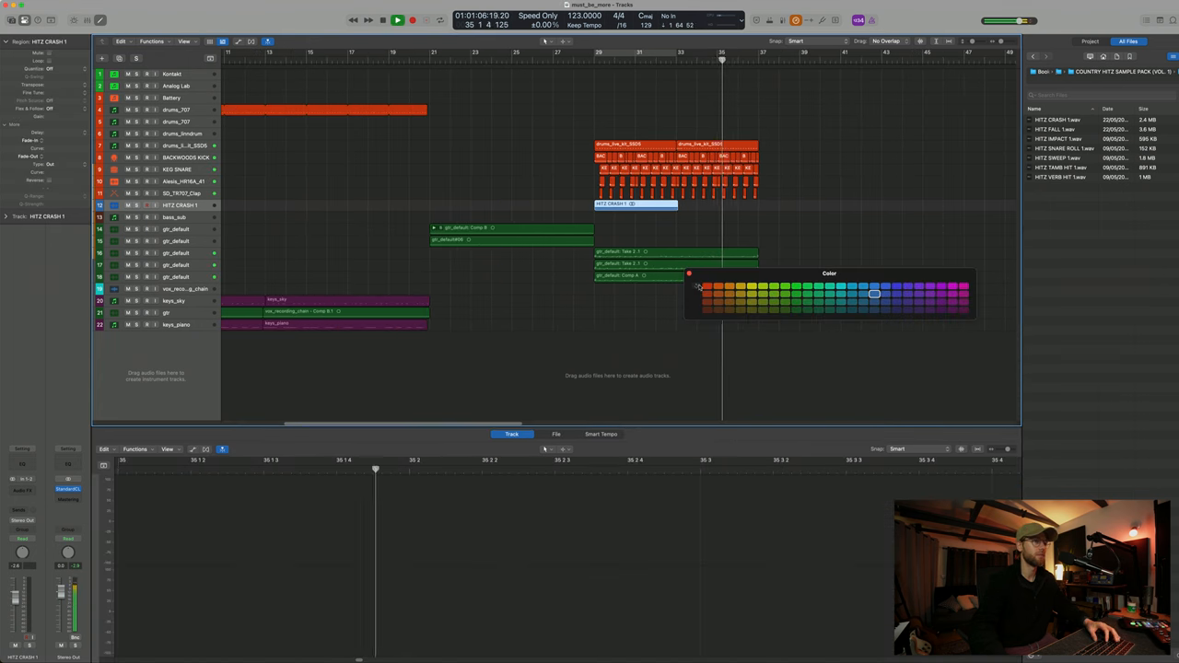
Colour the crash region orange and move a BACKWOODS KICK piece later.
{"action": "left_click", "coordinate": [707, 287]}
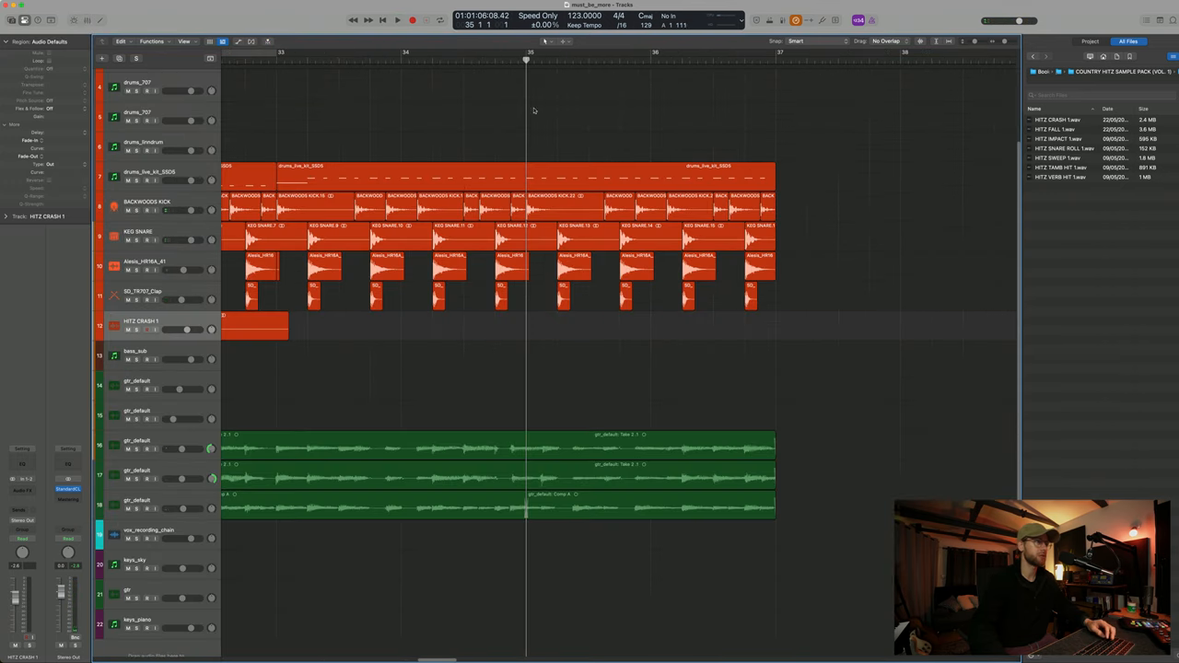
{"action": "left_click", "coordinate": [398, 18]}
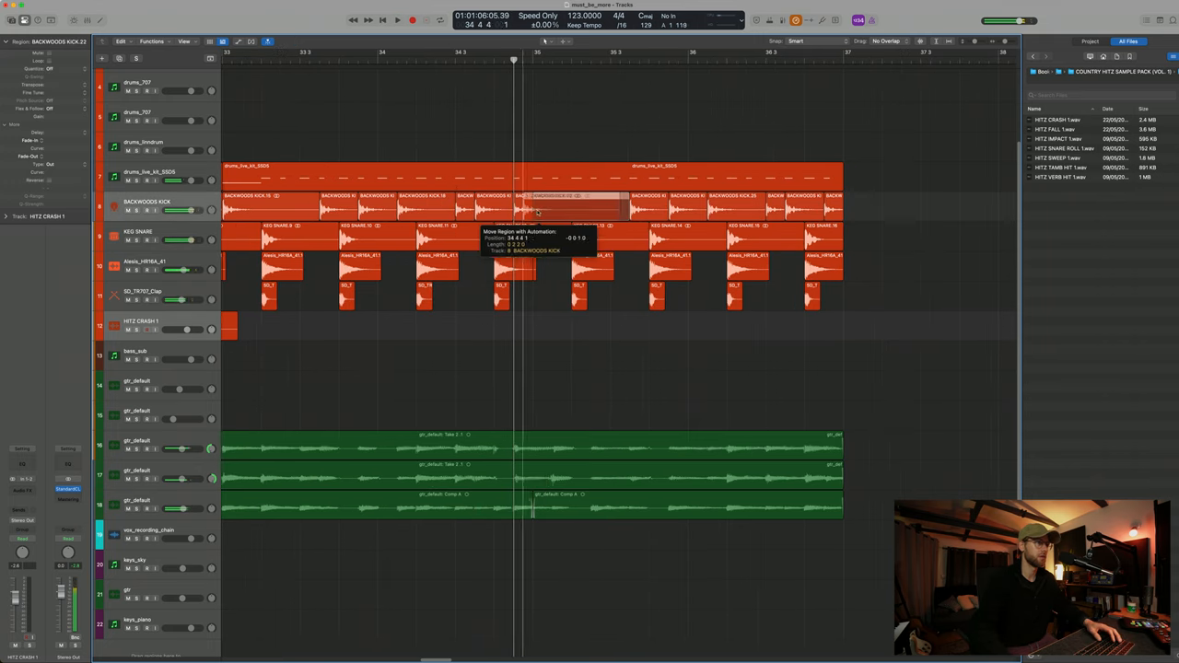
{"action": "left_click", "coordinate": [398, 18]}
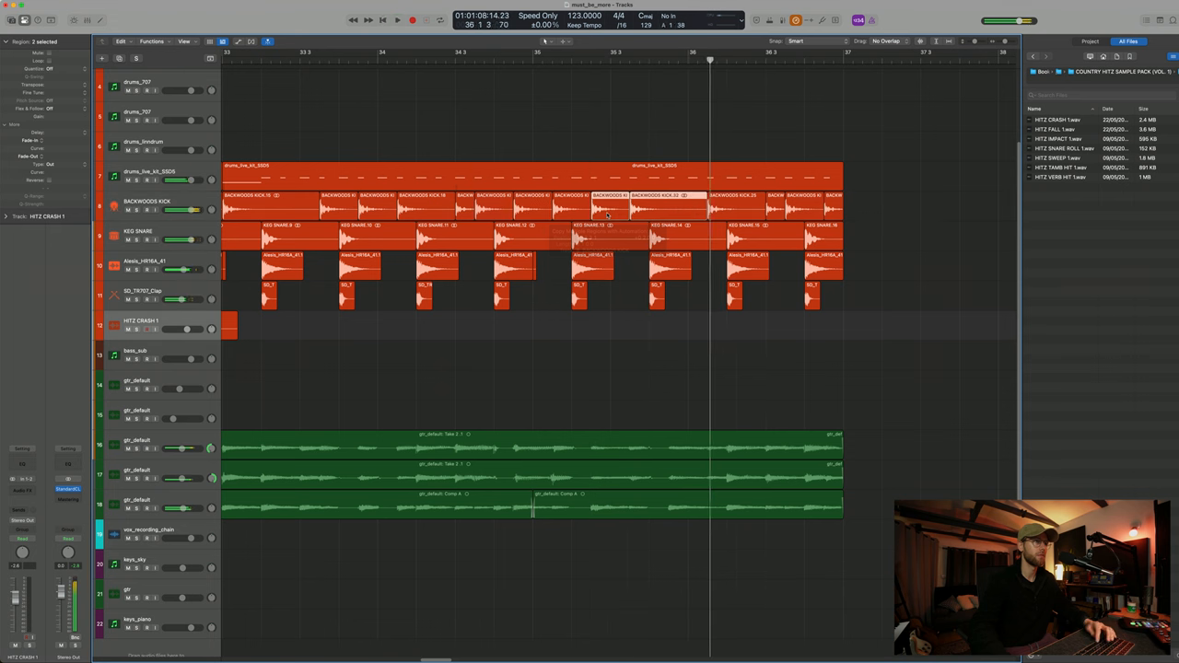
Copy and move BACKWOODS KICK pieces into place toward the section's end.
{"action": "left_click", "coordinate": [398, 20]}
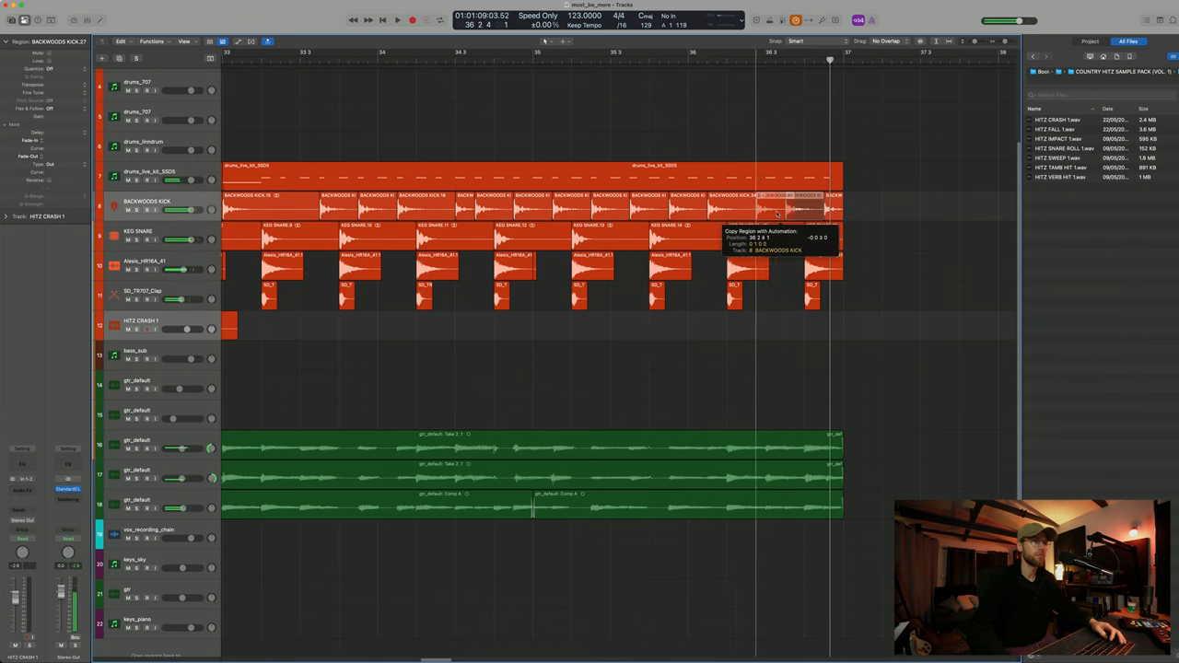
{"action": "left_click", "coordinate": [398, 18]}
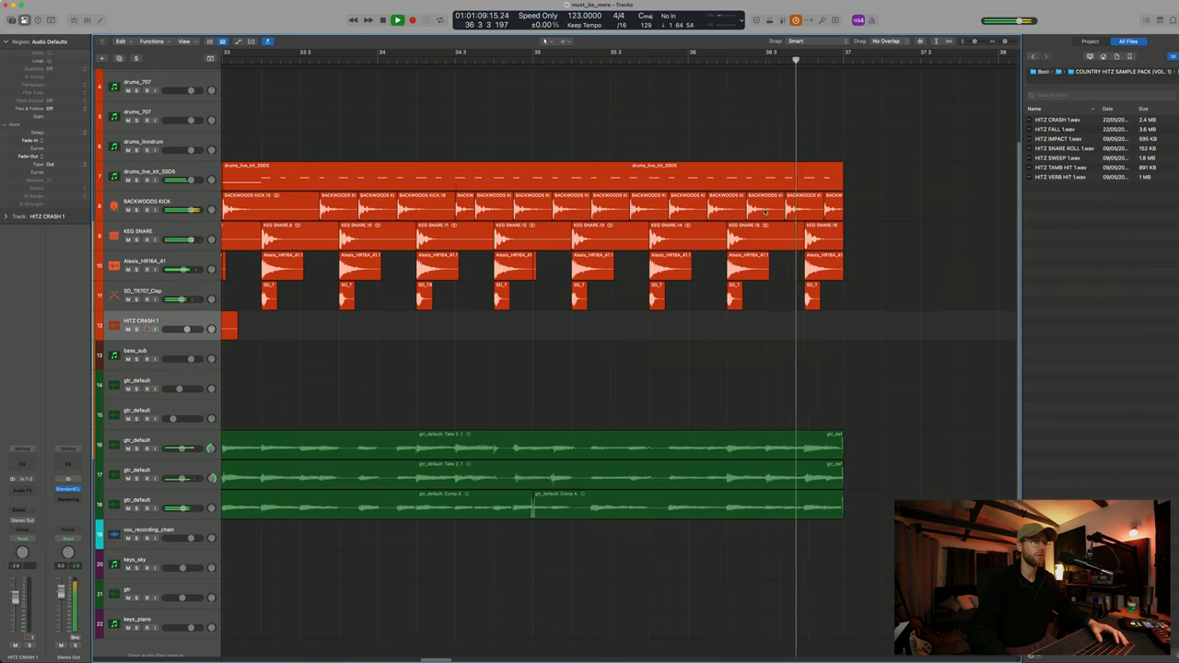
{"action": "left_click", "coordinate": [766, 201]}
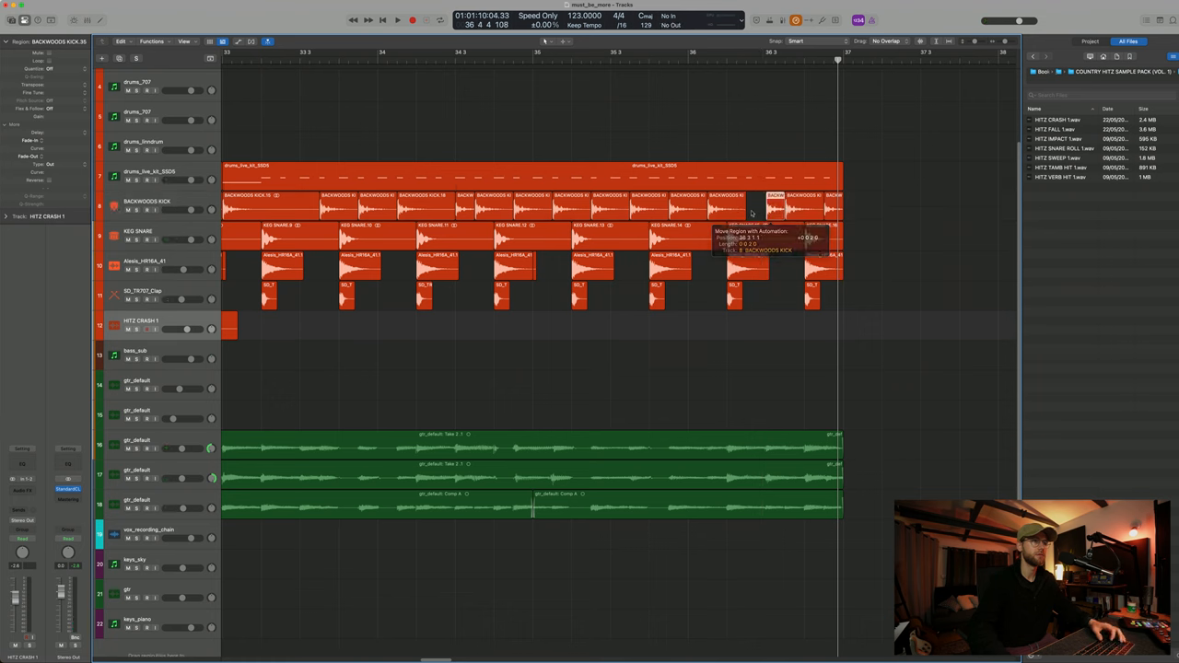
{"action": "left_click", "coordinate": [398, 18]}
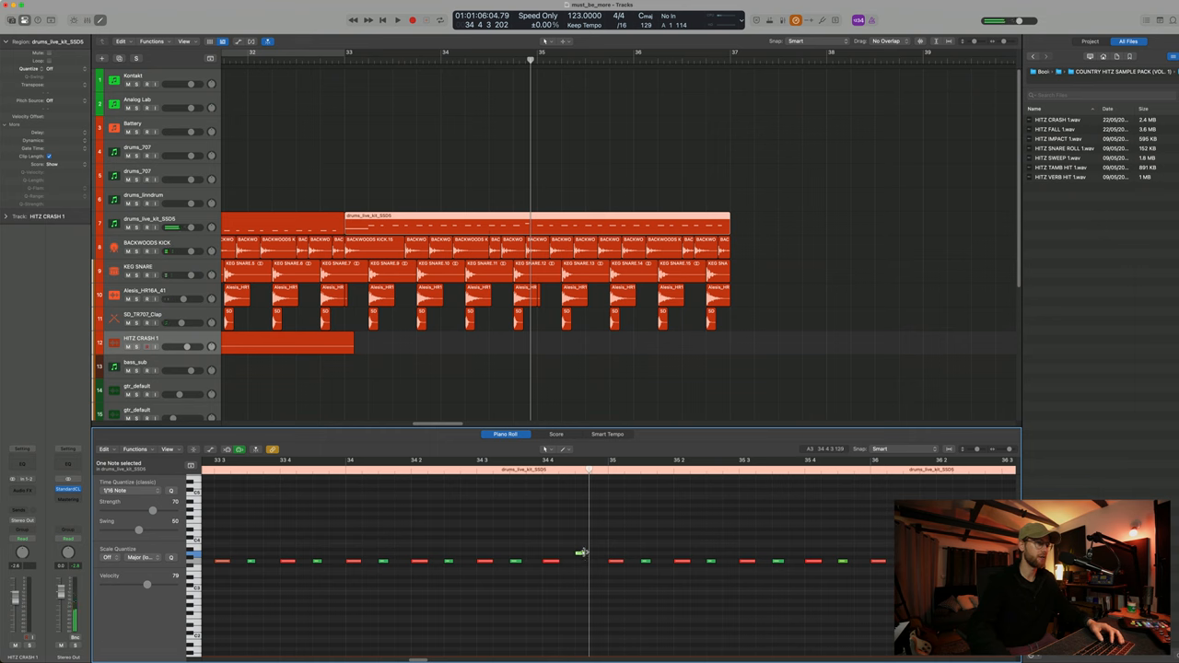
Pencil in extra hits, a long held note and a lower hit in the drum region.
{"action": "left_click", "coordinate": [397, 18]}
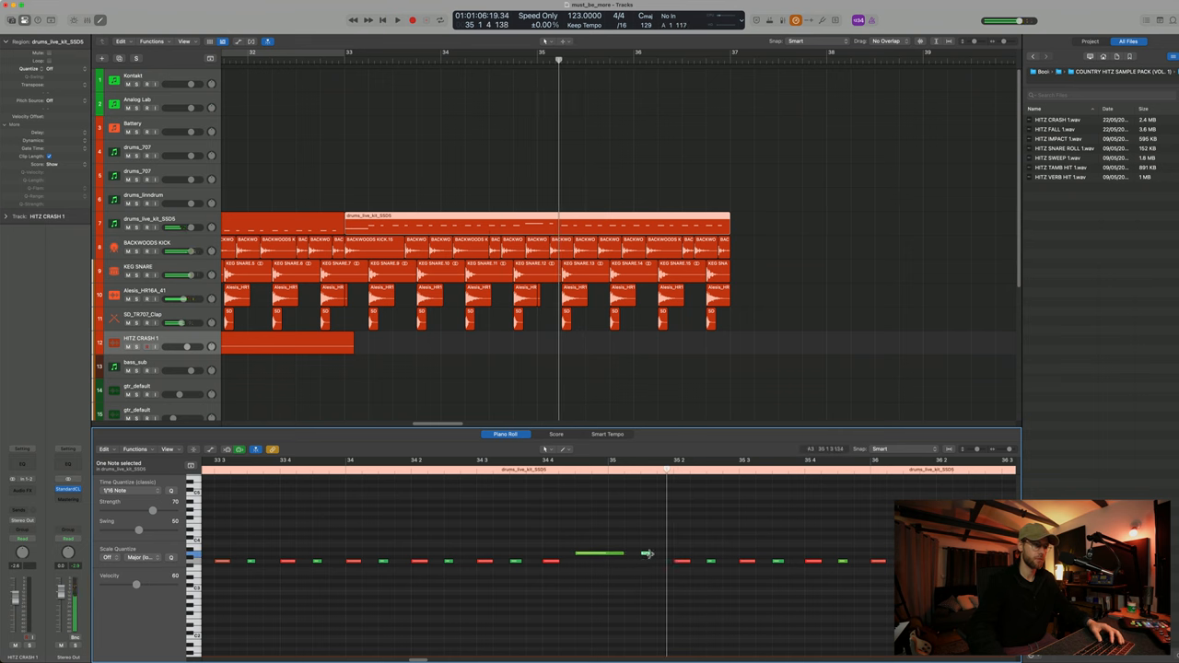
{"action": "left_click", "coordinate": [398, 19]}
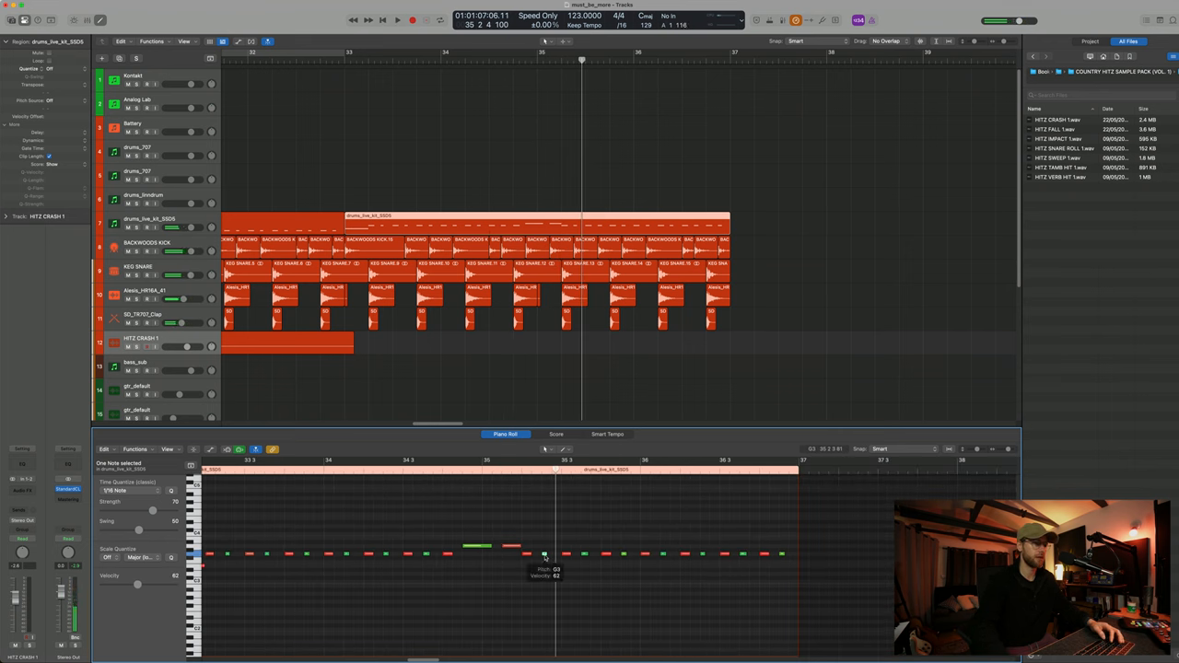
{"action": "left_click", "coordinate": [398, 18]}
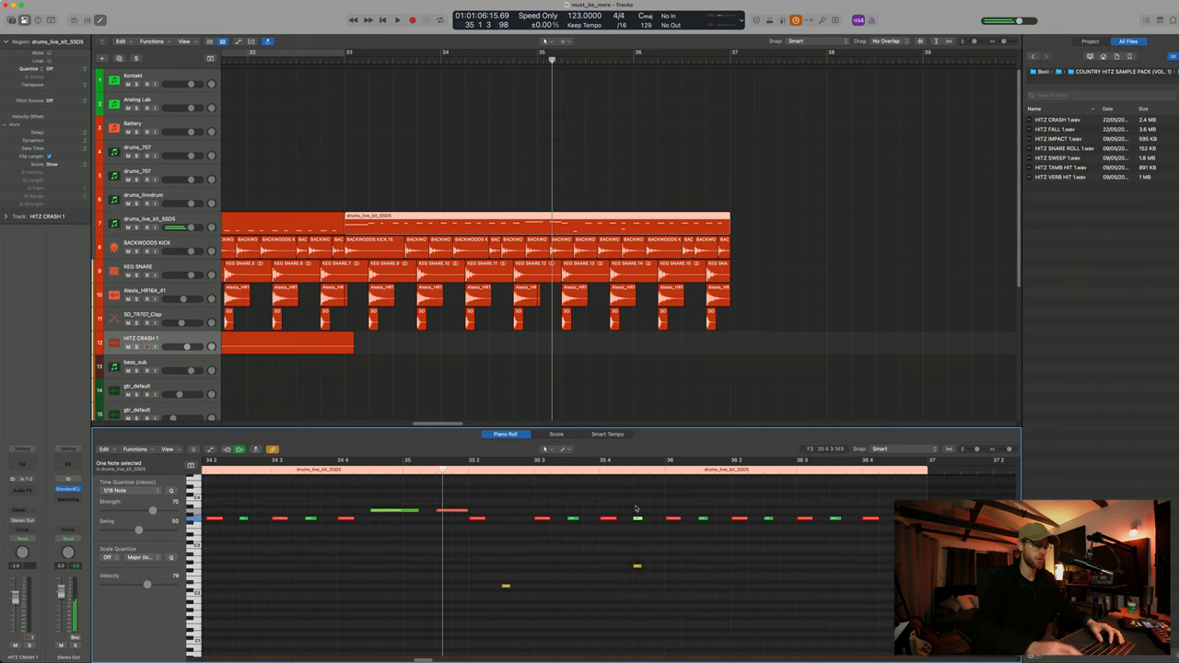
{"action": "left_click", "coordinate": [398, 19]}
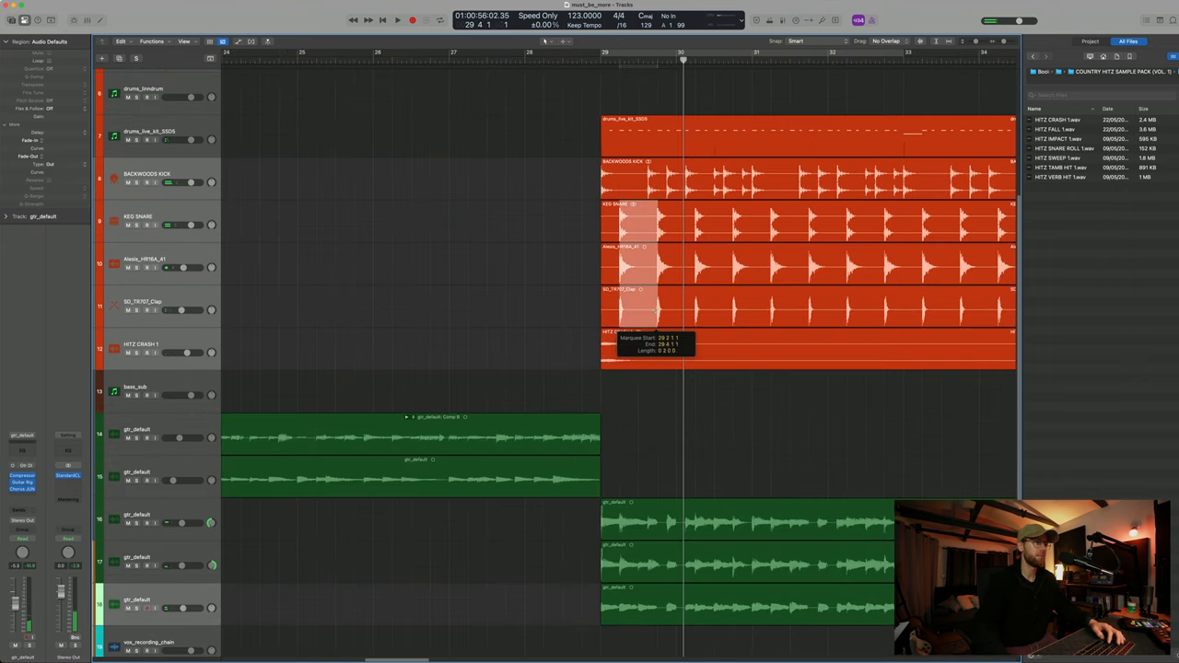
Open Analog Lab V from the bass_sub instrument slot and browse its Bass presets.
{"action": "left_click", "coordinate": [398, 18]}
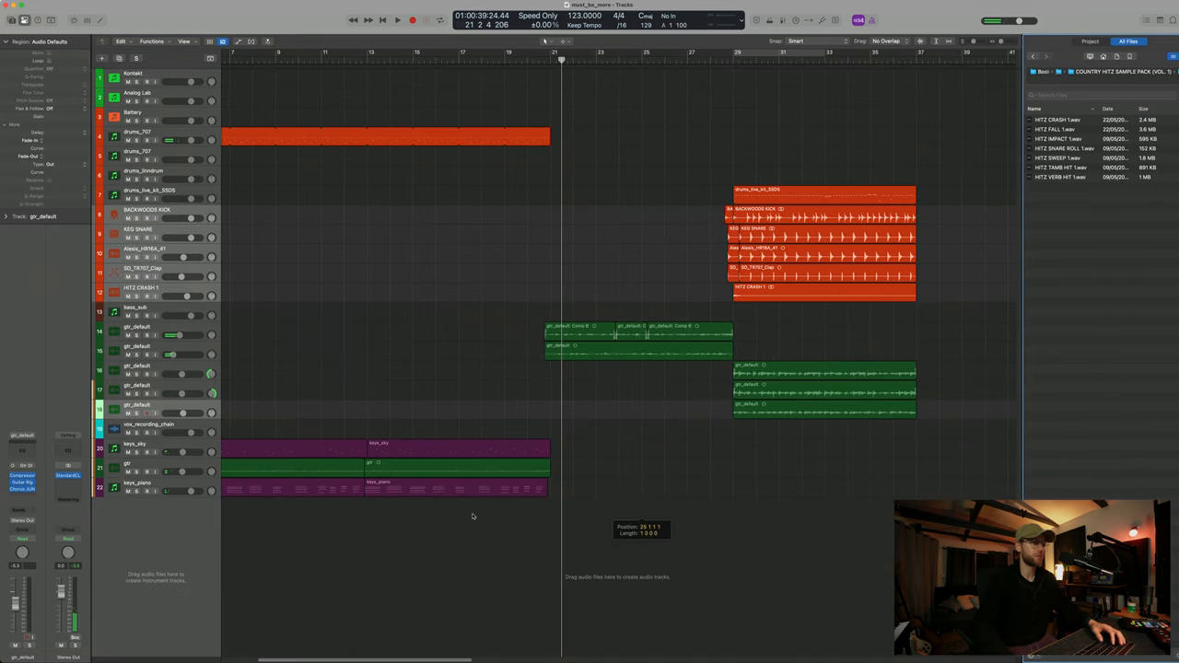
{"action": "left_click", "coordinate": [398, 18]}
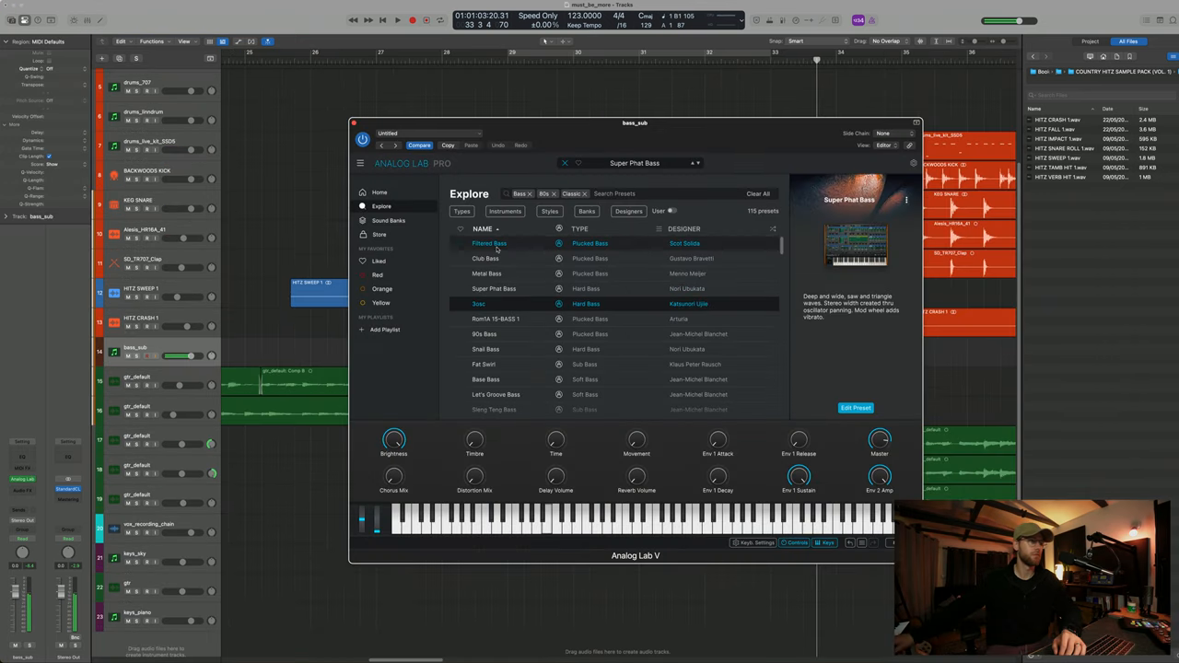
Audition 80s Bass and other presets, then insert Arpeggiator in bass_sub's MIDI FX slot.
{"action": "left_click", "coordinate": [483, 334]}
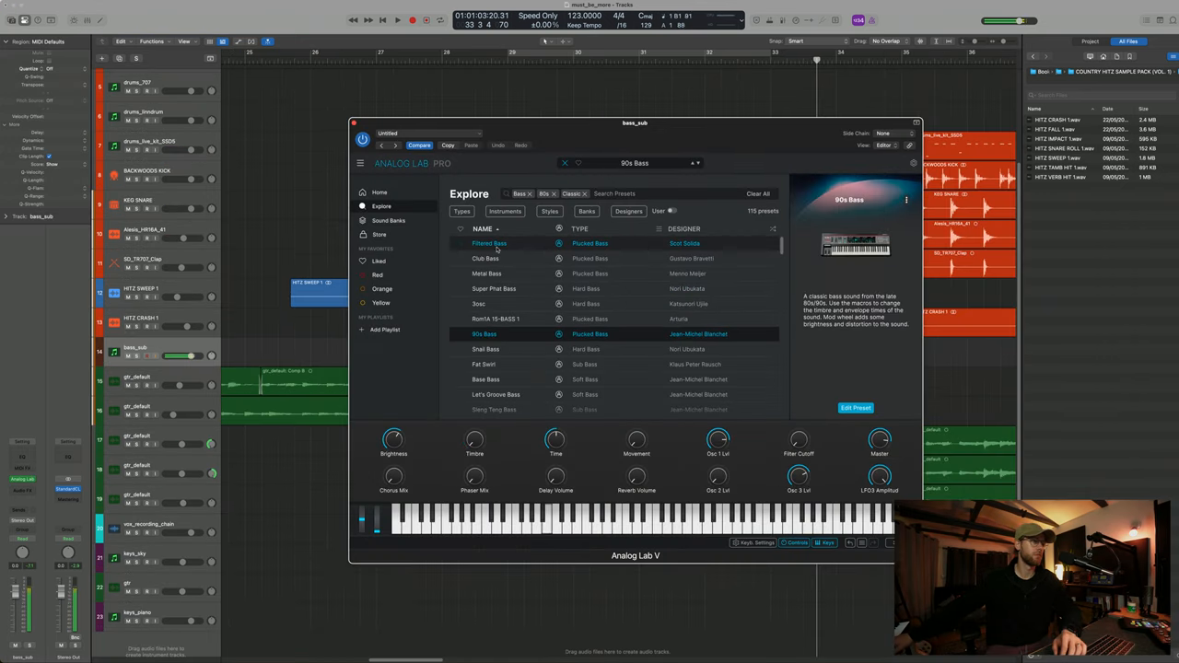
{"action": "left_click", "coordinate": [496, 318]}
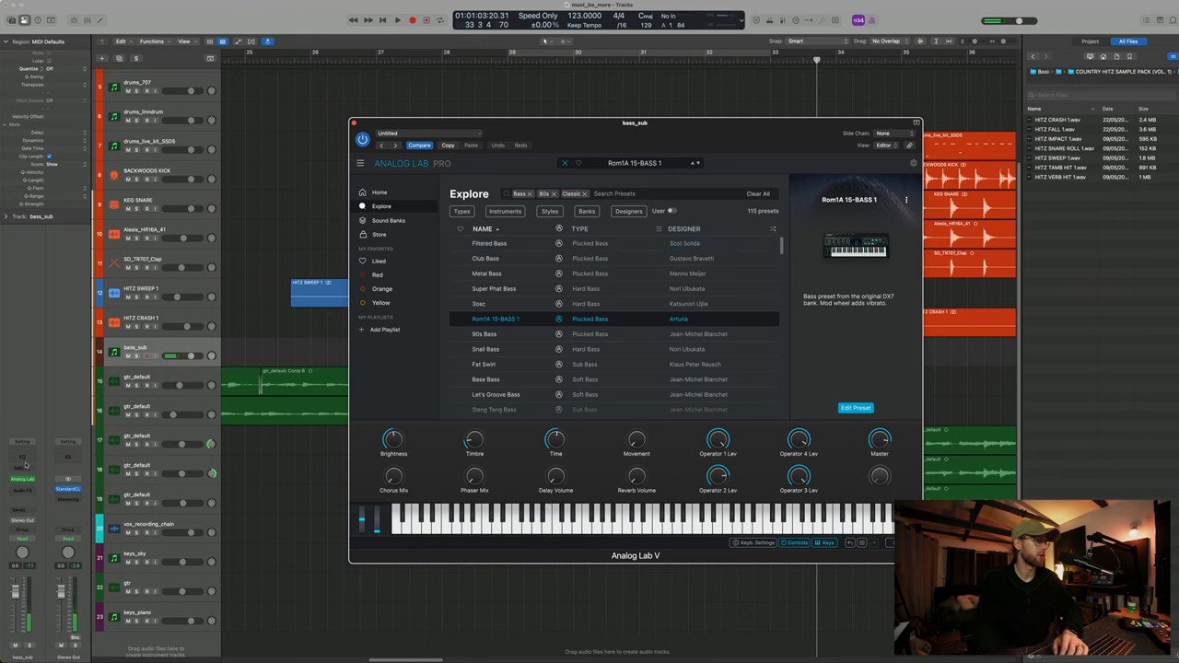
{"action": "left_click", "coordinate": [22, 479]}
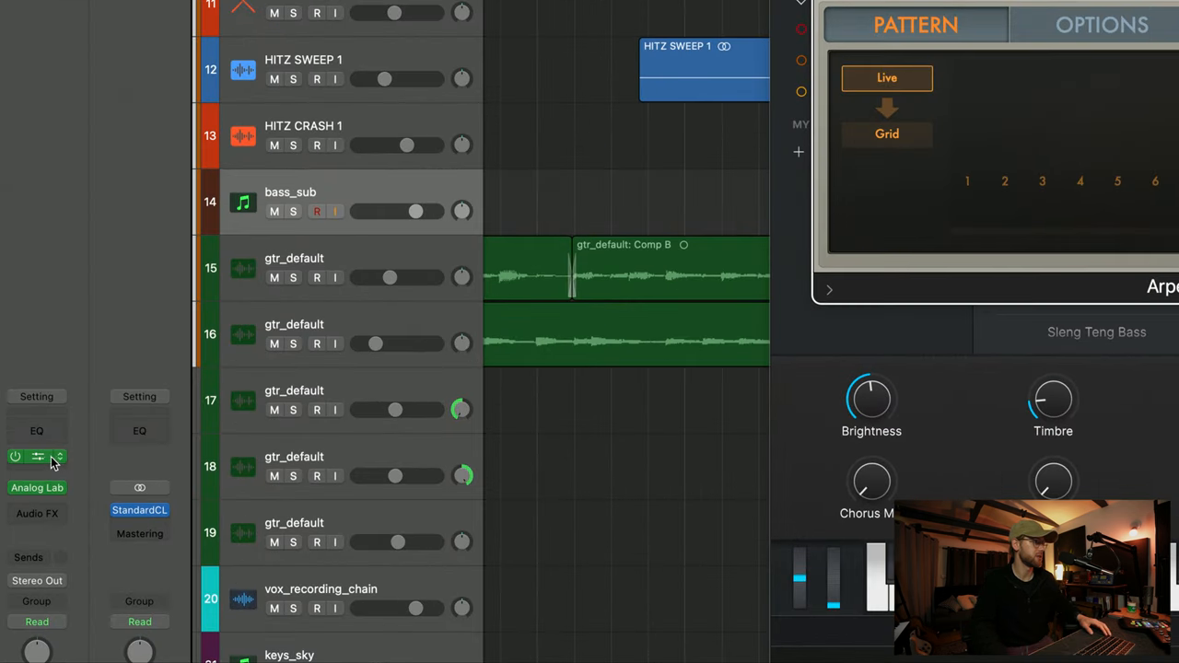
{"action": "left_click", "coordinate": [37, 457]}
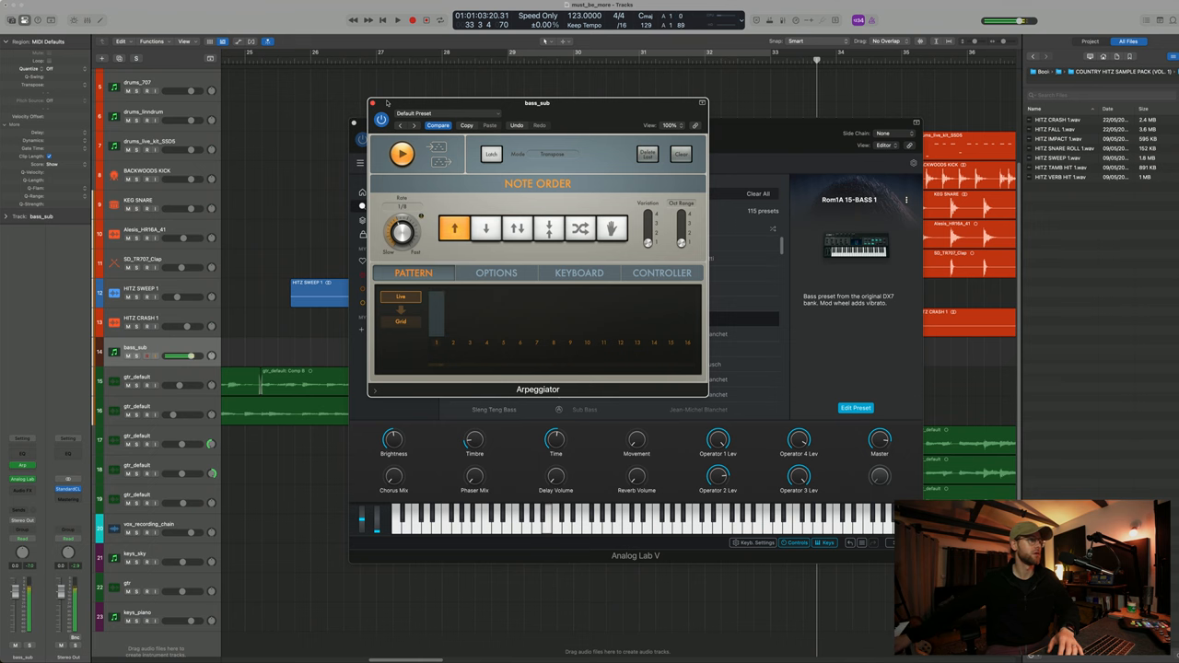
{"action": "left_click", "coordinate": [373, 103]}
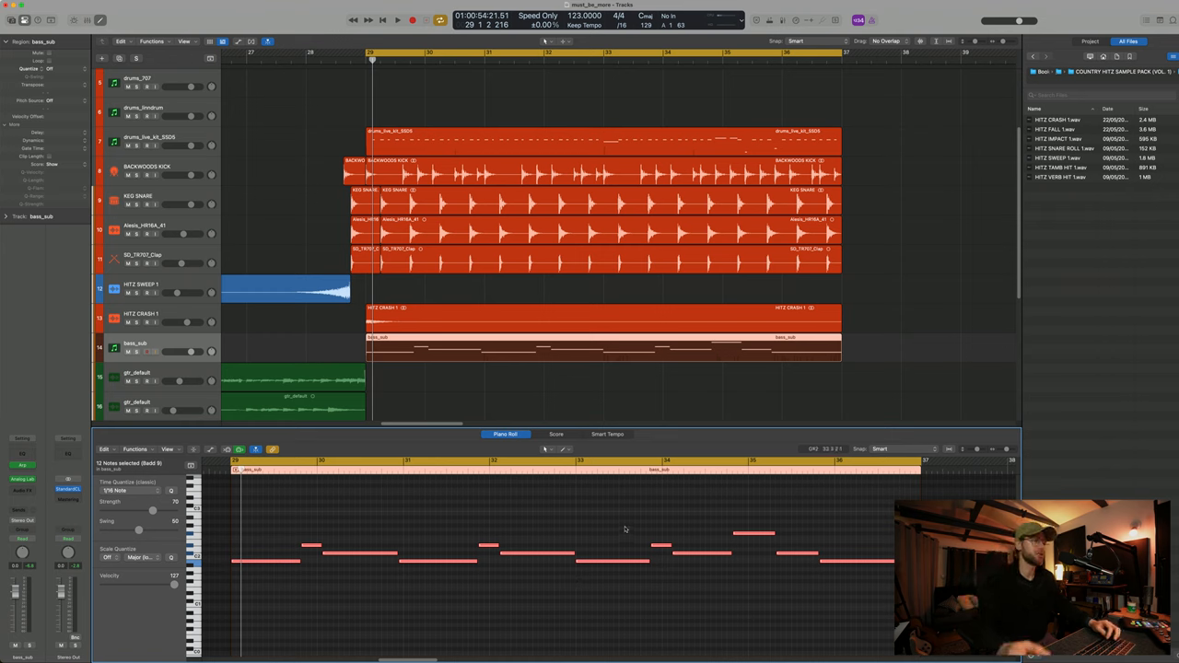
{"action": "mouse_move", "coordinate": [693, 512]}
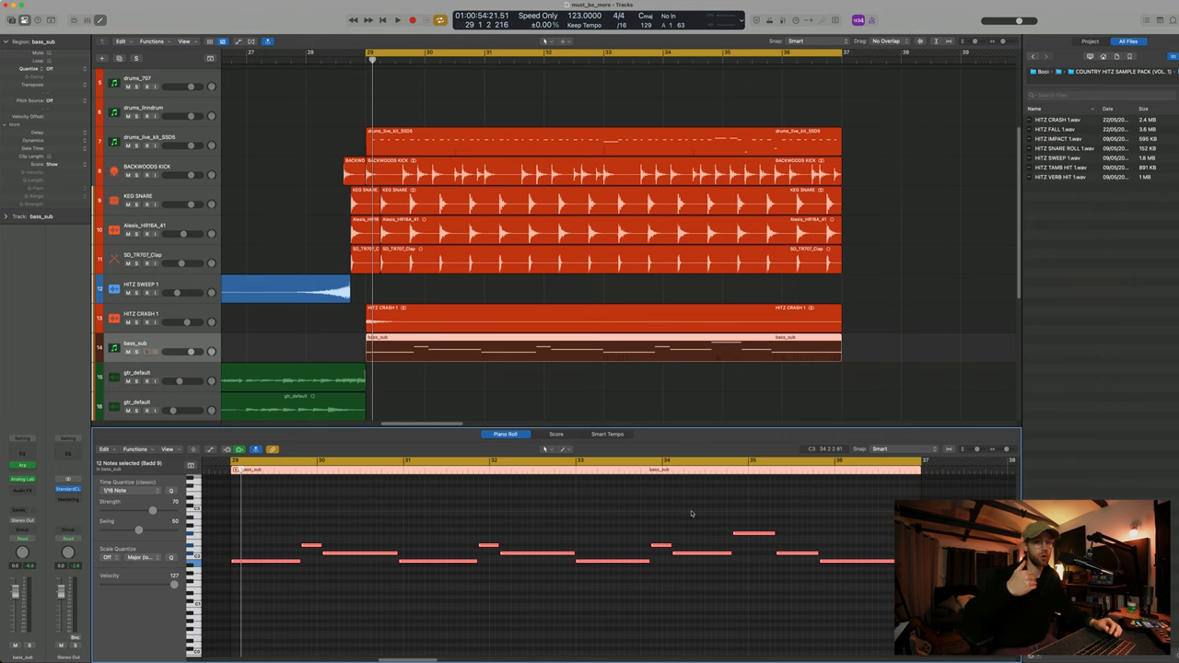
{"action": "scroll", "scroll_direction": "up", "scroll_amount": 3}
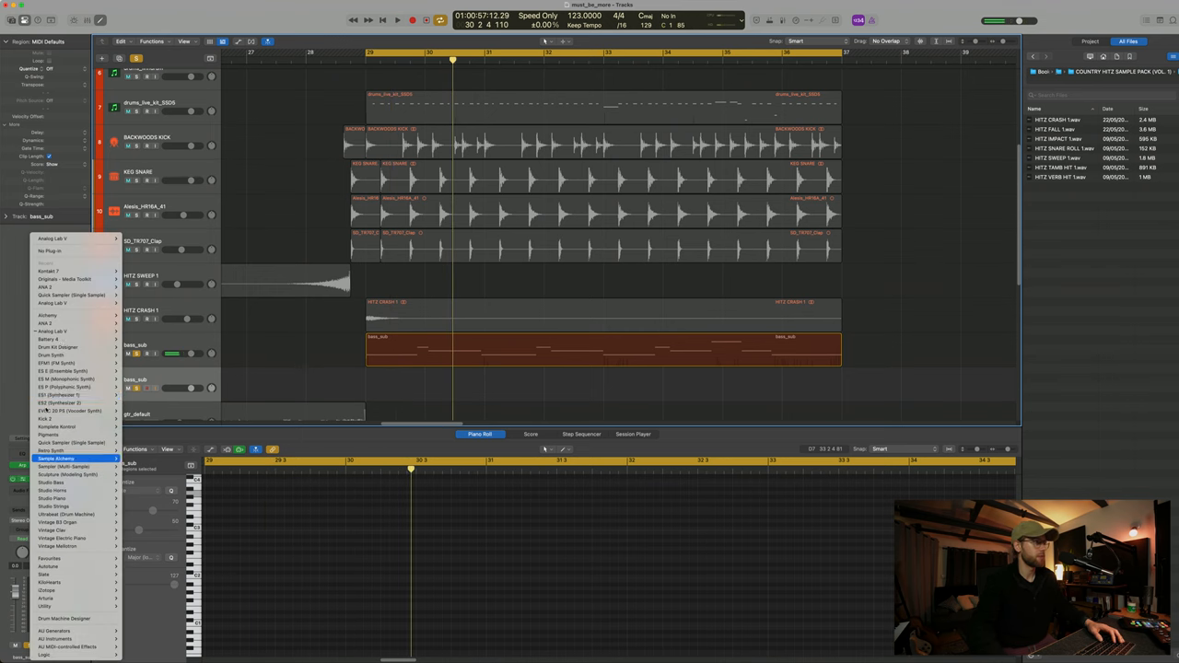
{"action": "mouse_move", "coordinate": [51, 339]}
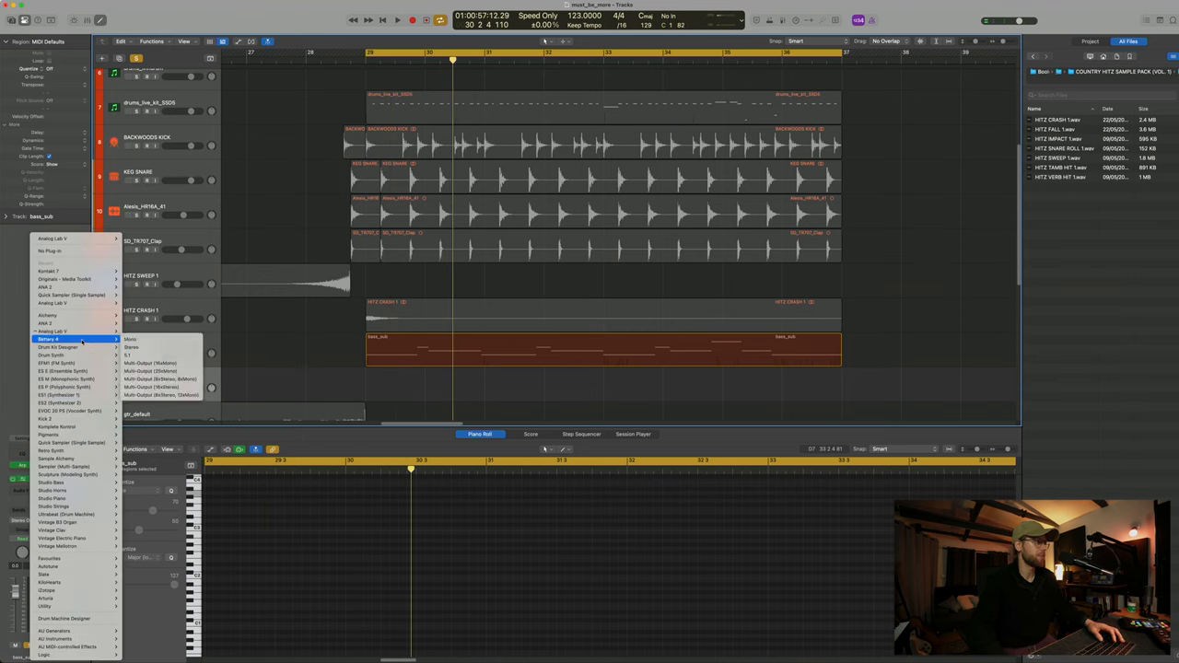
{"action": "mouse_move", "coordinate": [51, 315]}
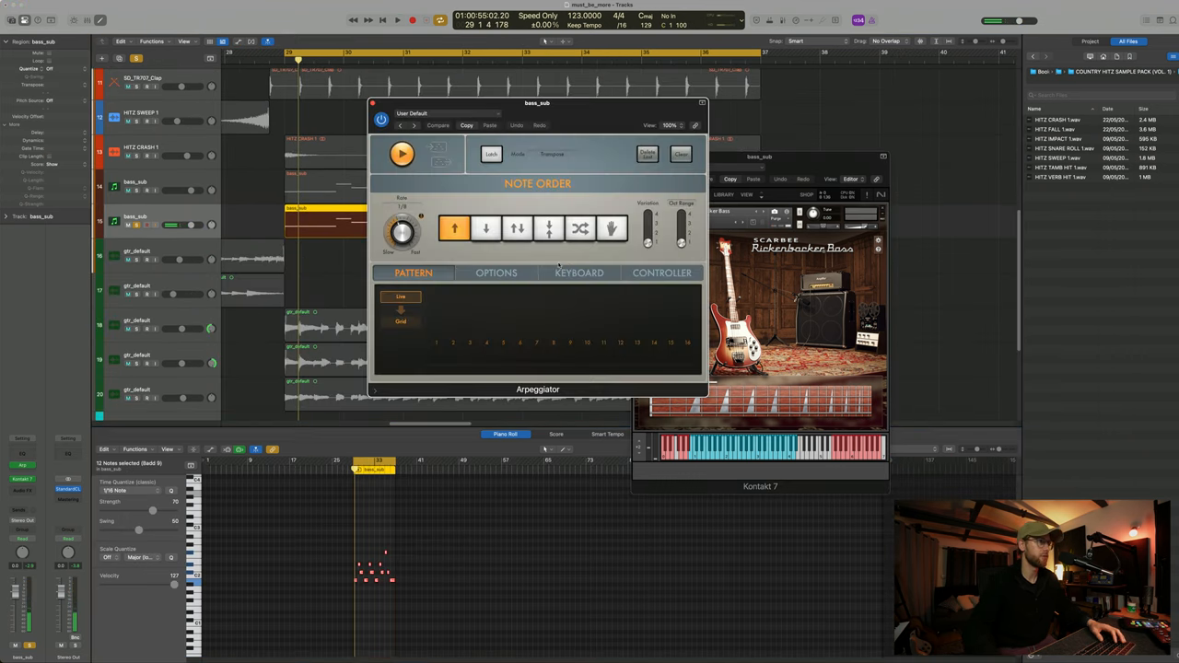
Adjust the Arpeggiator's Note Length knob in its Options settings.
{"action": "left_click", "coordinate": [497, 272]}
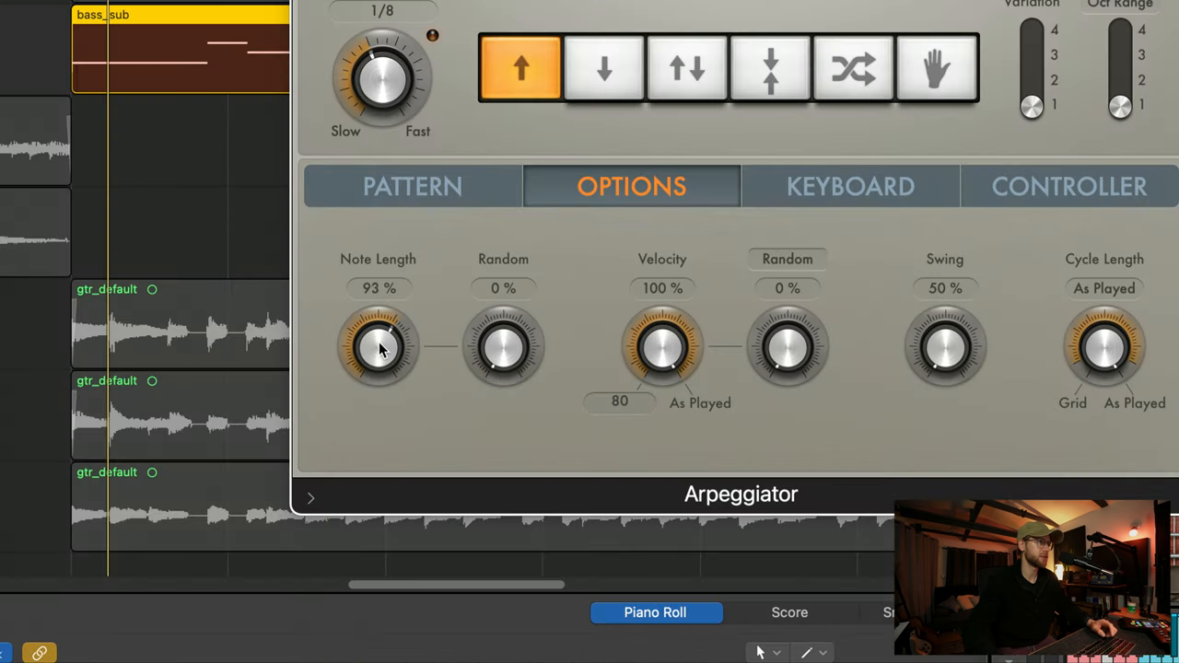
{"action": "left_click_drag", "start_coordinate": [377, 347], "coordinate": [387, 332]}
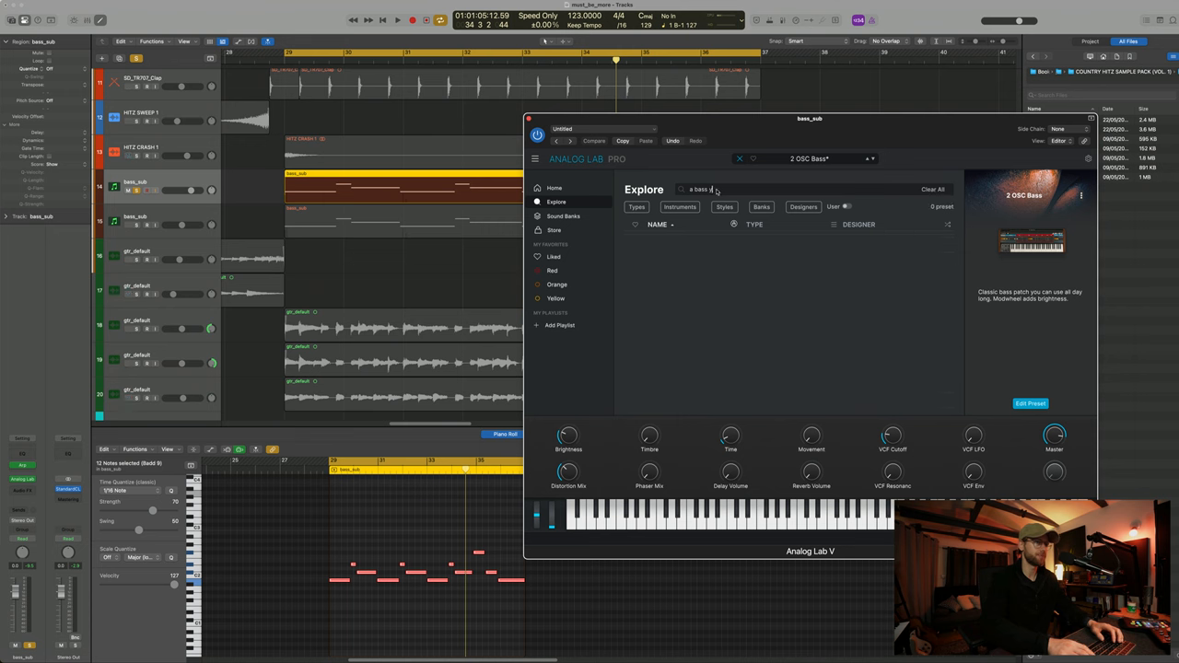
Search 'you' in Explore and load the A Bass You'll Use preset.
{"action": "type", "text": "you"}
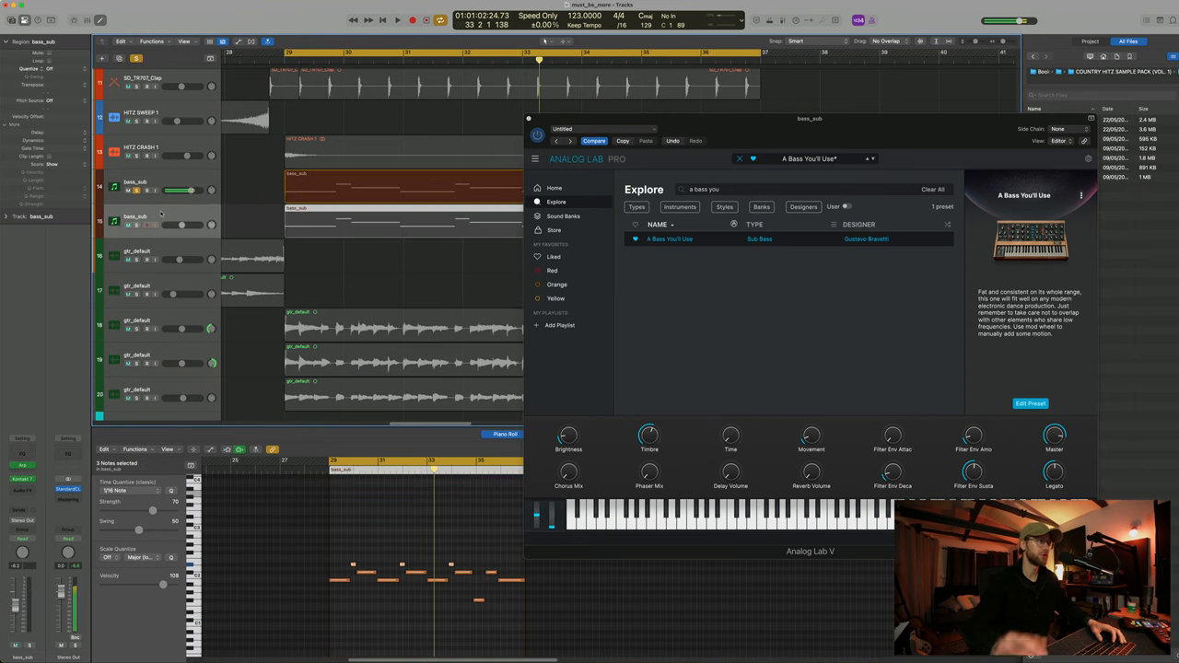
{"action": "left_click", "coordinate": [401, 221]}
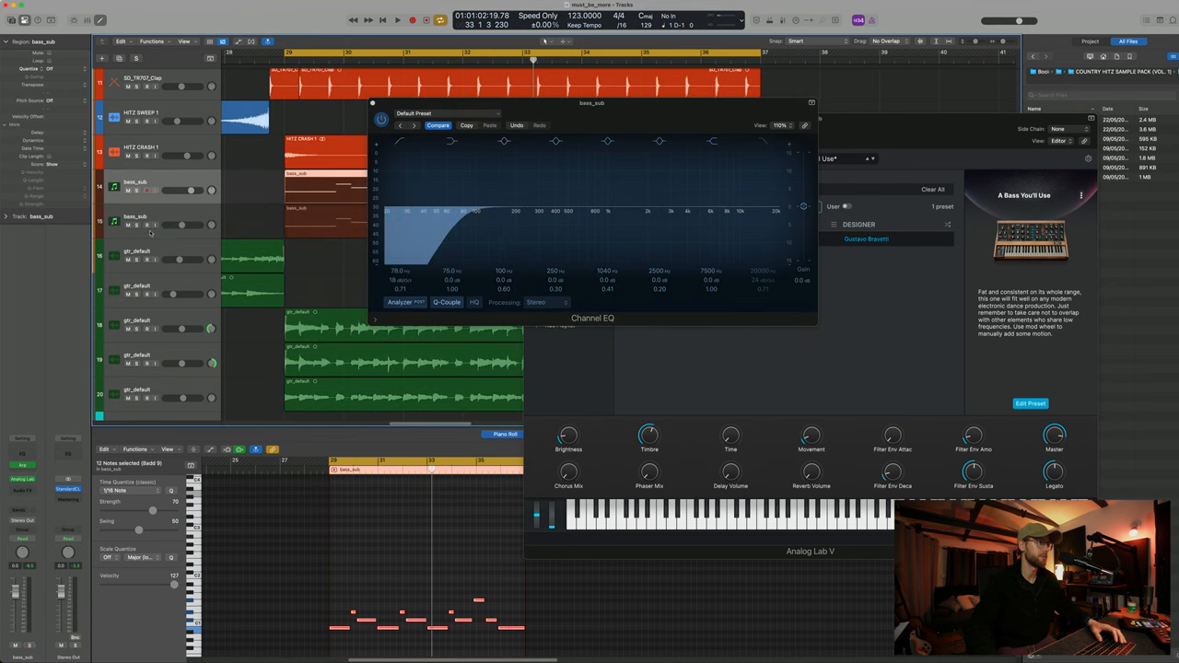
Insert Channel EQ on the bass and shape its low-cut band.
{"action": "left_click", "coordinate": [398, 18]}
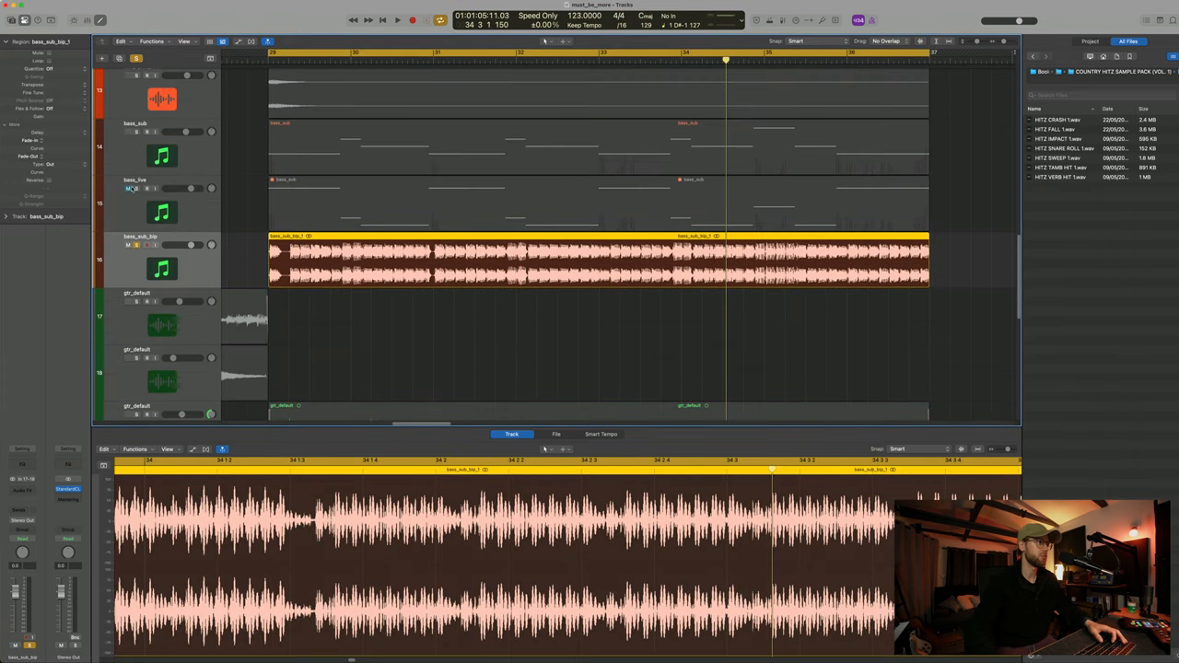
Select the bounced bass audio region to view it in the Audio Track Editor.
{"action": "left_click", "coordinate": [398, 19]}
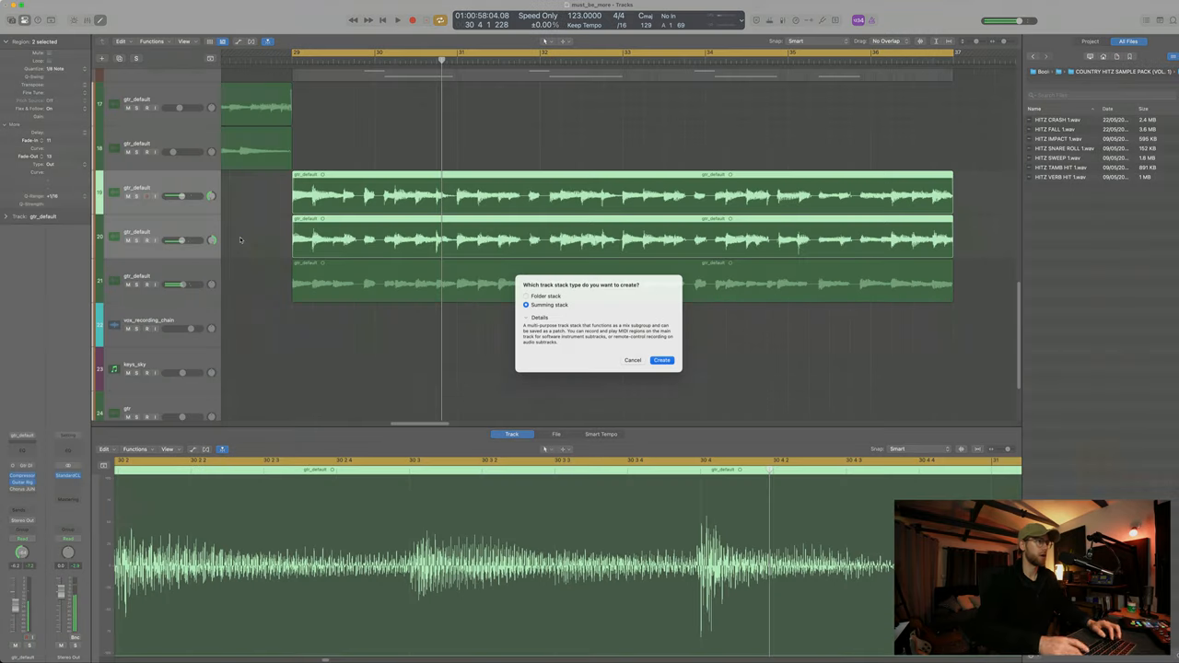
Create a summing stack named gtr from the gtr_default tracks and add an Audio FX plug-in.
{"action": "left_click", "coordinate": [661, 359]}
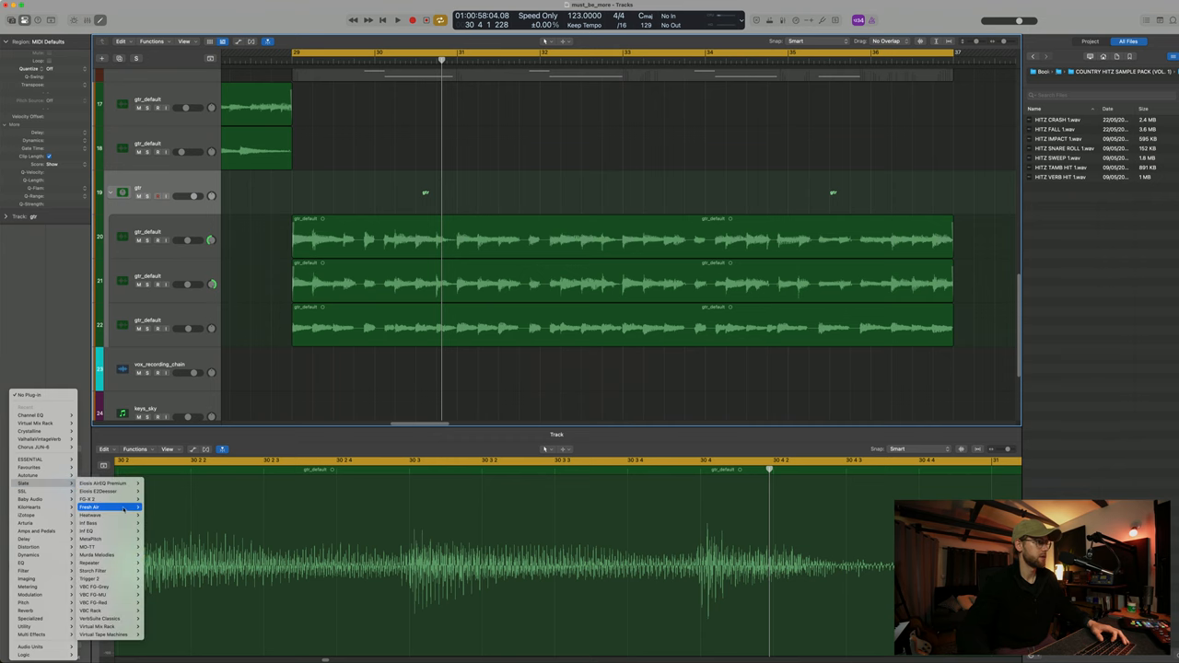
{"action": "left_click", "coordinate": [90, 506]}
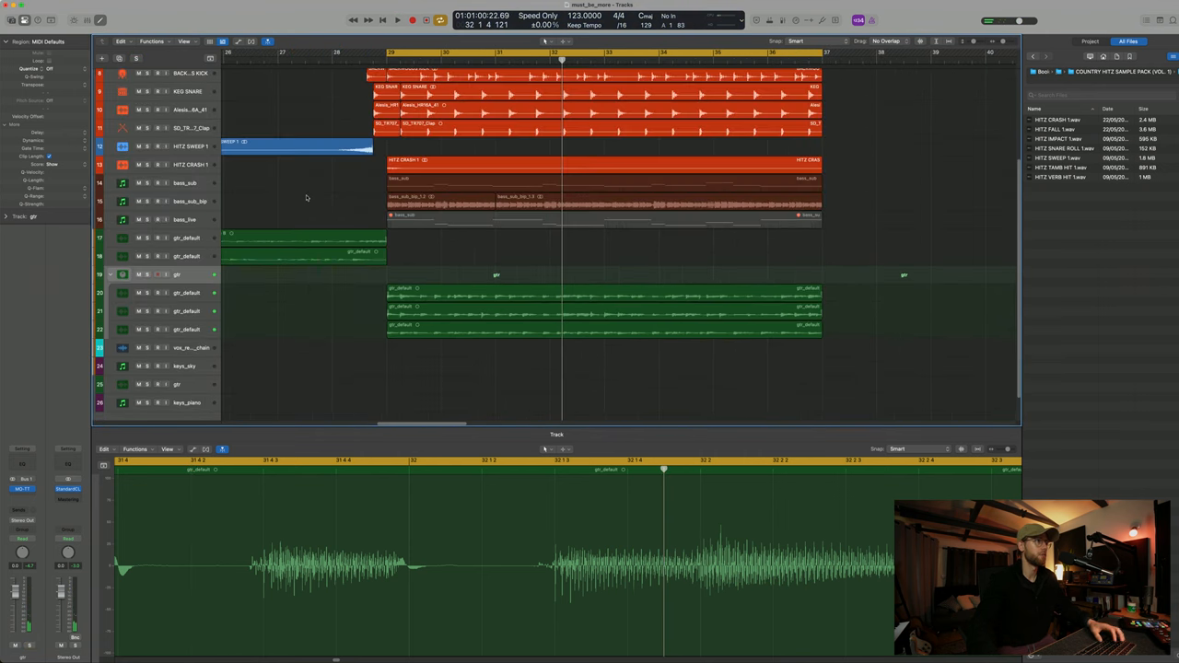
{"action": "left_click", "coordinate": [398, 18]}
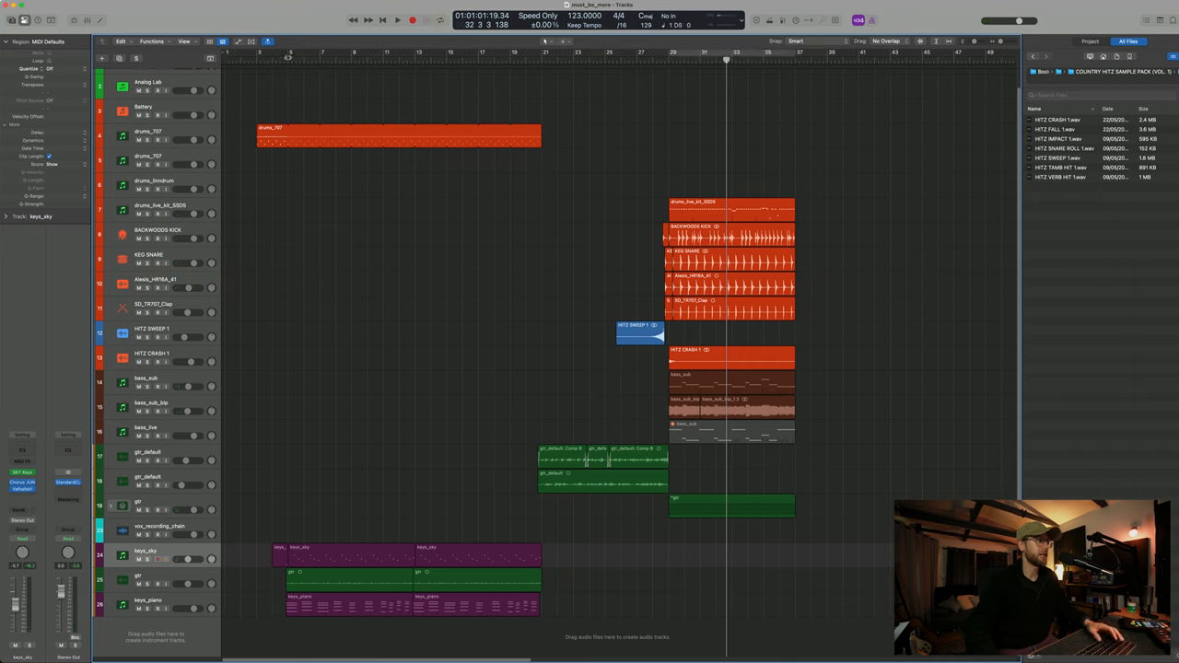
Create a new empty Software Instrument track, inst 13, in the arrangement.
{"action": "left_click", "coordinate": [398, 19]}
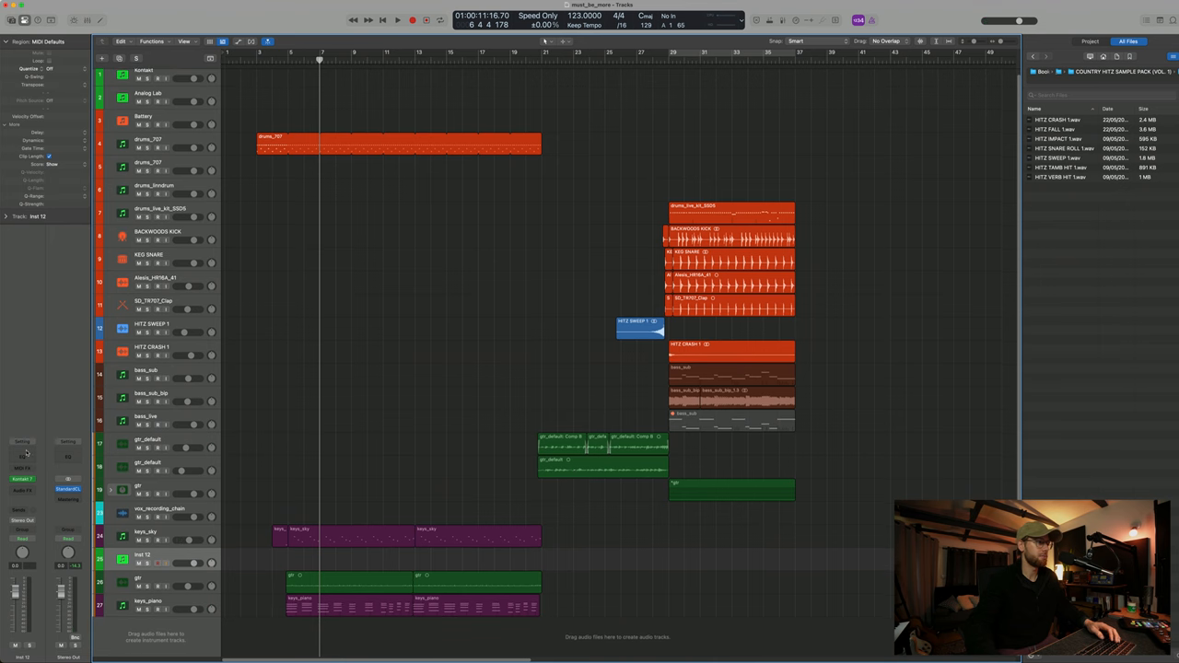
{"action": "left_click", "coordinate": [398, 18]}
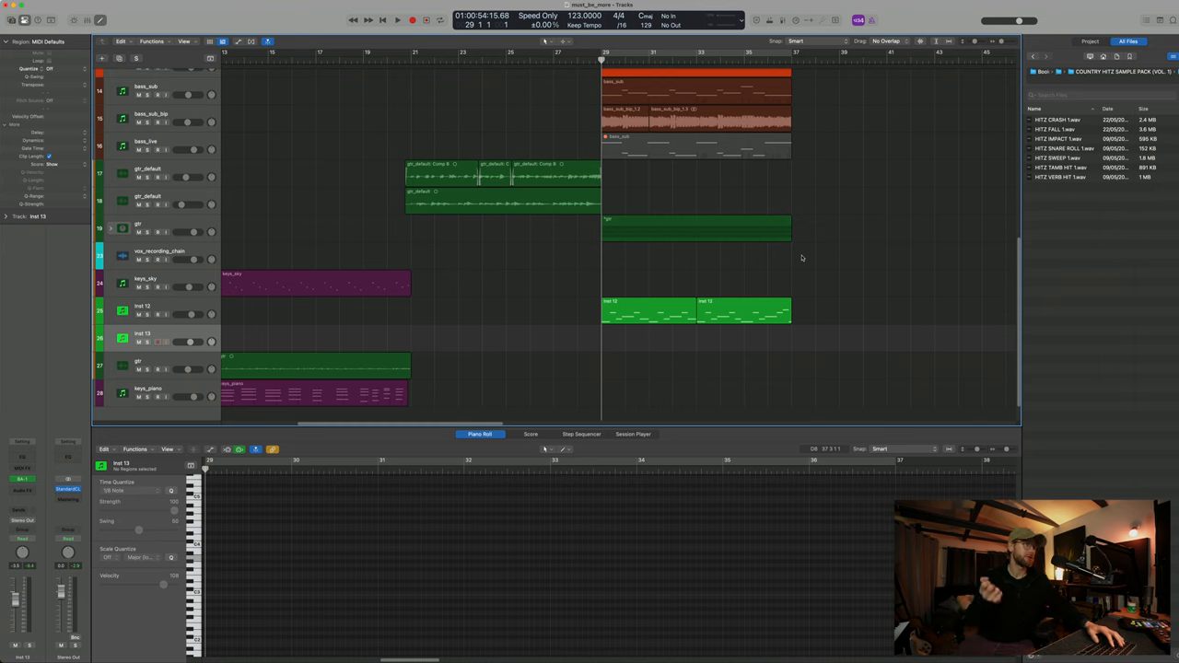
View the inst 13 chord part in the Piano Roll and play it back.
{"action": "left_click", "coordinate": [413, 18]}
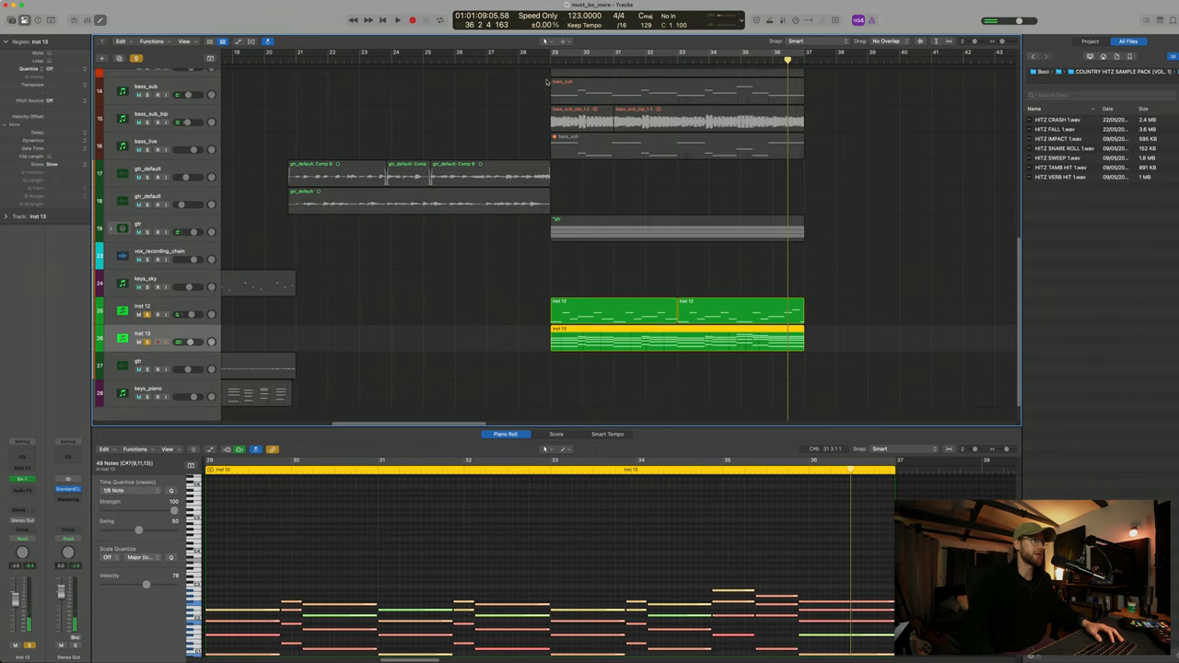
{"action": "left_click", "coordinate": [398, 18]}
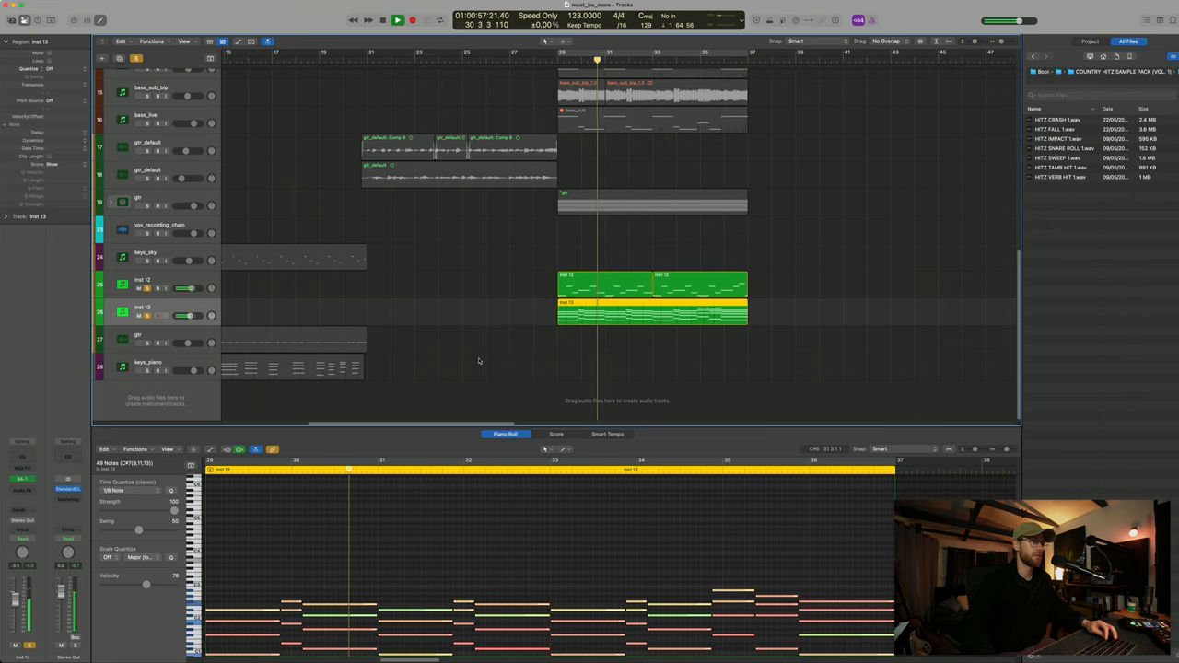
{"action": "left_click", "coordinate": [398, 19]}
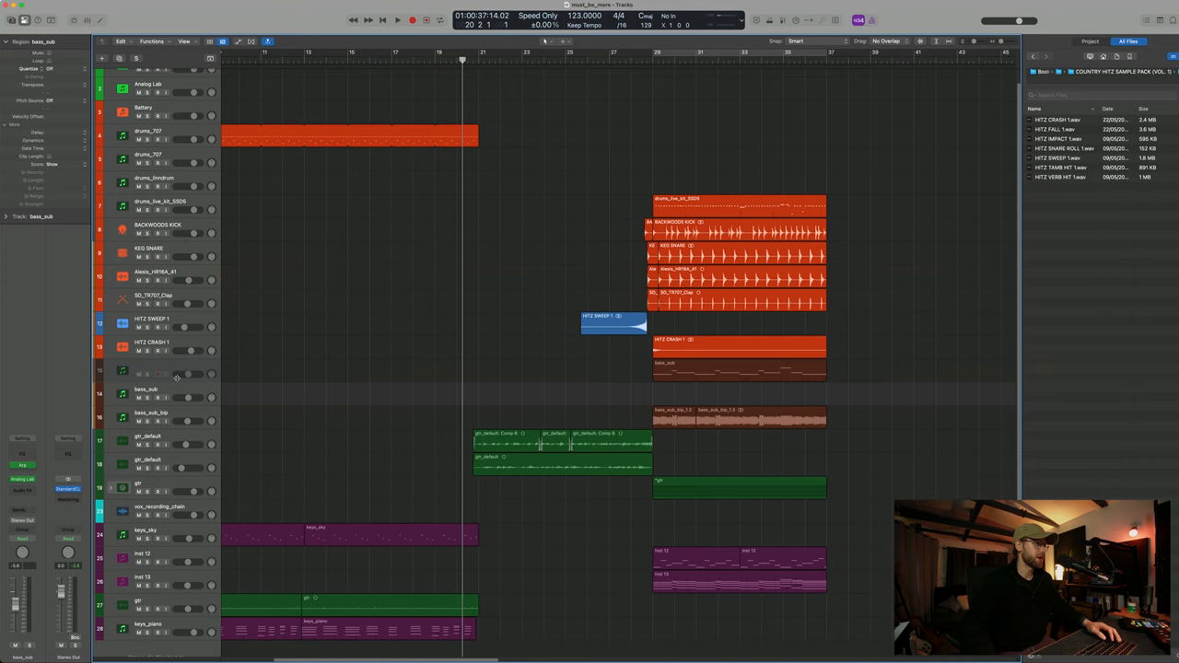
{"action": "left_click", "coordinate": [148, 369]}
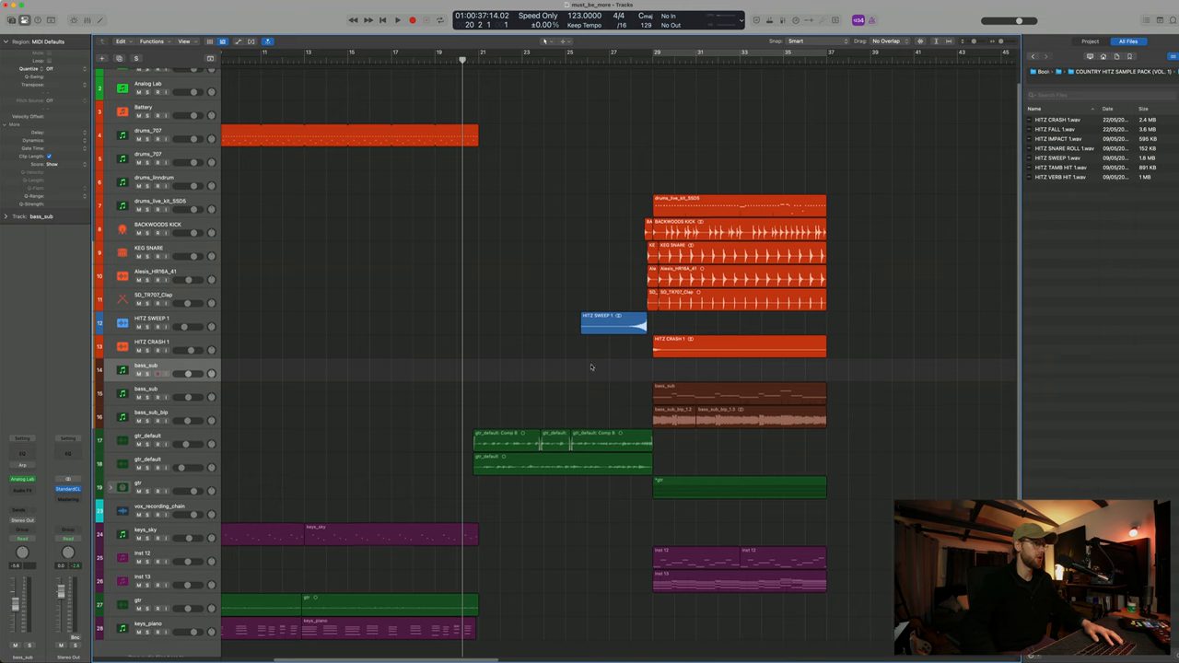
{"action": "left_click", "coordinate": [398, 19]}
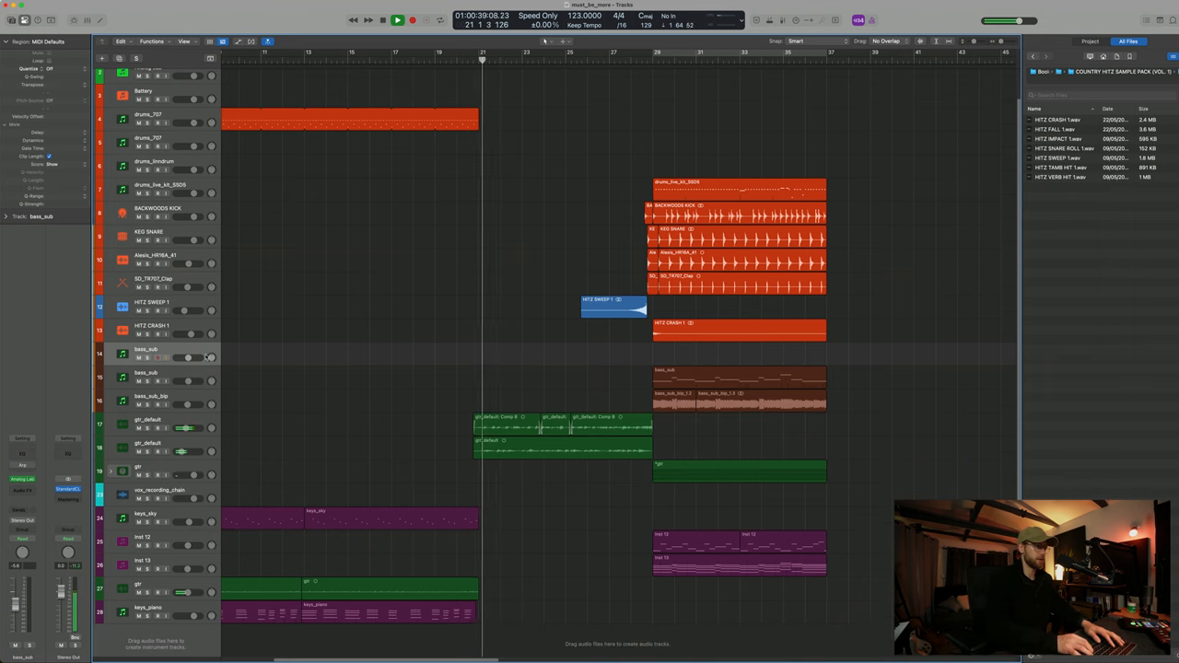
{"action": "left_click", "coordinate": [398, 18]}
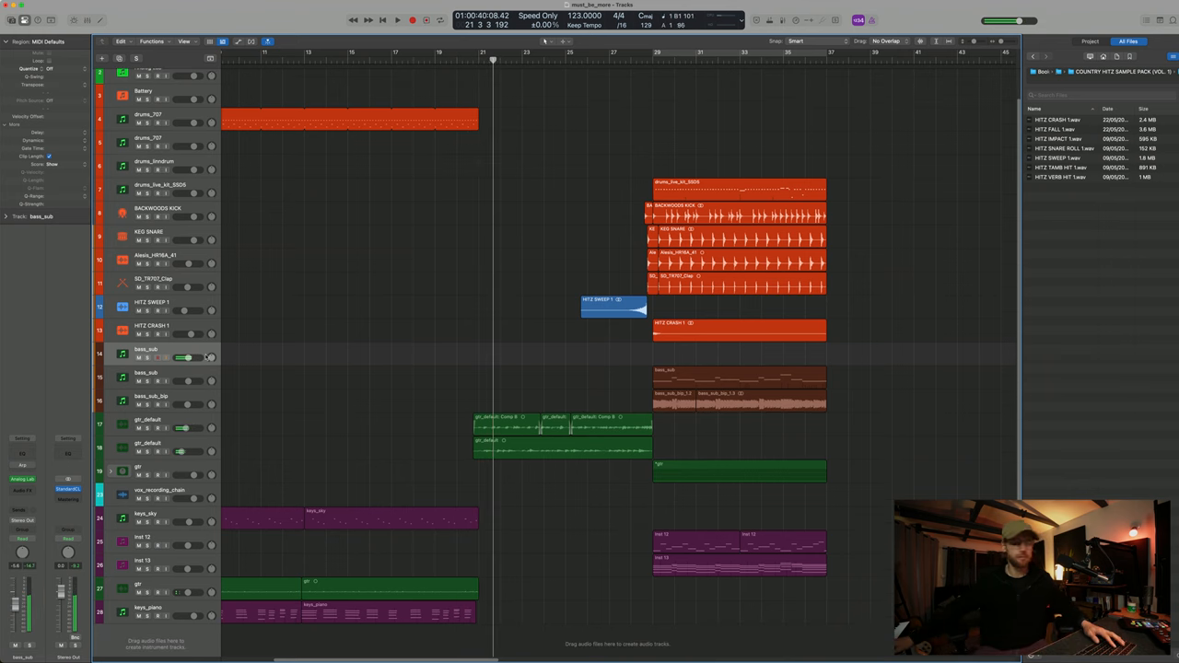
{"action": "left_click", "coordinate": [413, 18]}
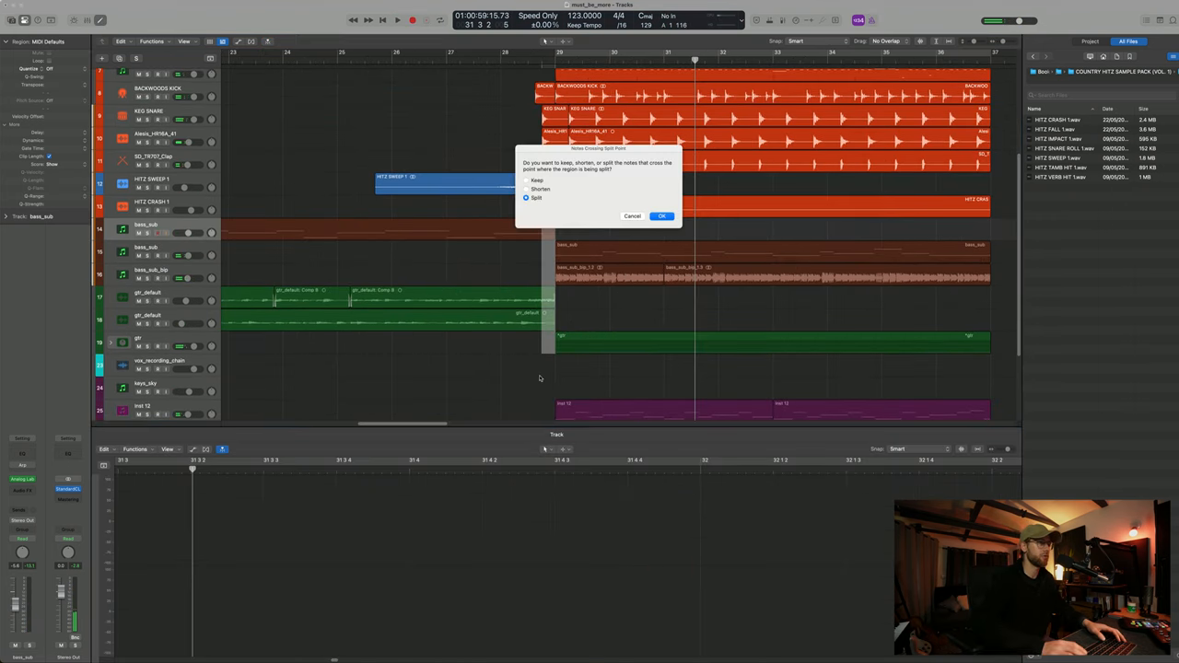
Confirm the Split option so notes crossing the bass_sub cut are divided.
{"action": "left_click", "coordinate": [661, 215]}
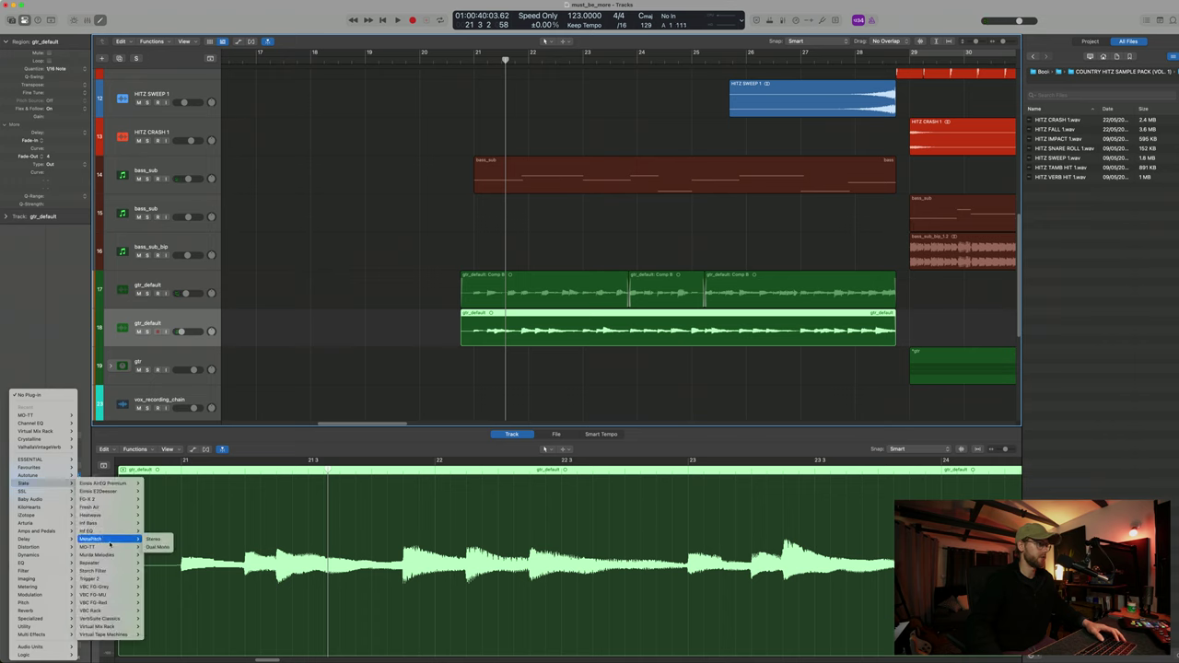
{"action": "mouse_move", "coordinate": [107, 578]}
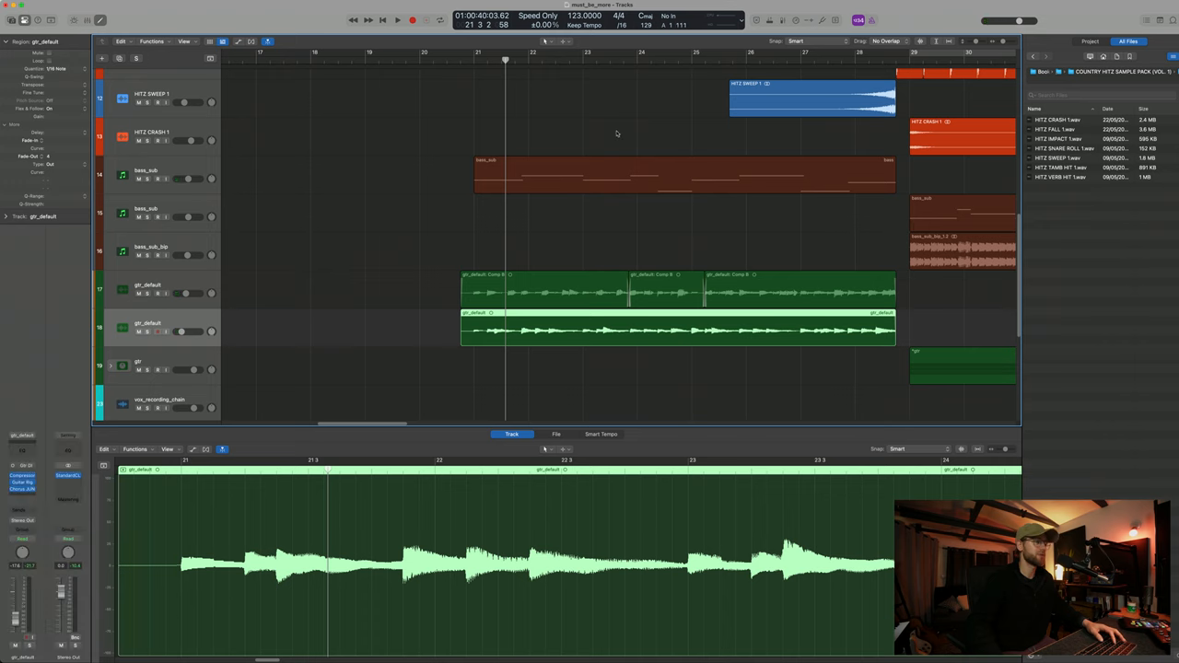
{"action": "mouse_move", "coordinate": [593, 106]}
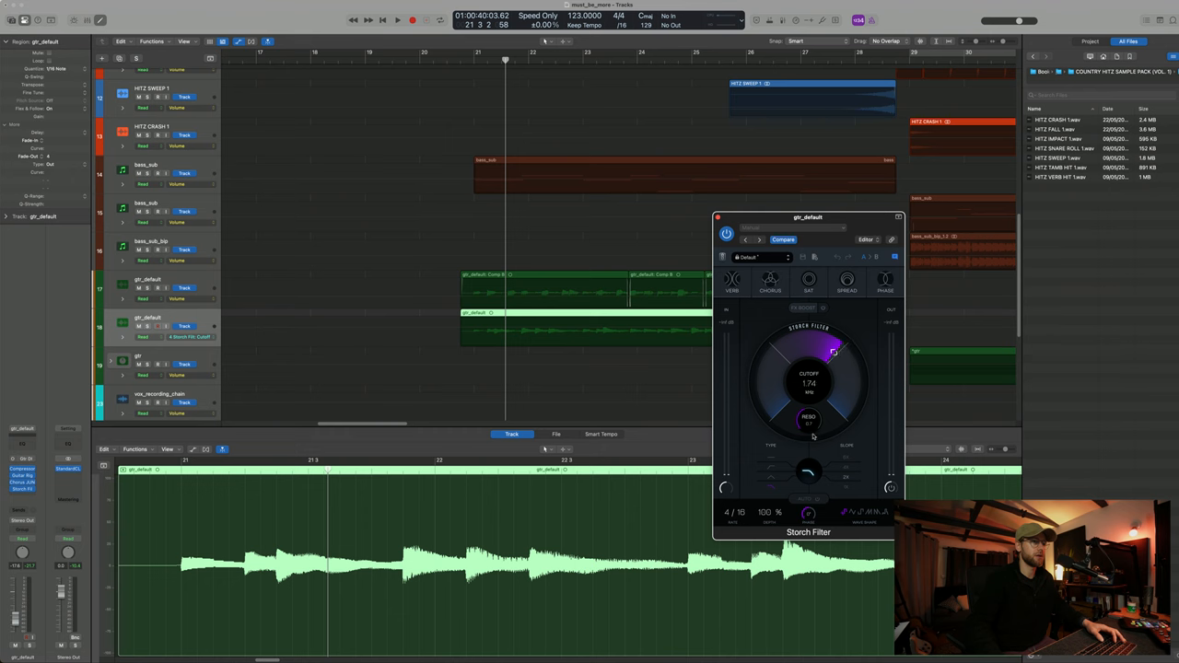
Move the Storch Filter window aside and draw a rising filter automation ramp on gtr_default.
{"action": "left_click_drag", "start_coordinate": [807, 218], "coordinate": [940, 354]}
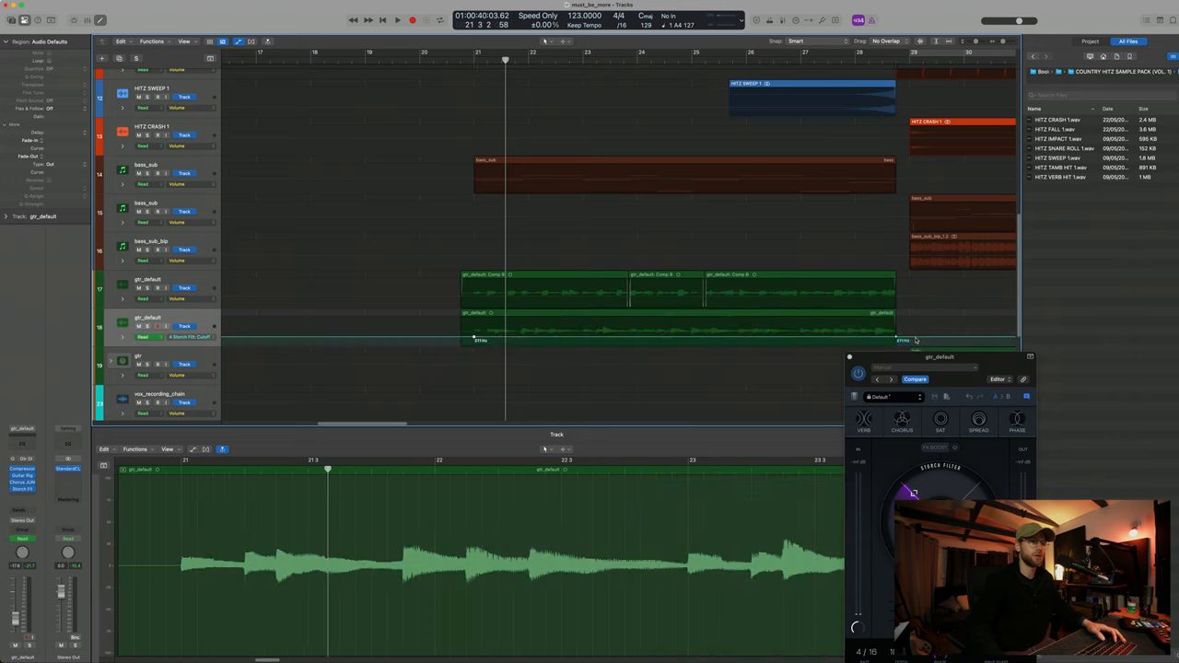
{"action": "left_click", "coordinate": [398, 18]}
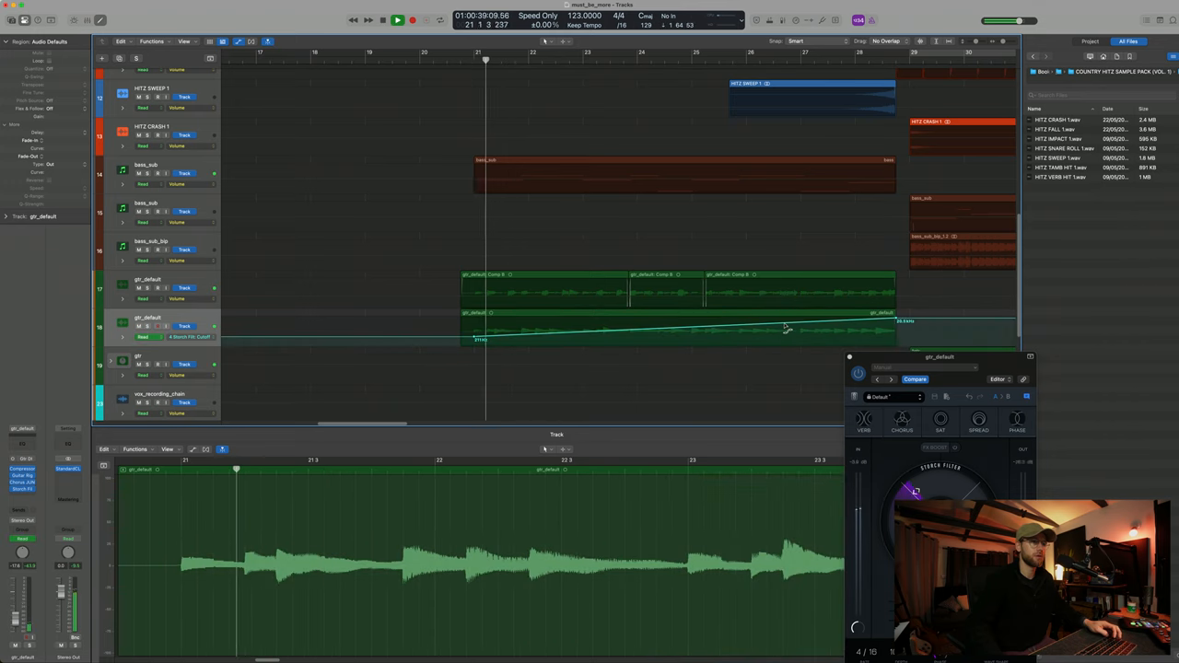
{"action": "left_click", "coordinate": [940, 421]}
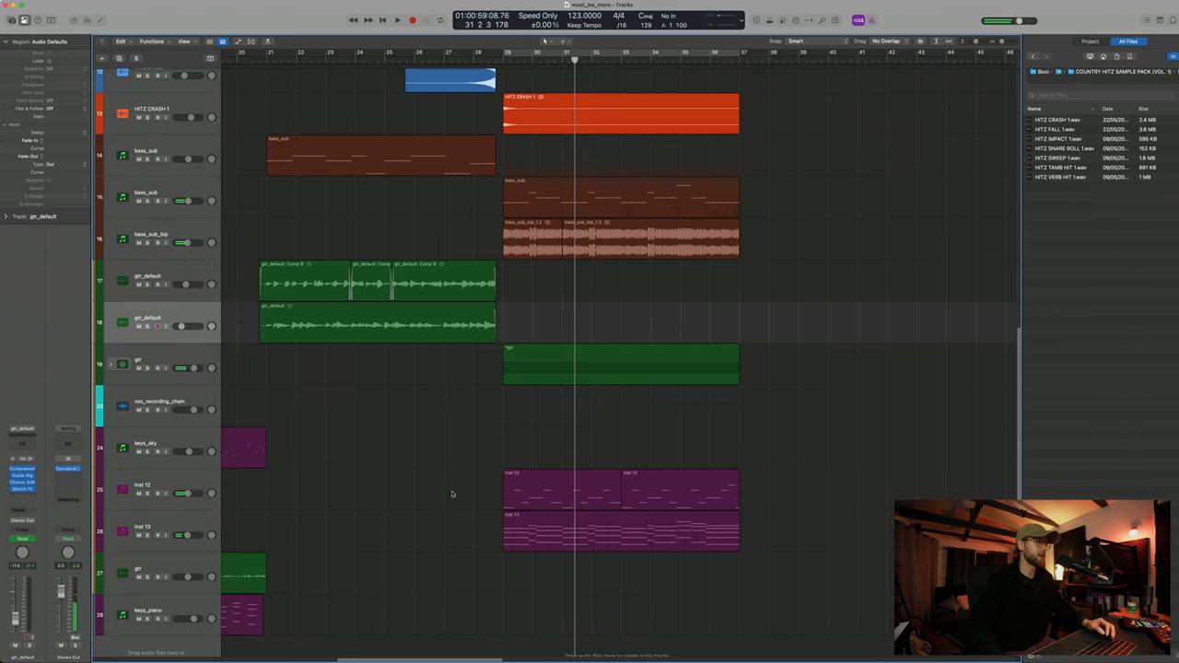
Insert Storch Filter on bass_sub, set its filter, and shape a curved rising automation sweep.
{"action": "left_click", "coordinate": [678, 488]}
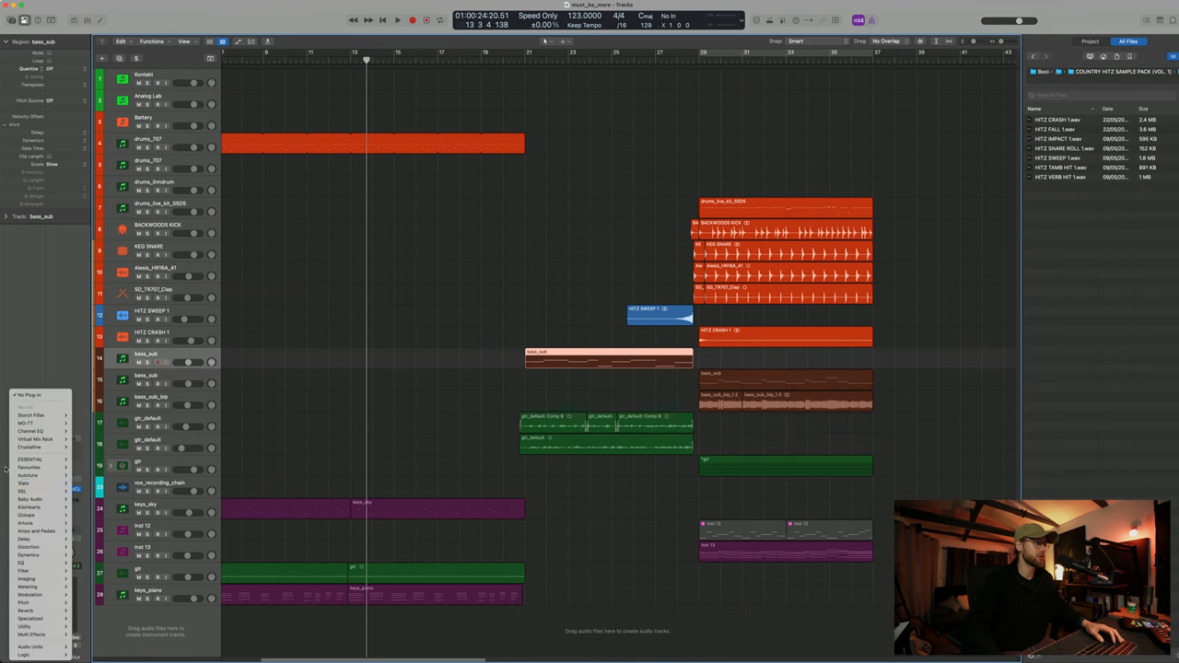
{"action": "mouse_move", "coordinate": [37, 422]}
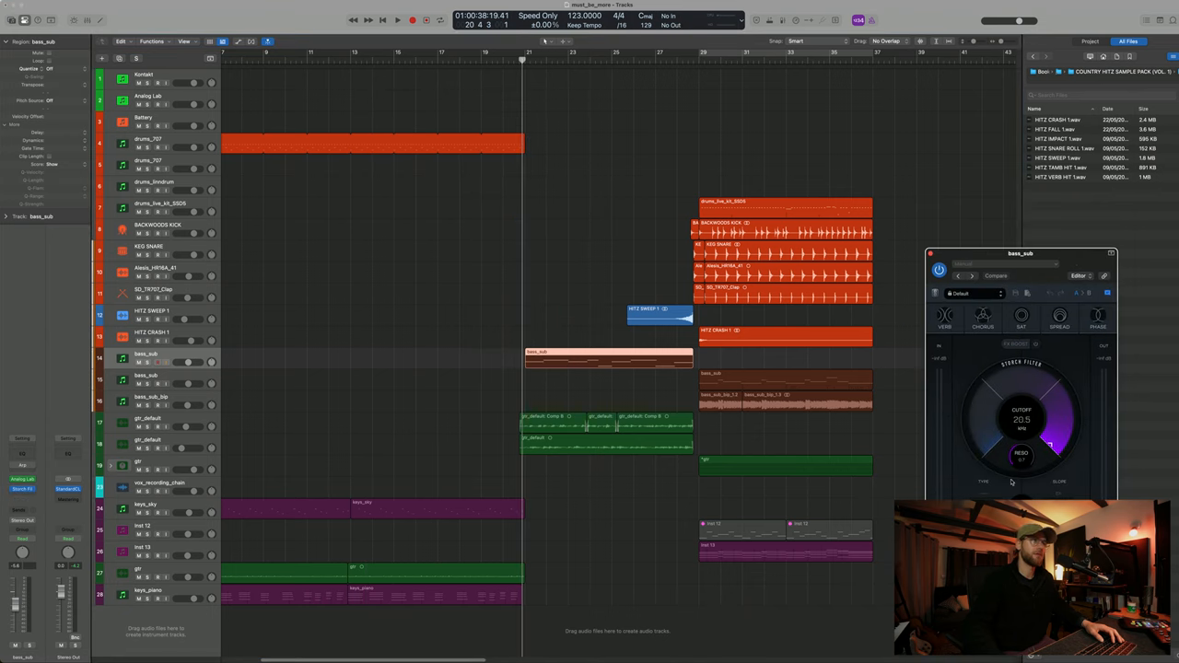
{"action": "left_click_drag", "start_coordinate": [1021, 414], "coordinate": [1021, 420]}
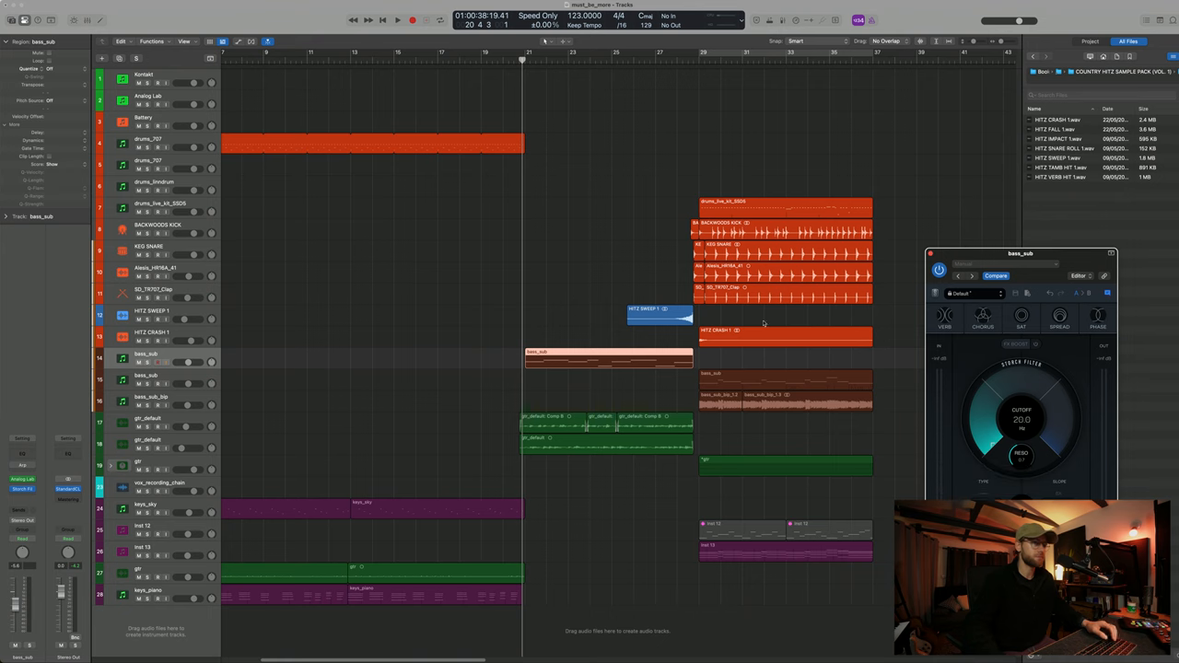
{"action": "scroll", "scroll_direction": "down", "scroll_amount": 3}
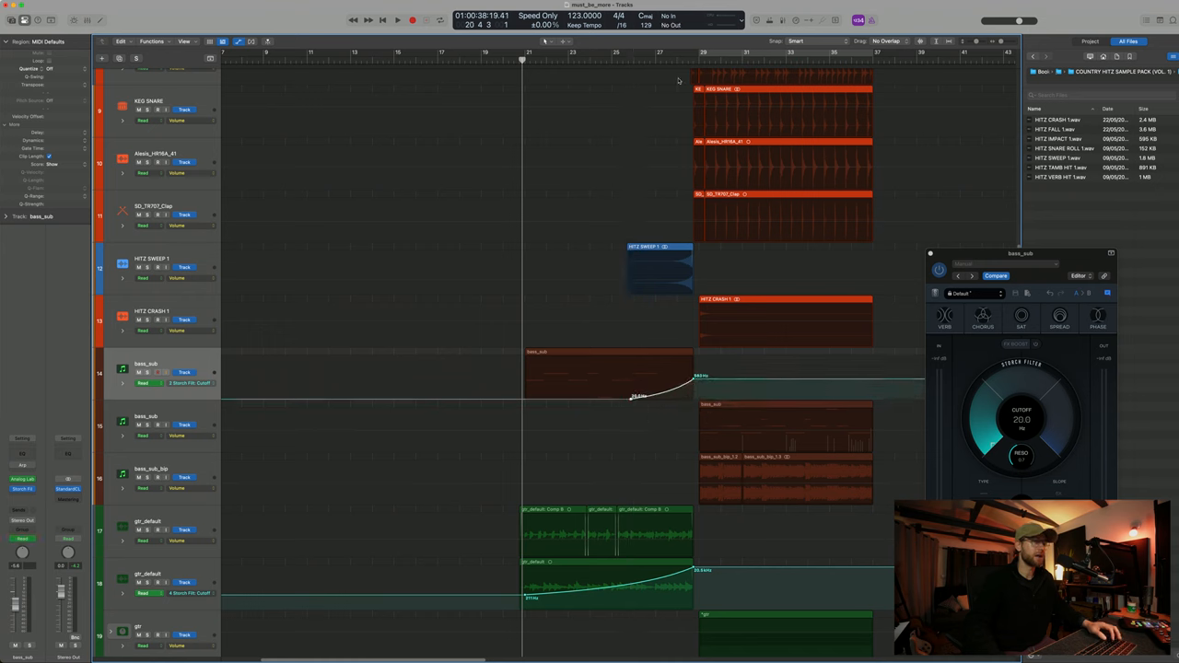
{"action": "left_click", "coordinate": [398, 19]}
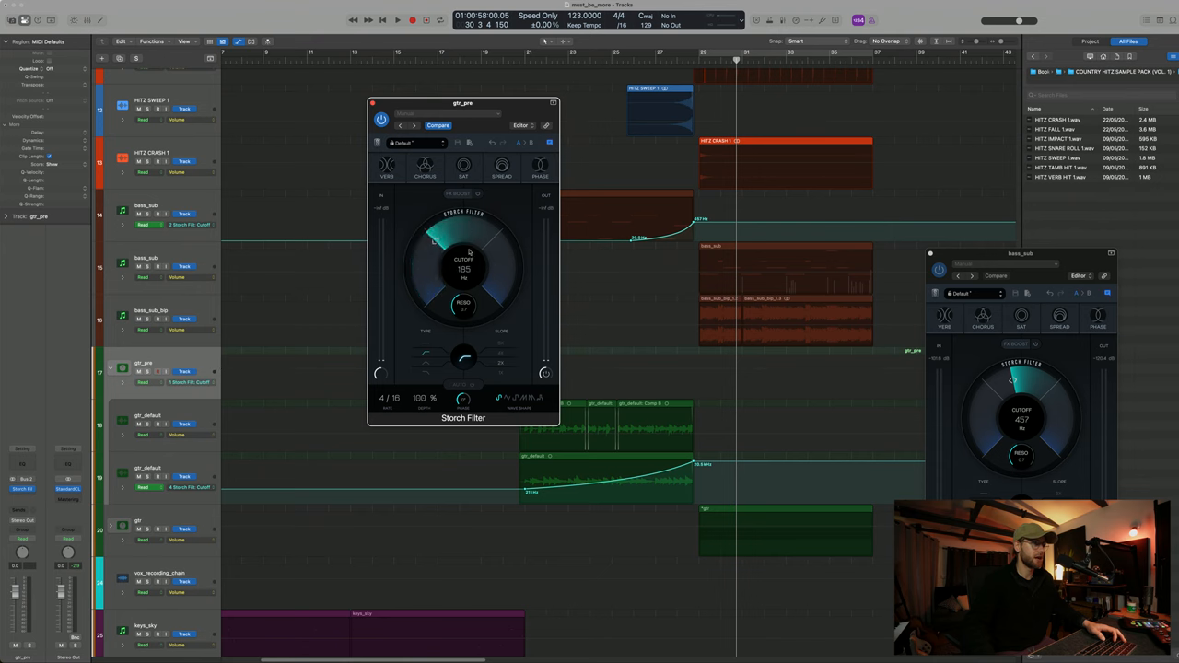
Adjust the second guitar's Storch Filter cutoff and draw its sweep ramp bent into a curve.
{"action": "left_click_drag", "start_coordinate": [433, 240], "coordinate": [433, 294]}
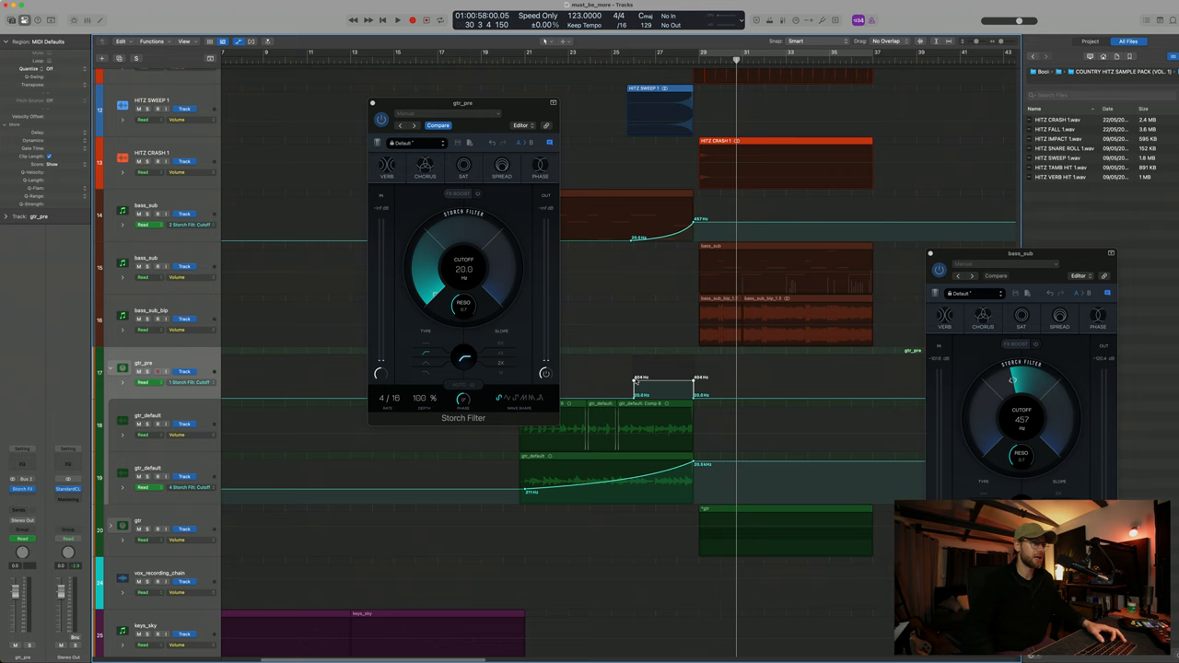
{"action": "left_click_drag", "start_coordinate": [465, 268], "coordinate": [464, 221]}
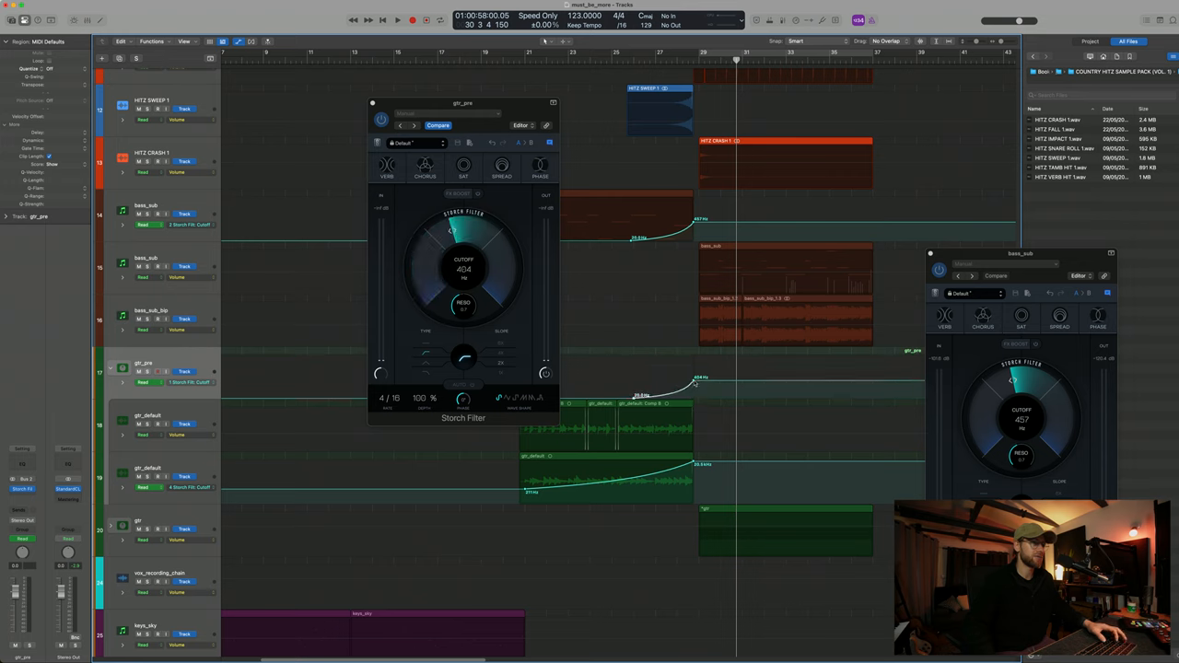
{"action": "left_click", "coordinate": [398, 18]}
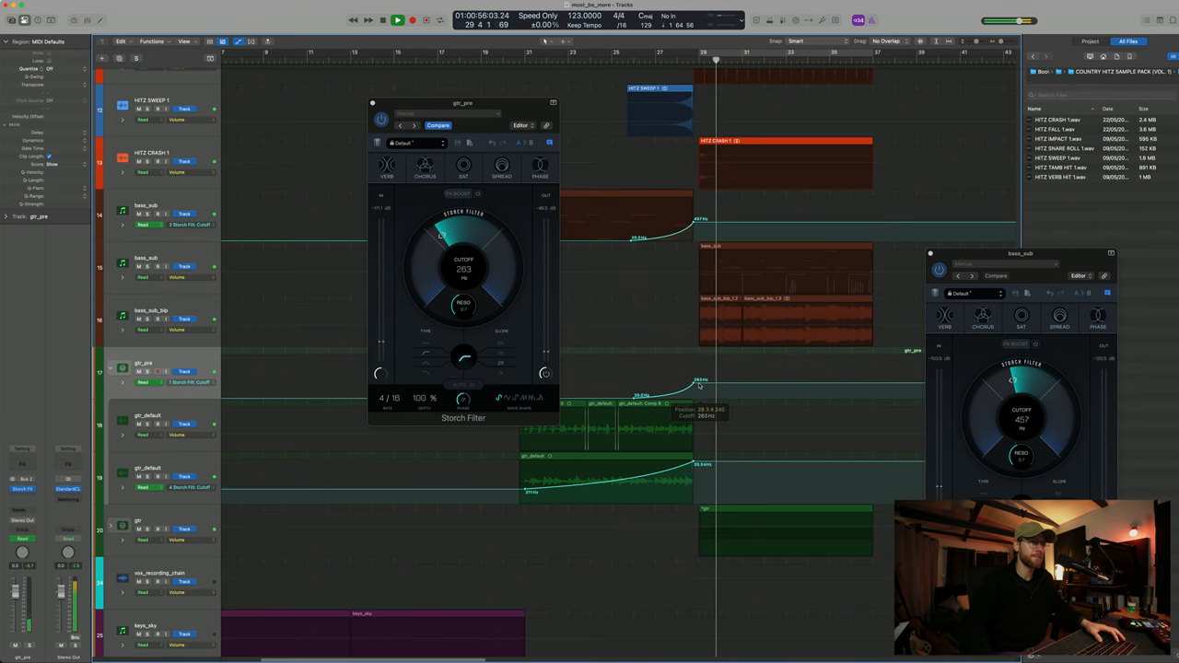
{"action": "left_click_drag", "start_coordinate": [465, 258], "coordinate": [464, 304]}
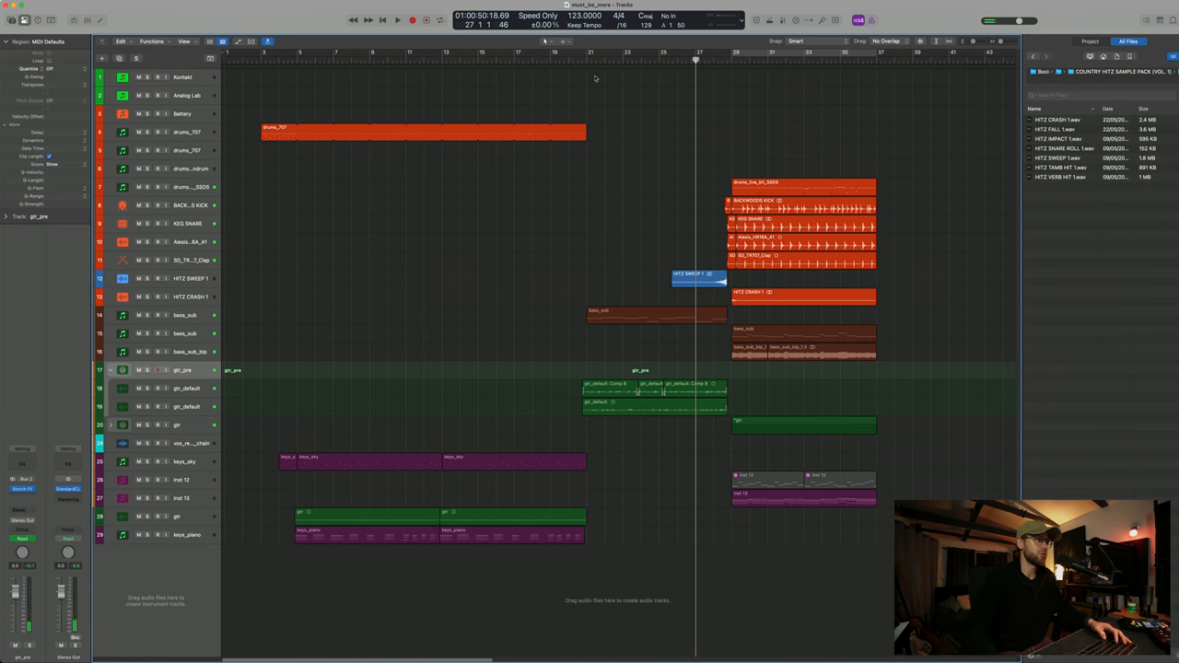
Move the playhead to an earlier bar, play, and bring up the Splice sample library.
{"action": "left_click", "coordinate": [542, 61]}
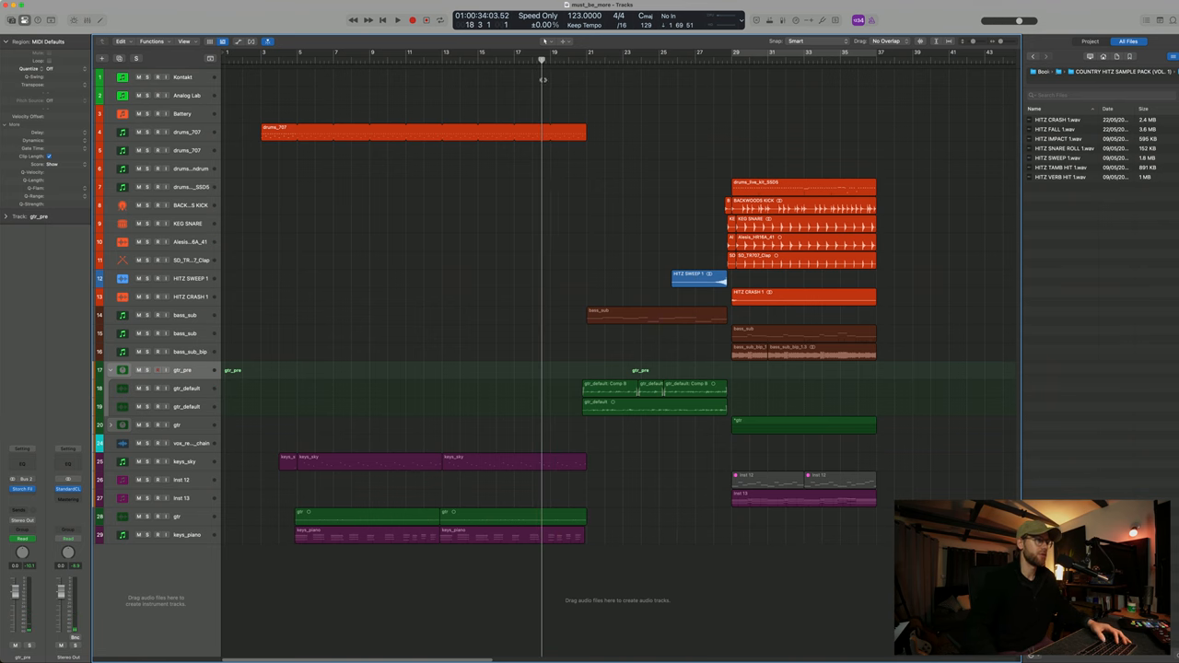
{"action": "scroll", "scroll_direction": "down", "scroll_amount": 3}
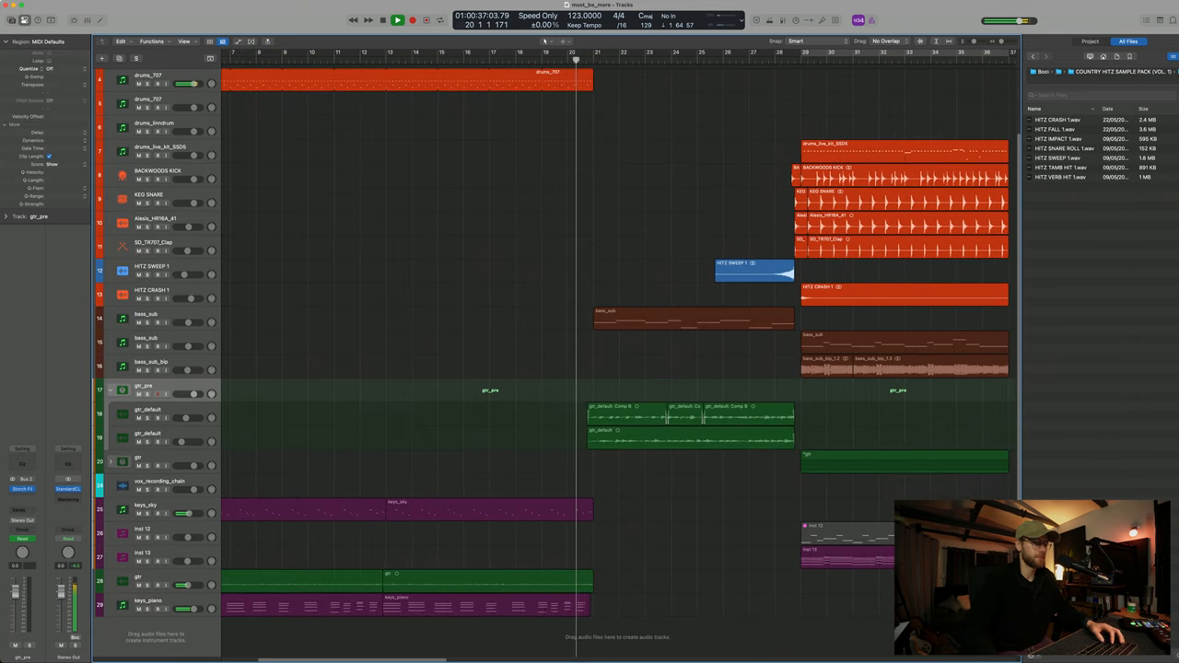
{"action": "left_click", "coordinate": [412, 18]}
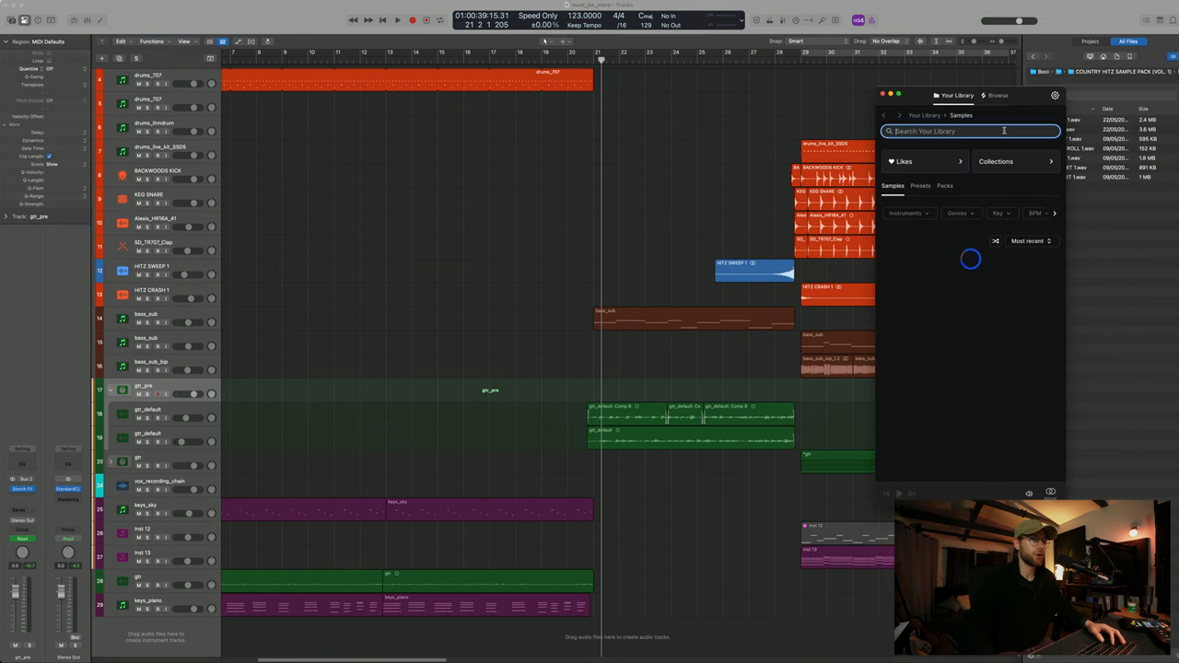
Search Splice for 'deep impact' samples.
{"action": "type", "text": "deep impact"}
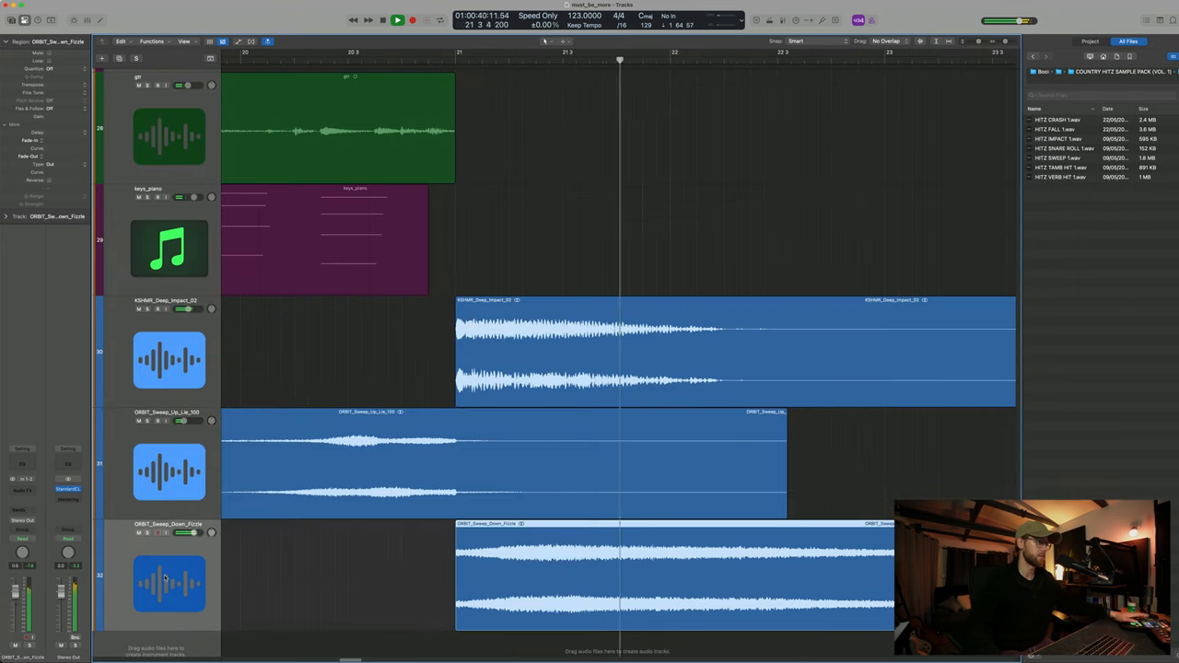
{"action": "left_click", "coordinate": [536, 58]}
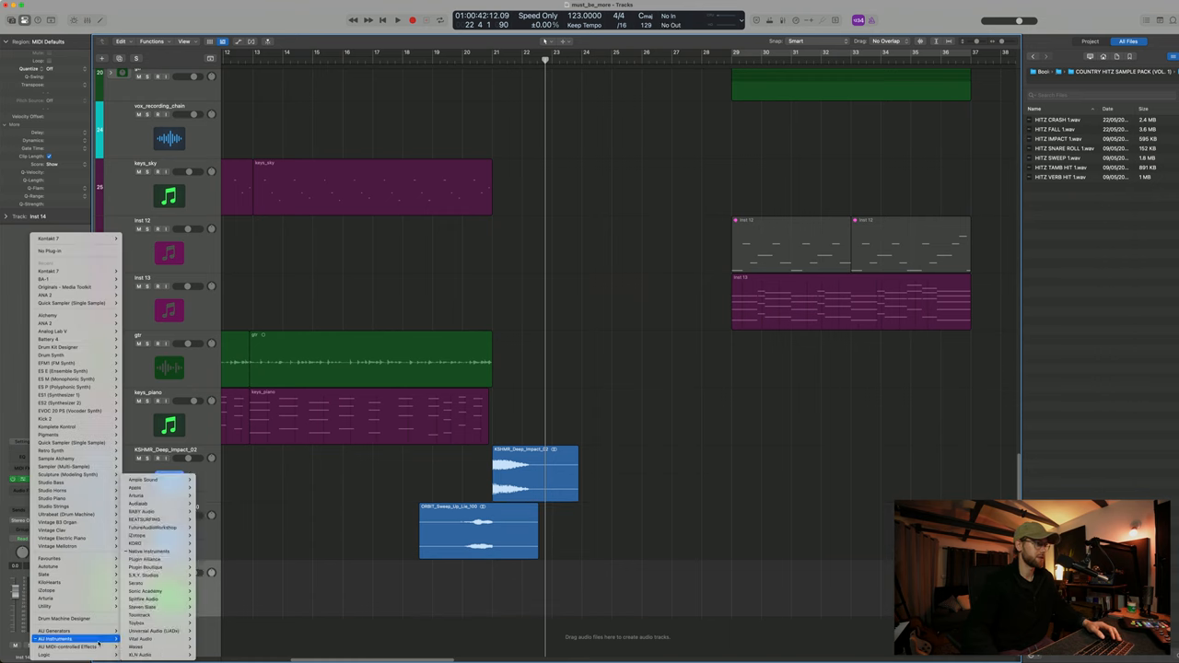
{"action": "mouse_move", "coordinate": [144, 567]}
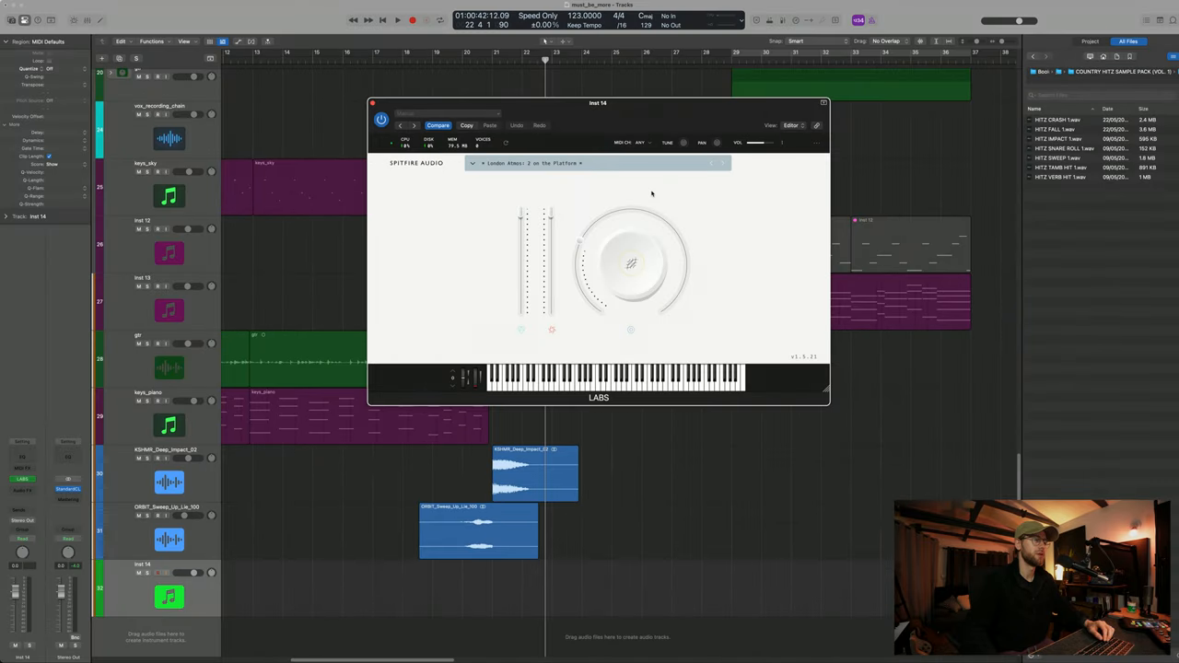
Stretch the held London Atmos drone note longer in the Piano Roll and bounce it in place to audio.
{"action": "left_click", "coordinate": [722, 164]}
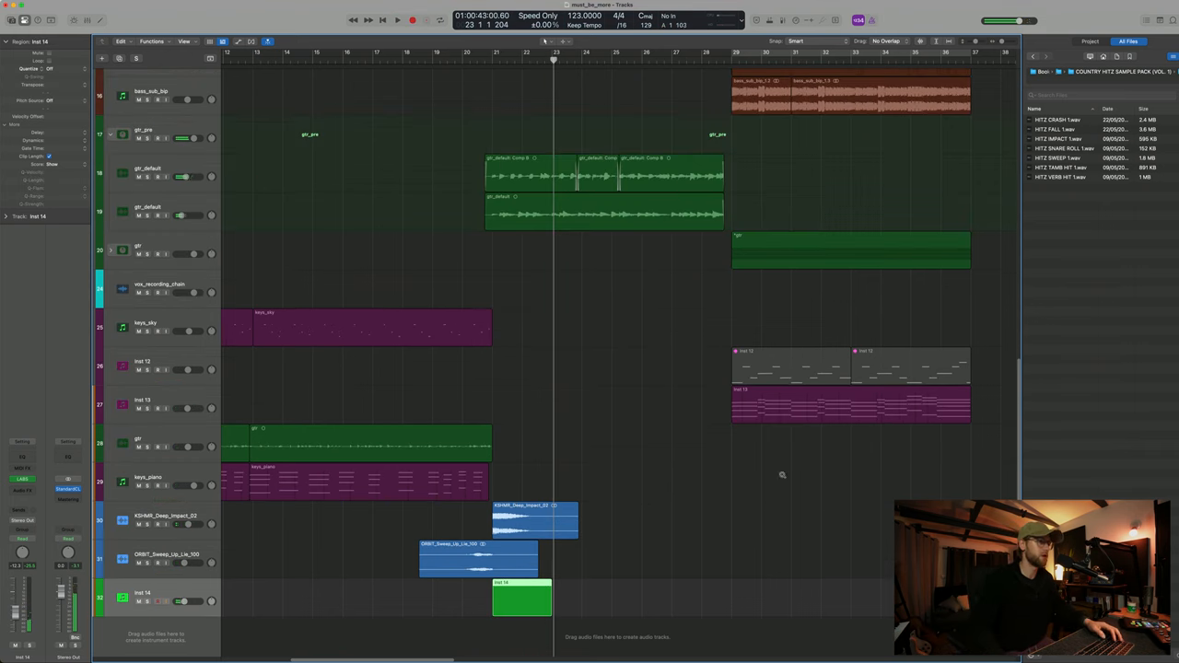
{"action": "double_click", "coordinate": [521, 599]}
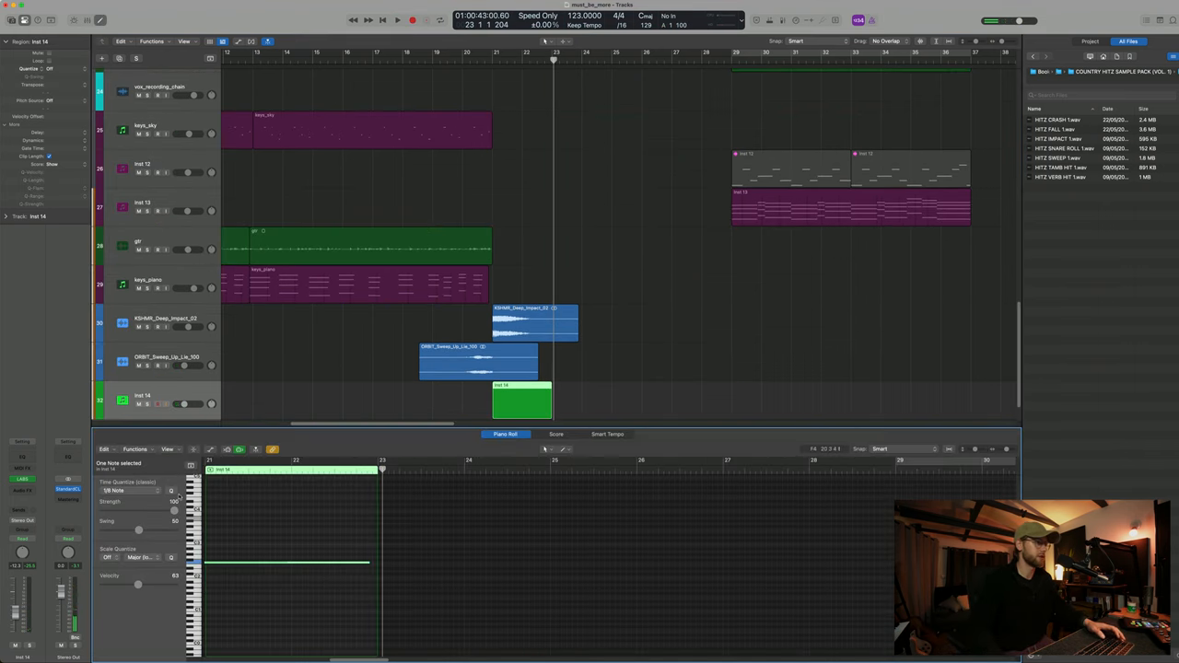
{"action": "left_click_drag", "start_coordinate": [551, 398], "coordinate": [682, 409]}
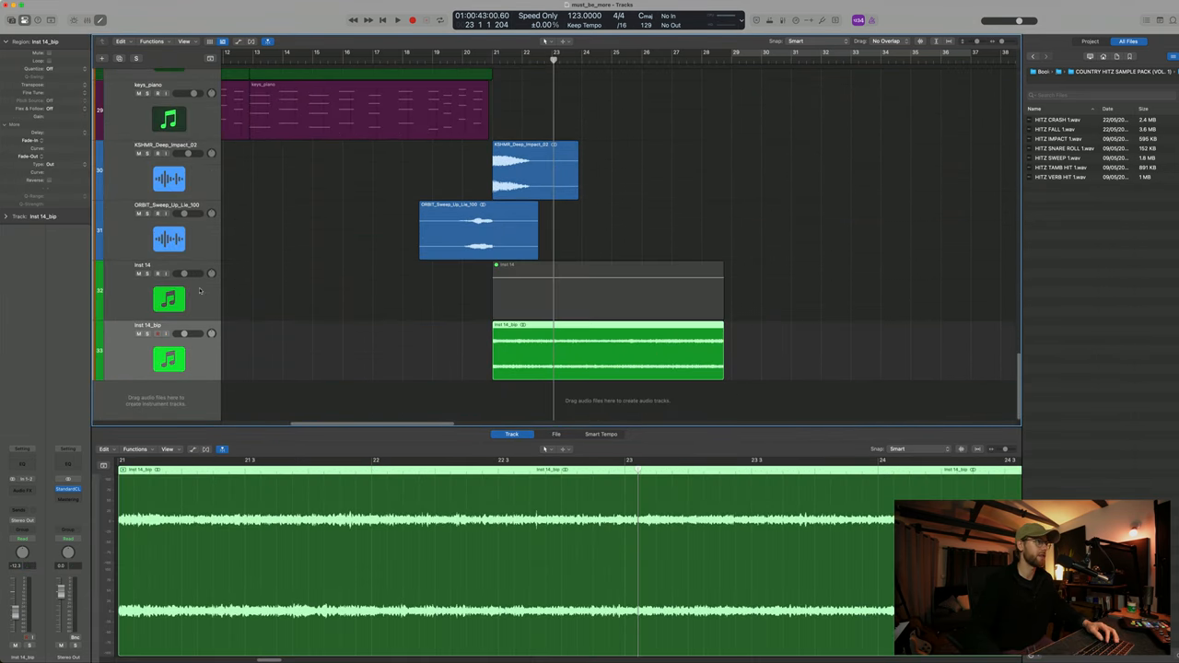
{"action": "left_click", "coordinate": [398, 19]}
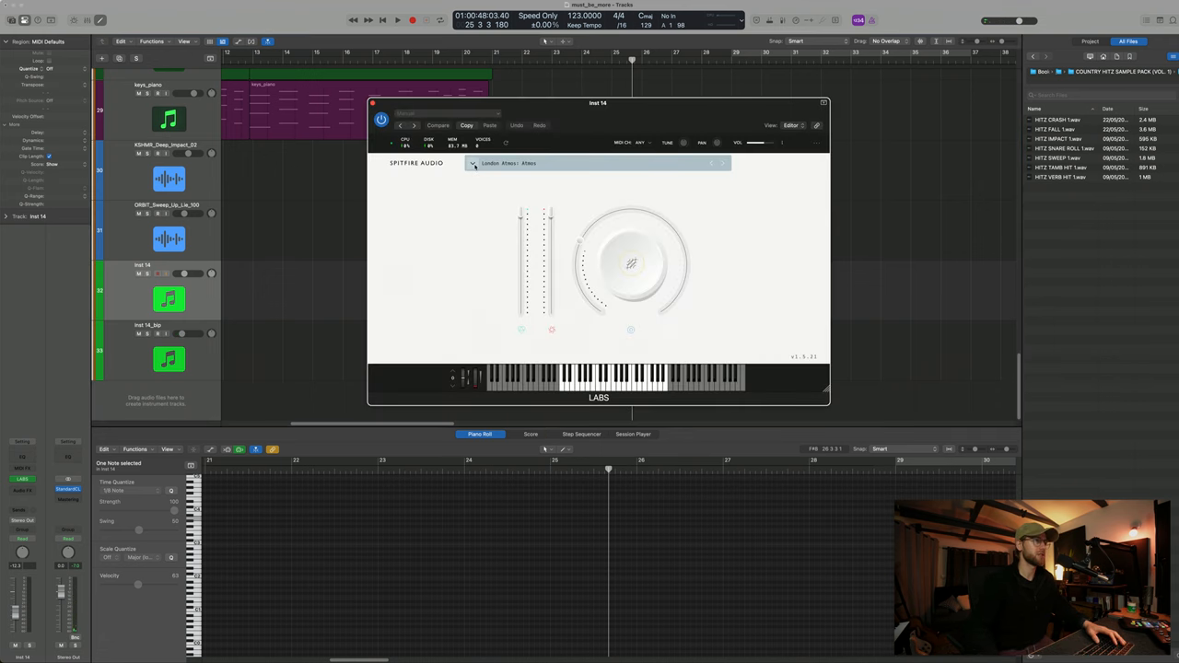
Load the LABS Brass Trumpet Fields 'Nice And Steady 1' preset on Inst 14 from the browser.
{"action": "left_click", "coordinate": [472, 162]}
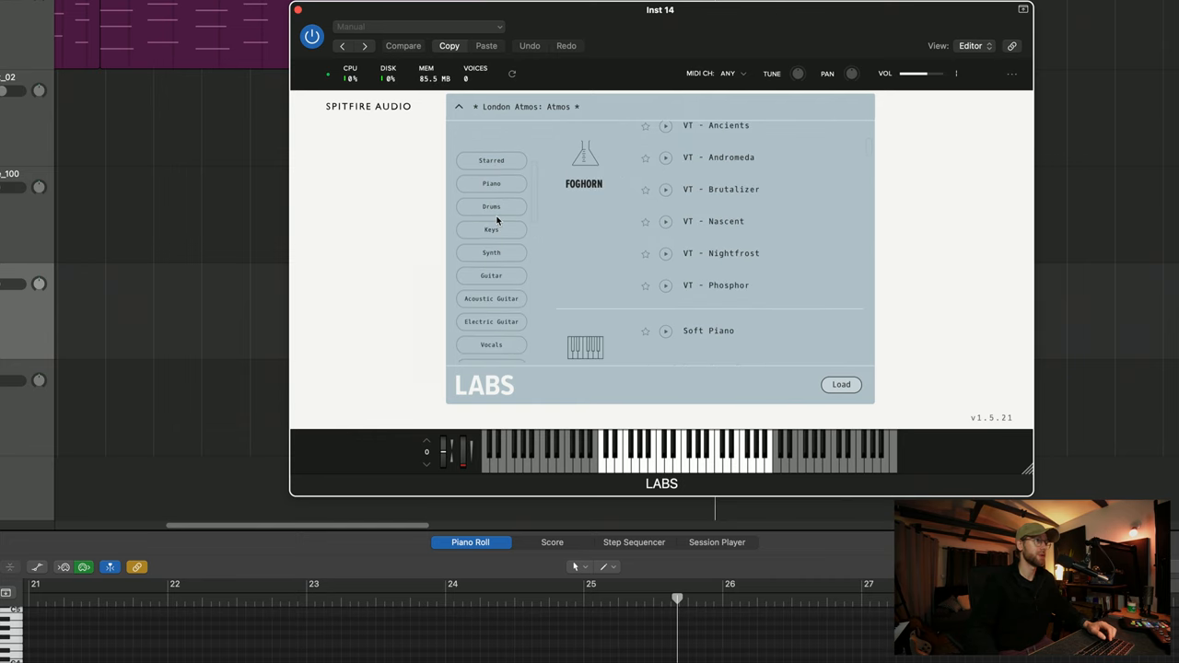
{"action": "scroll", "scroll_direction": "down", "scroll_amount": 3}
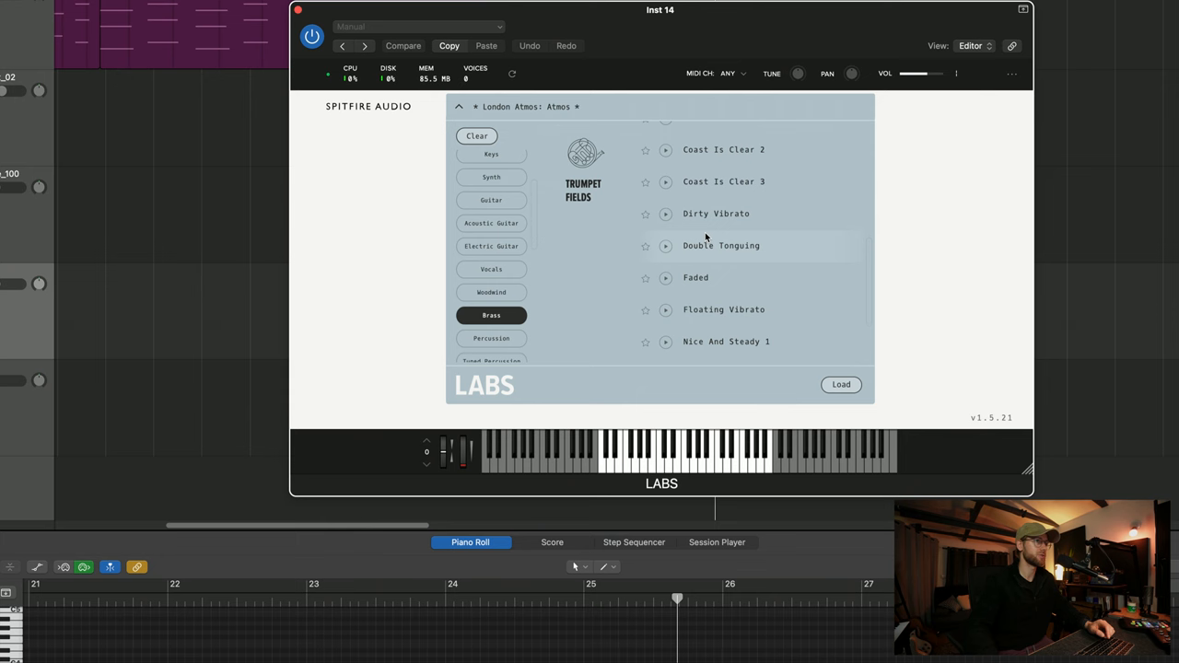
{"action": "scroll", "scroll_direction": "up", "scroll_amount": 3}
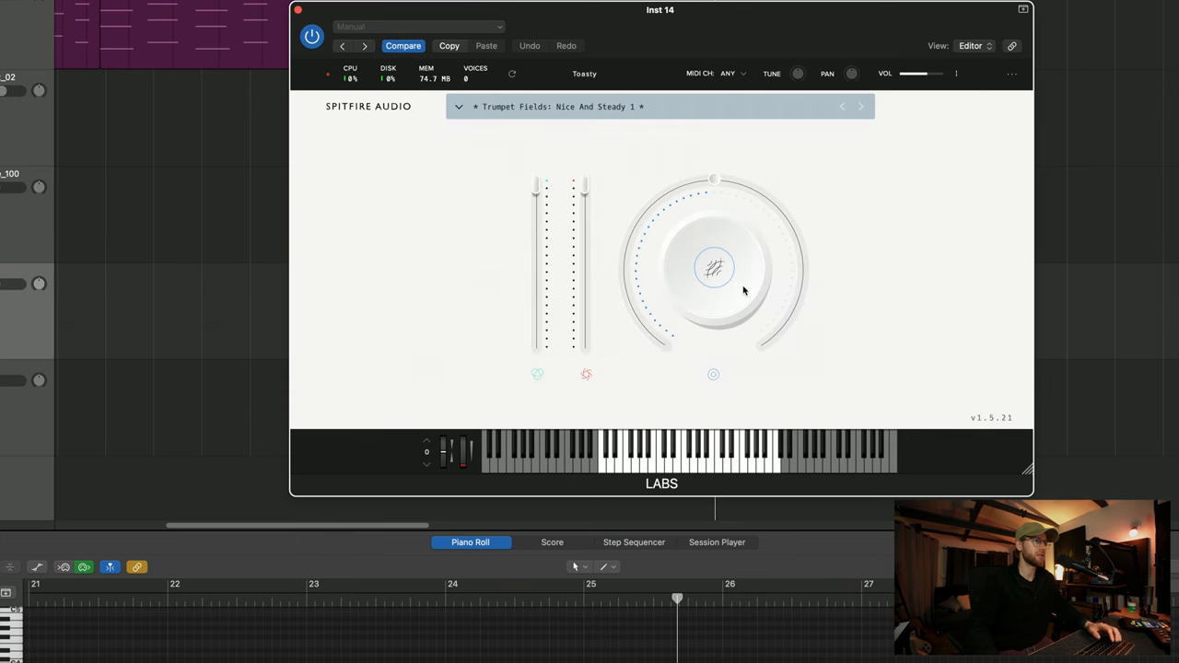
{"action": "left_click", "coordinate": [298, 9]}
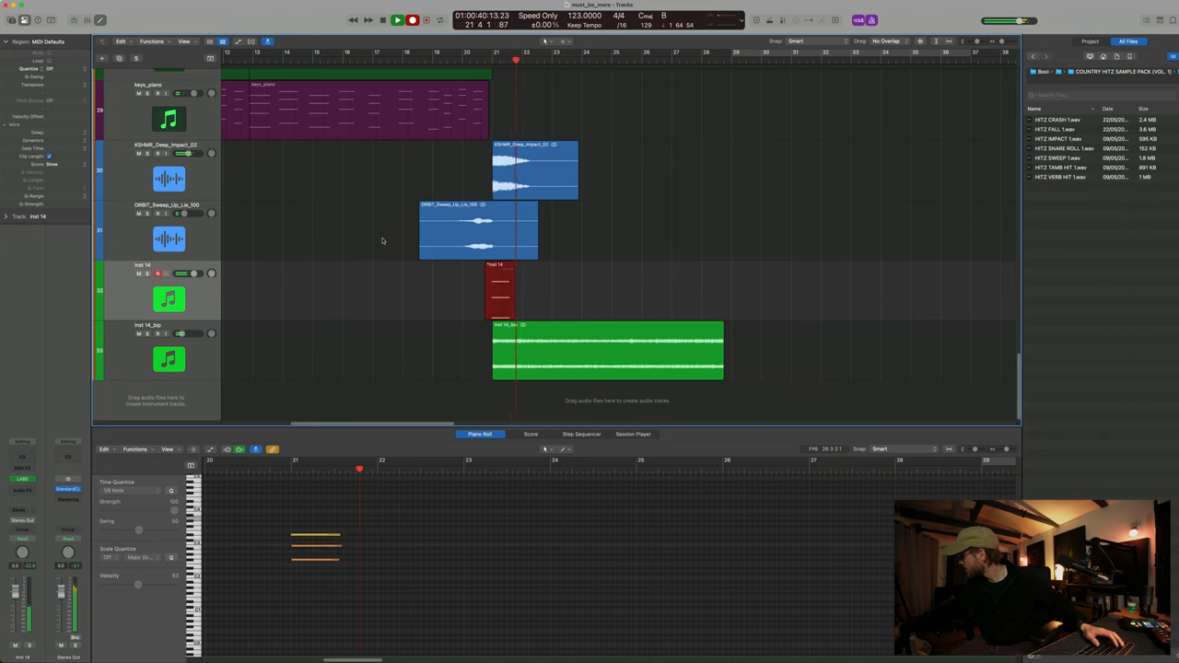